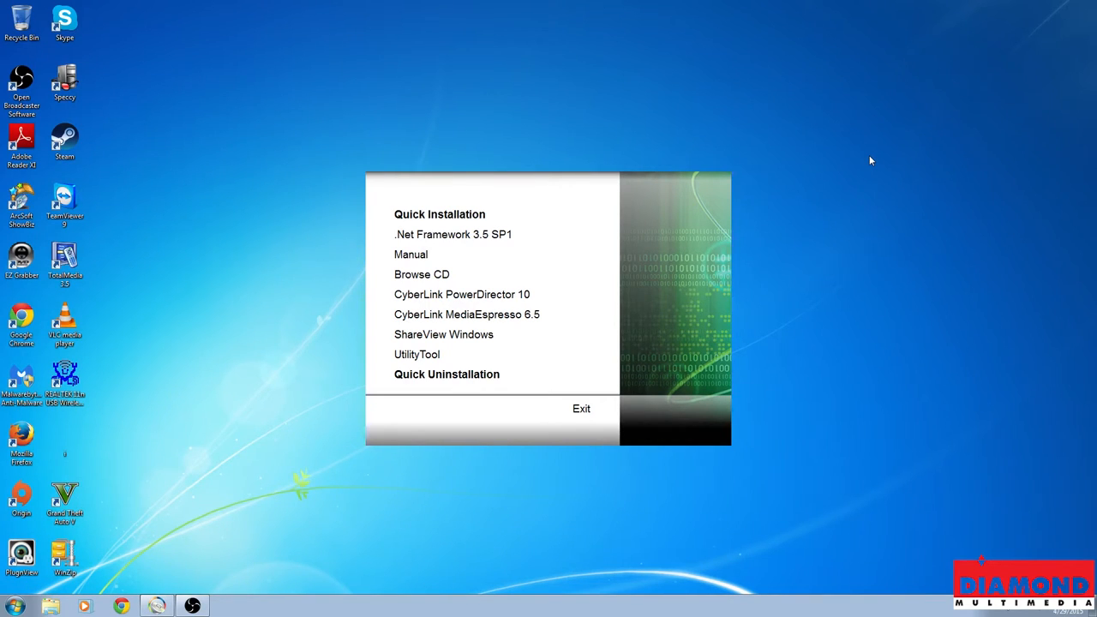
{"action": "mouse_move", "coordinate": [884, 140]}
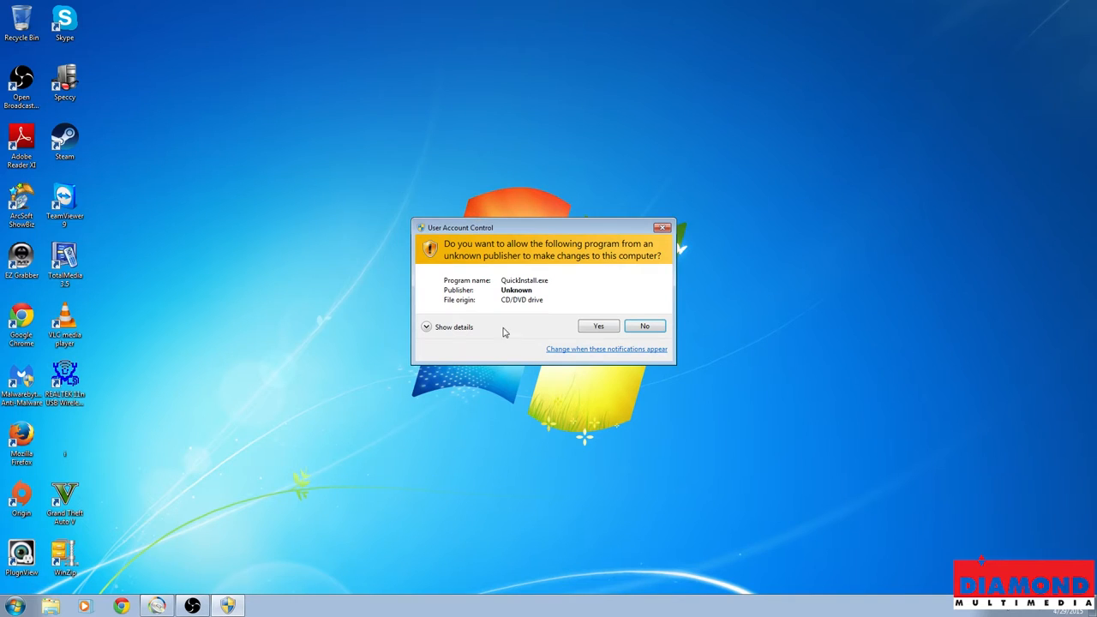
Step: Allow the installer, run Typical Installation, and install the GC2000 capture device driver
{"action": "left_click", "coordinate": [599, 326]}
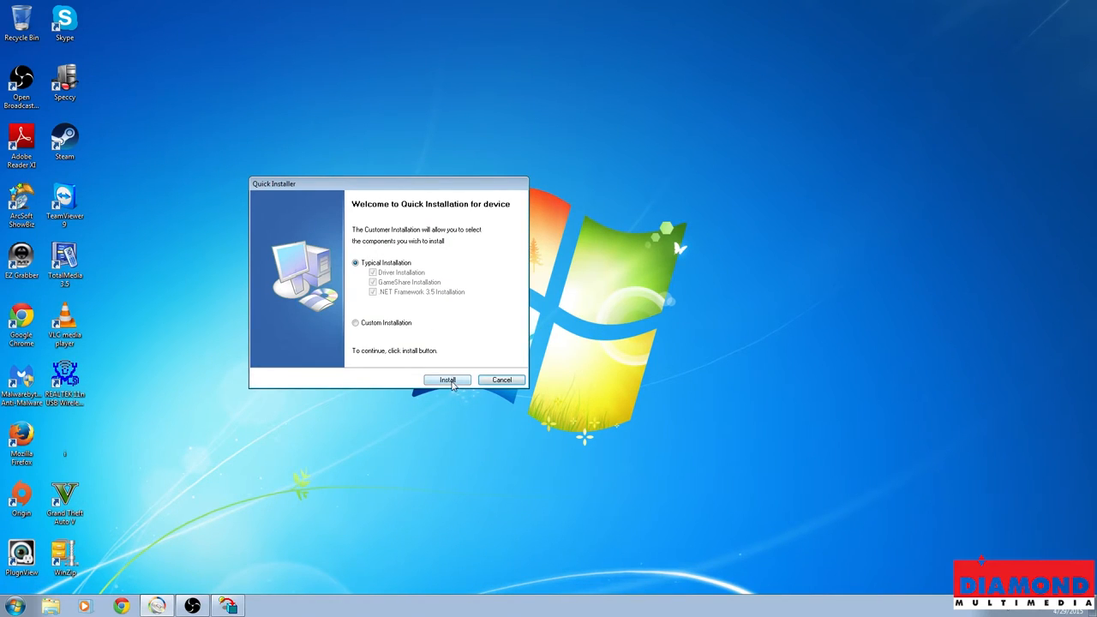
{"action": "left_click", "coordinate": [446, 381]}
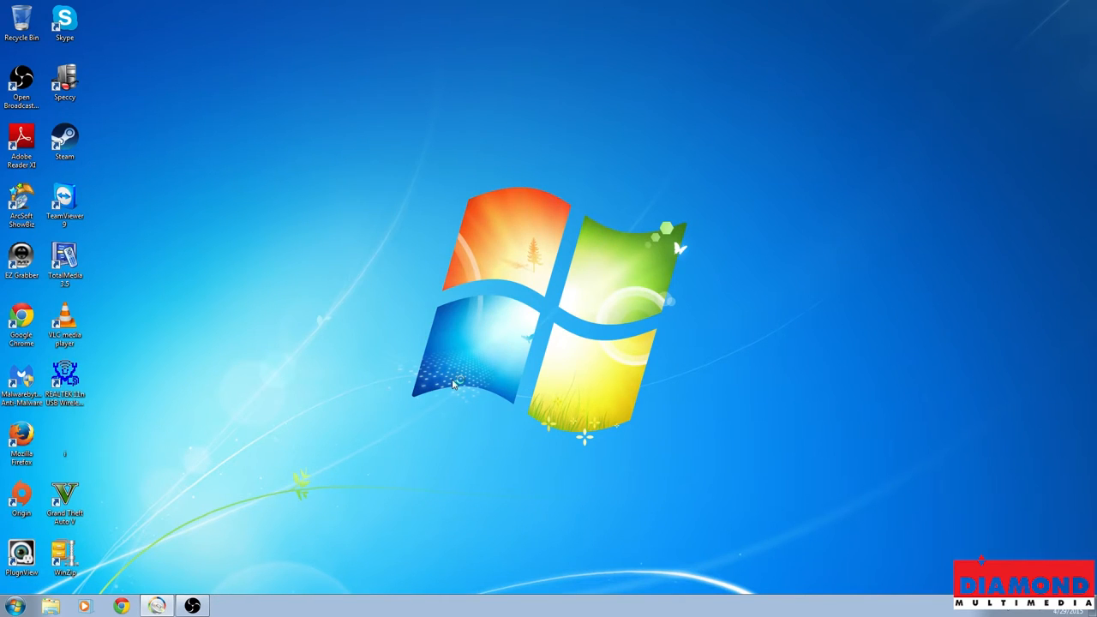
{"action": "left_click", "coordinate": [221, 605]}
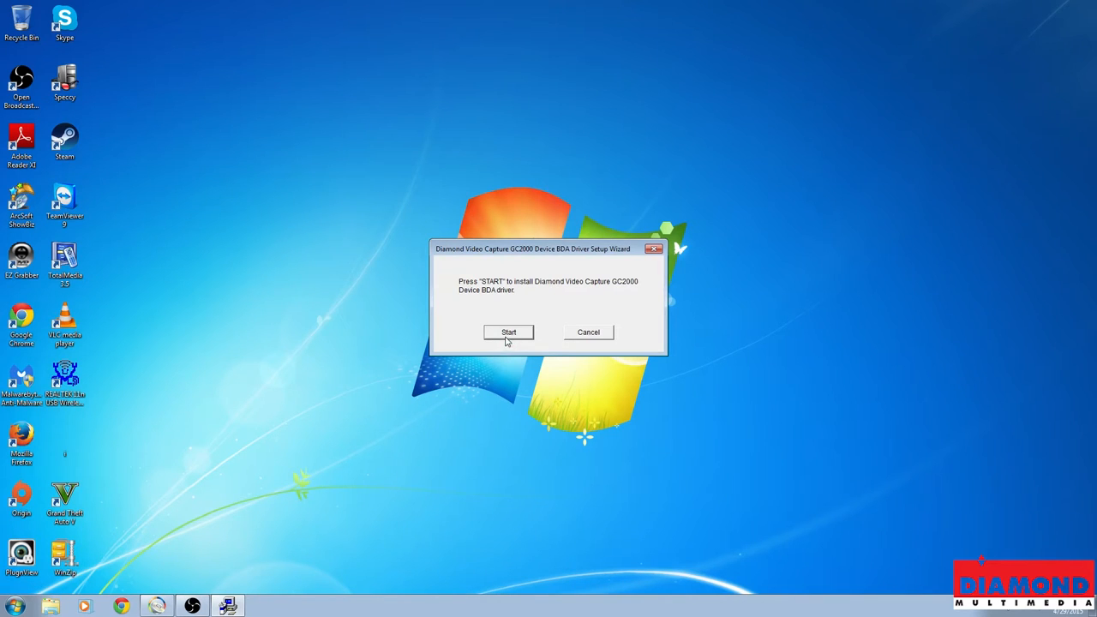
{"action": "left_click", "coordinate": [507, 333]}
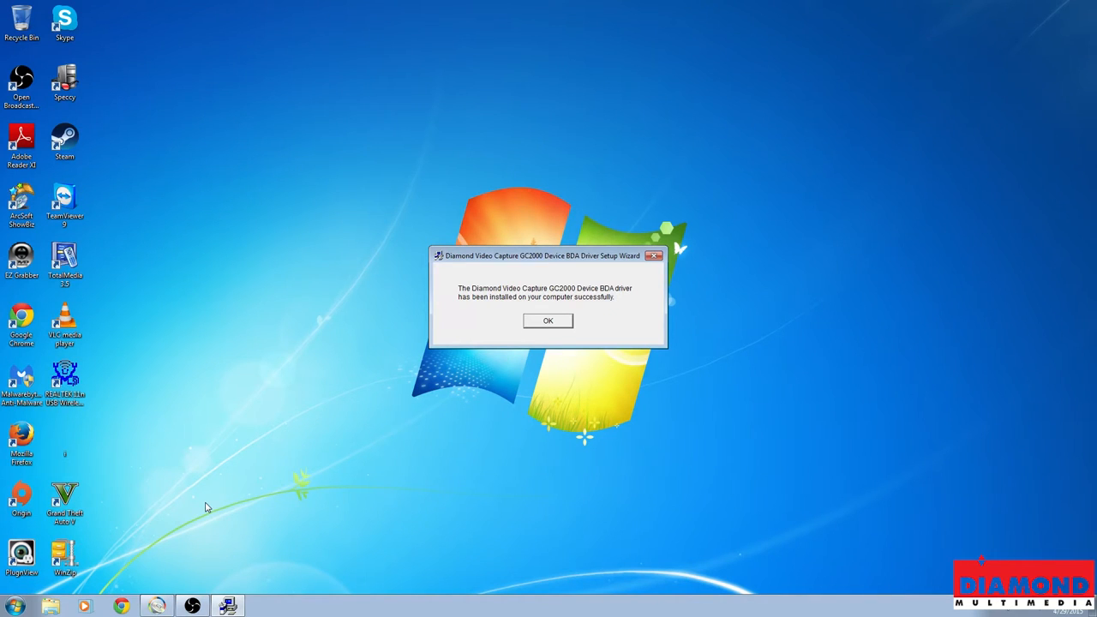
{"action": "mouse_move", "coordinate": [511, 334]}
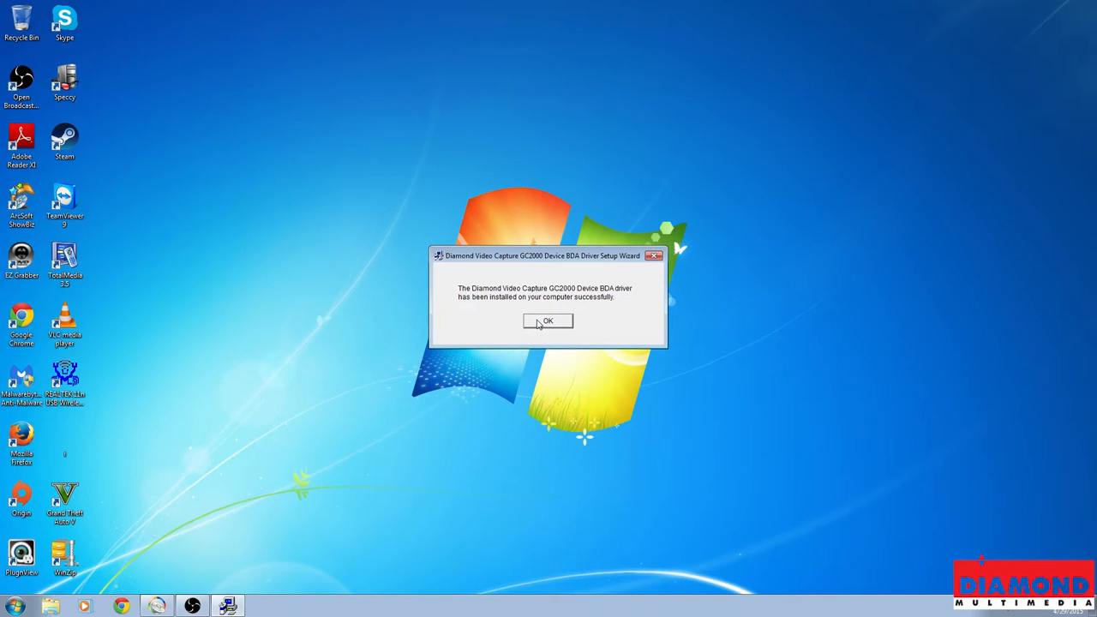
{"action": "left_click", "coordinate": [547, 322]}
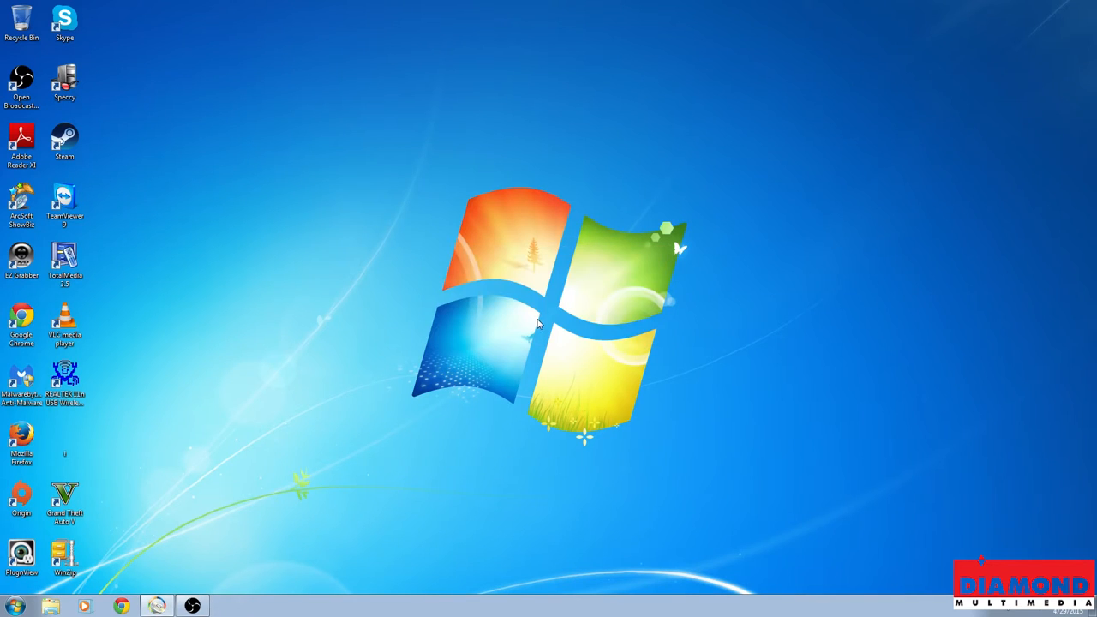
{"action": "mouse_move", "coordinate": [319, 459]}
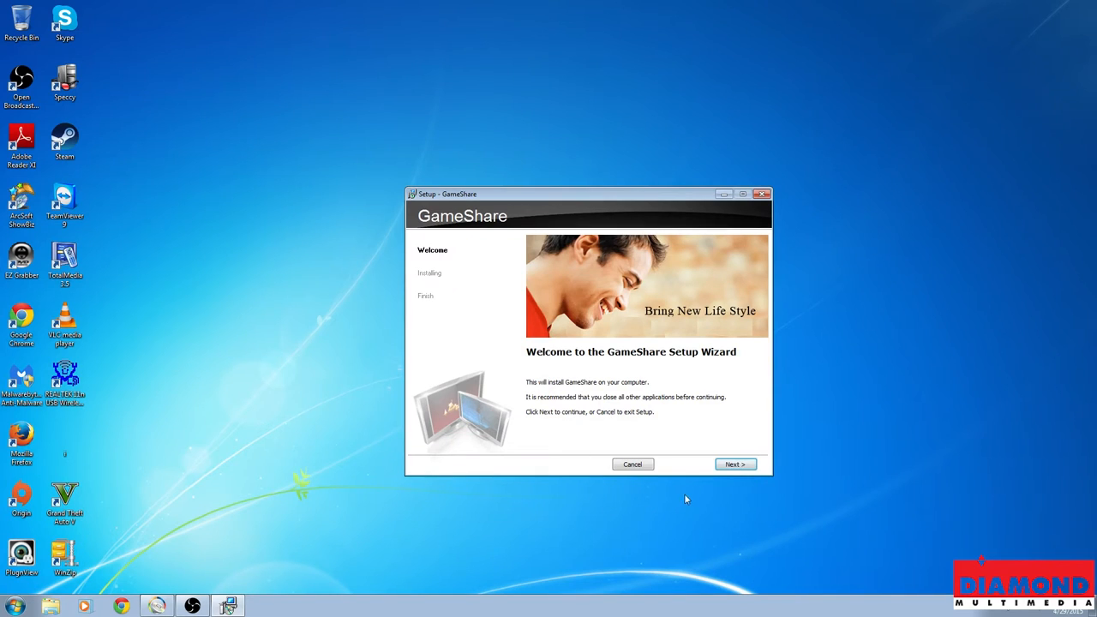
Step: Step through the GameShare Setup Wizard and finish installing GameShare
{"action": "left_click", "coordinate": [736, 463]}
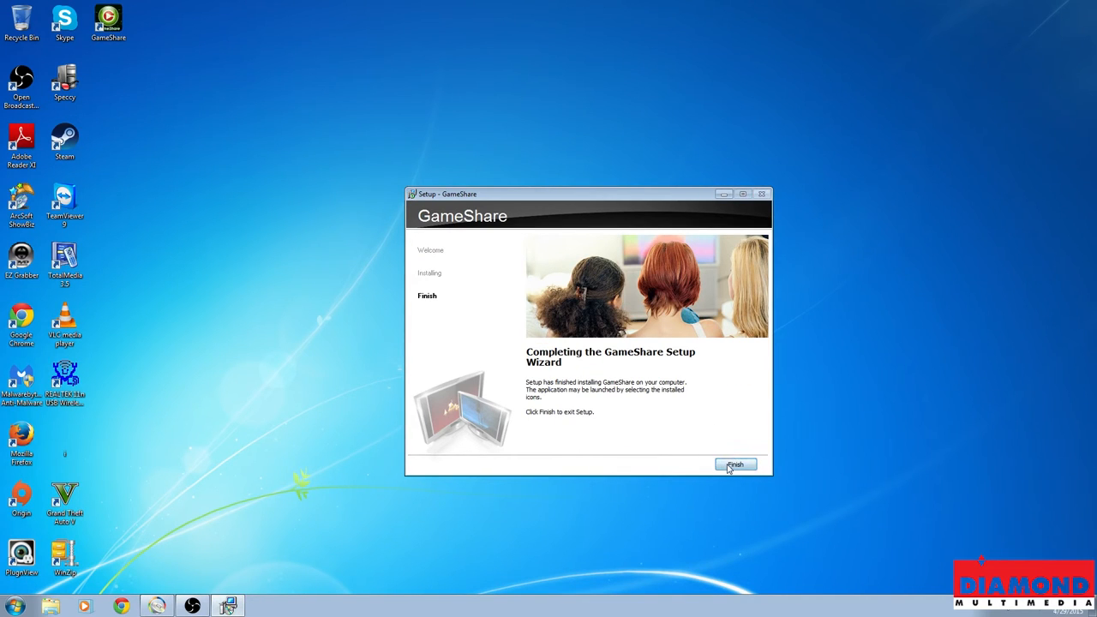
{"action": "left_click", "coordinate": [738, 465]}
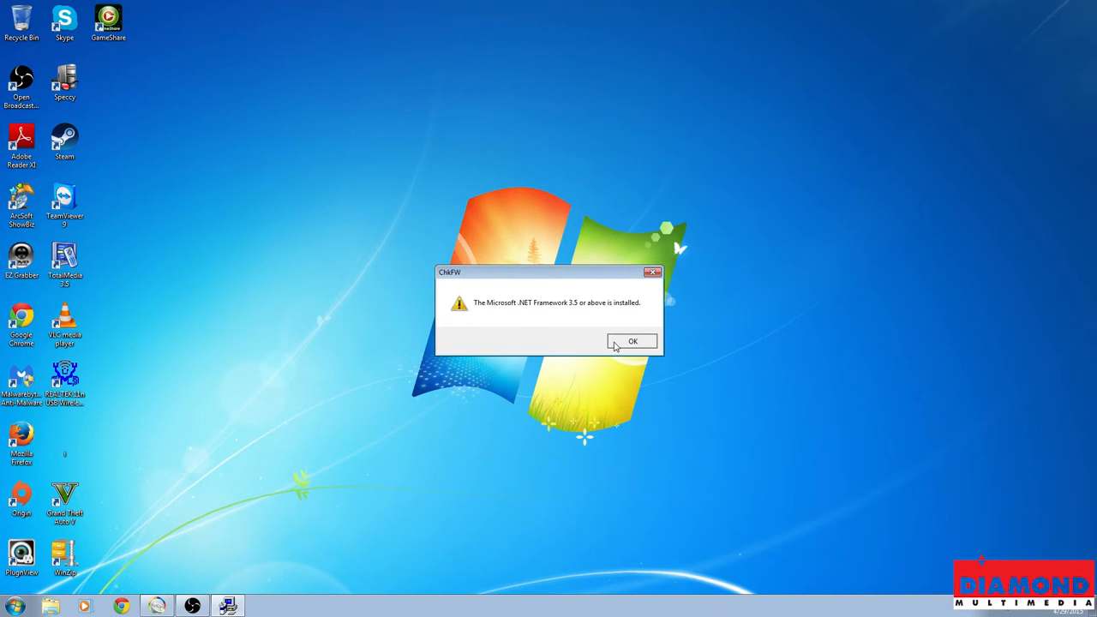
Step: Dismiss the .NET Framework notice and finish with an immediate restart
{"action": "left_click", "coordinate": [632, 341]}
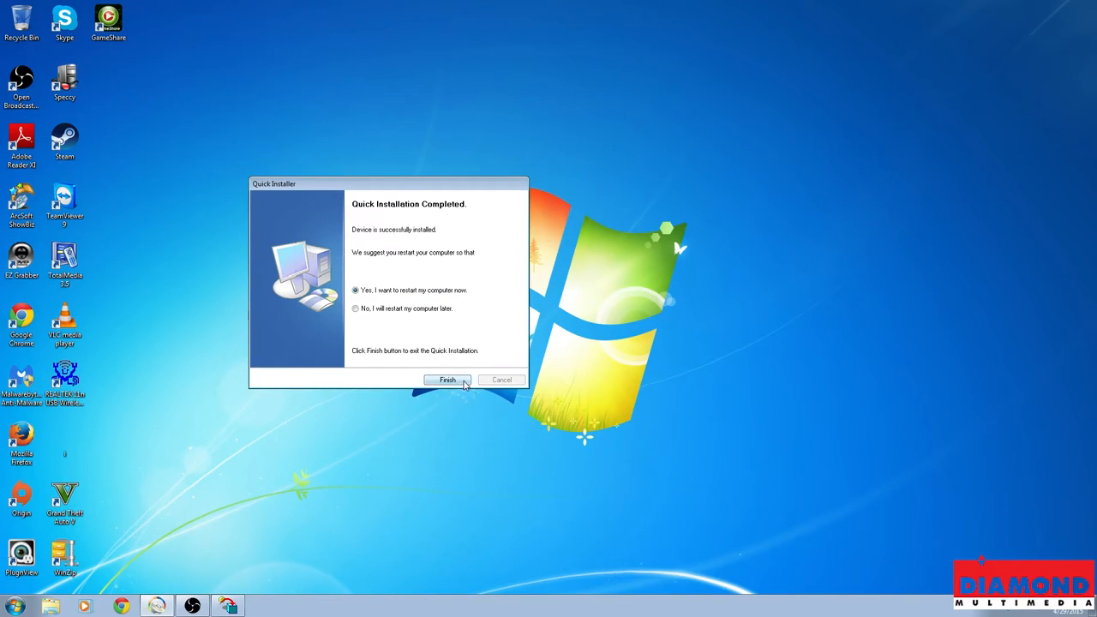
{"action": "mouse_move", "coordinate": [465, 378]}
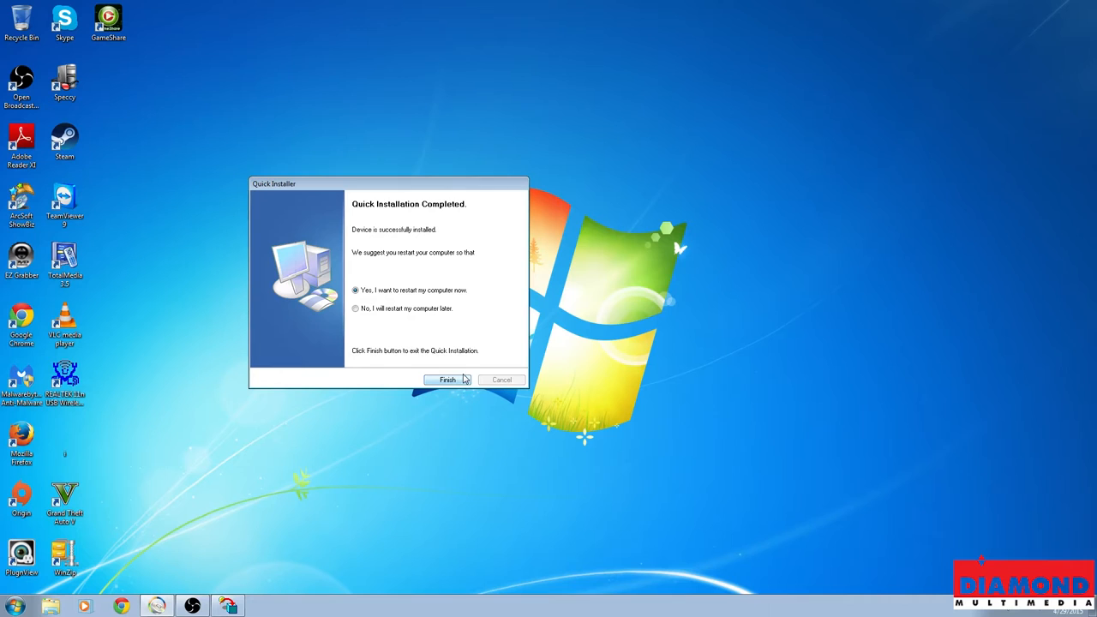
{"action": "left_click", "coordinate": [446, 381]}
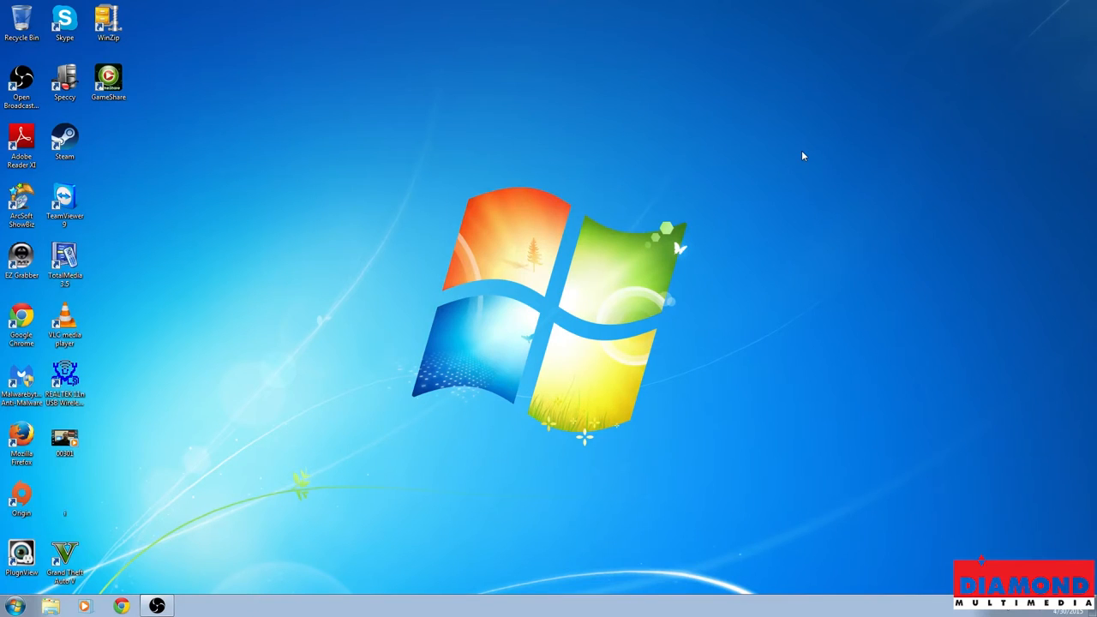
Step: Launch GameShare from its desktop icon onto the Capture page
{"action": "left_click", "coordinate": [107, 82]}
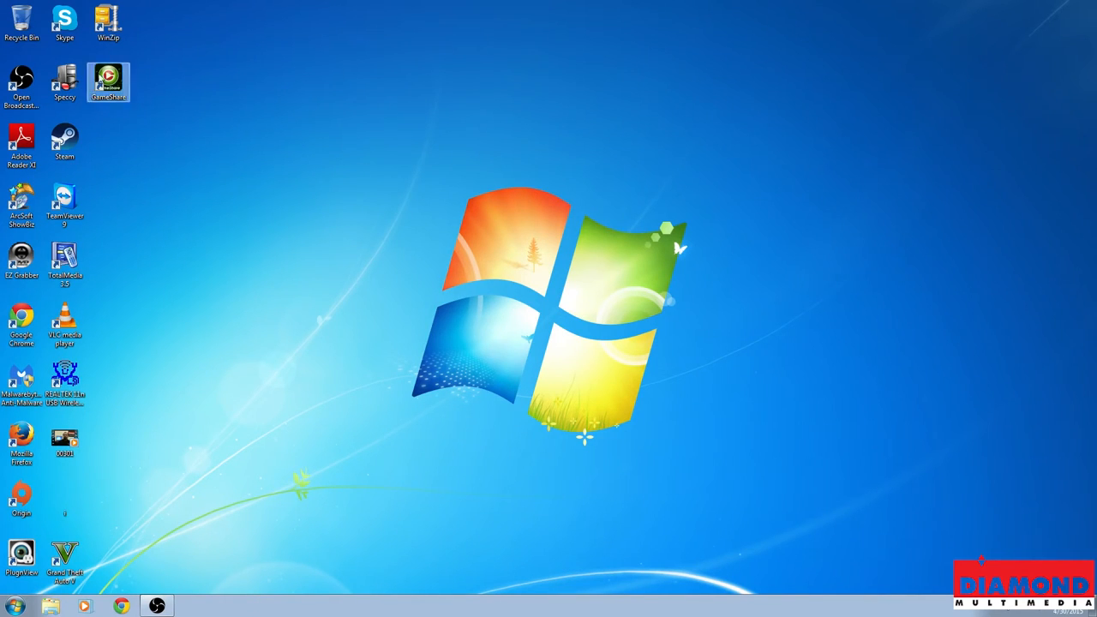
{"action": "left_click", "coordinate": [108, 82]}
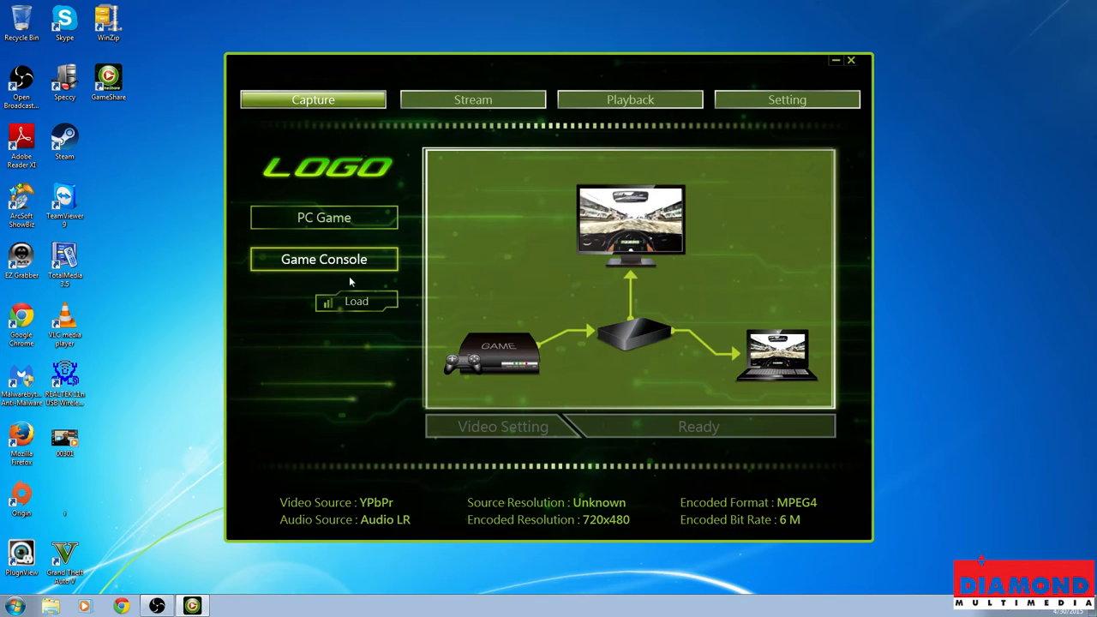
{"action": "mouse_move", "coordinate": [123, 456]}
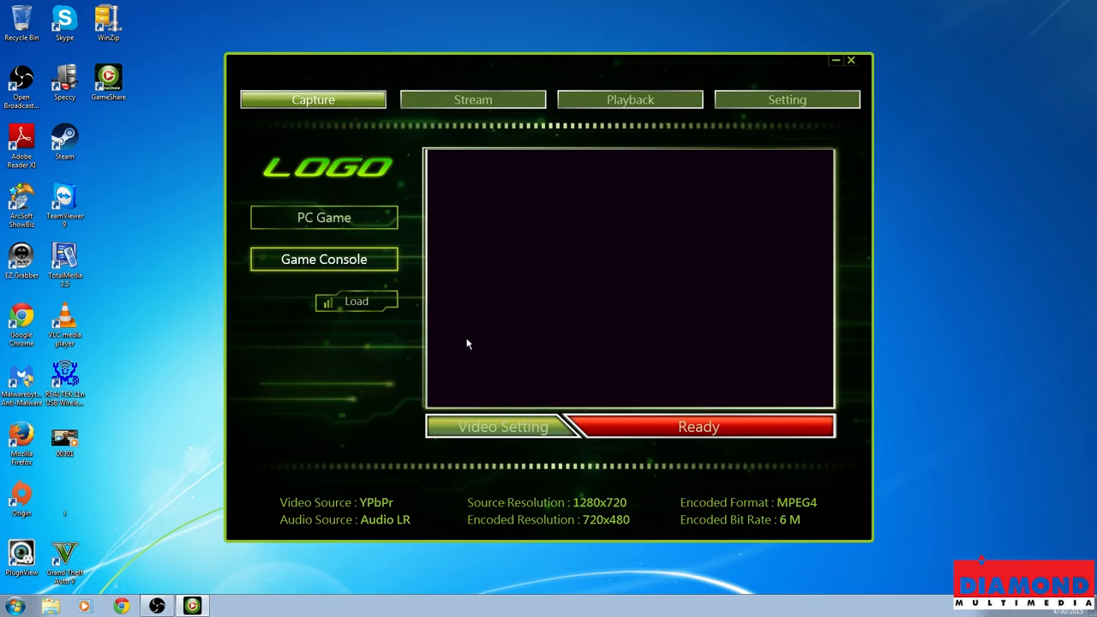
{"action": "mouse_move", "coordinate": [477, 432]}
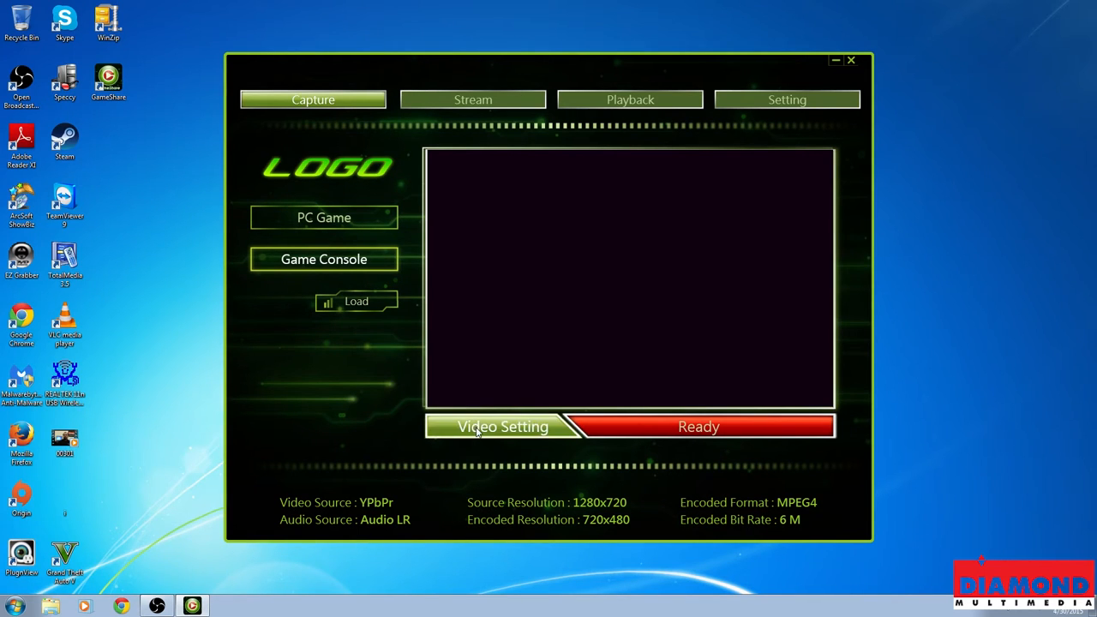
Step: Bring up Capture Setting and keep YPbPr as the video source
{"action": "left_click", "coordinate": [497, 427]}
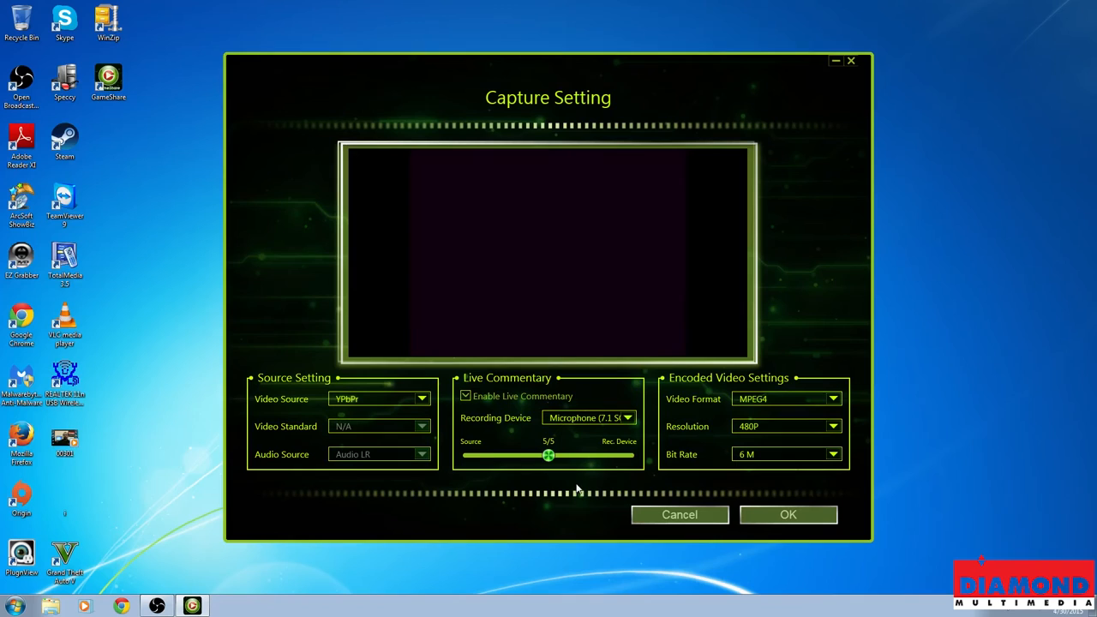
{"action": "mouse_move", "coordinate": [509, 412]}
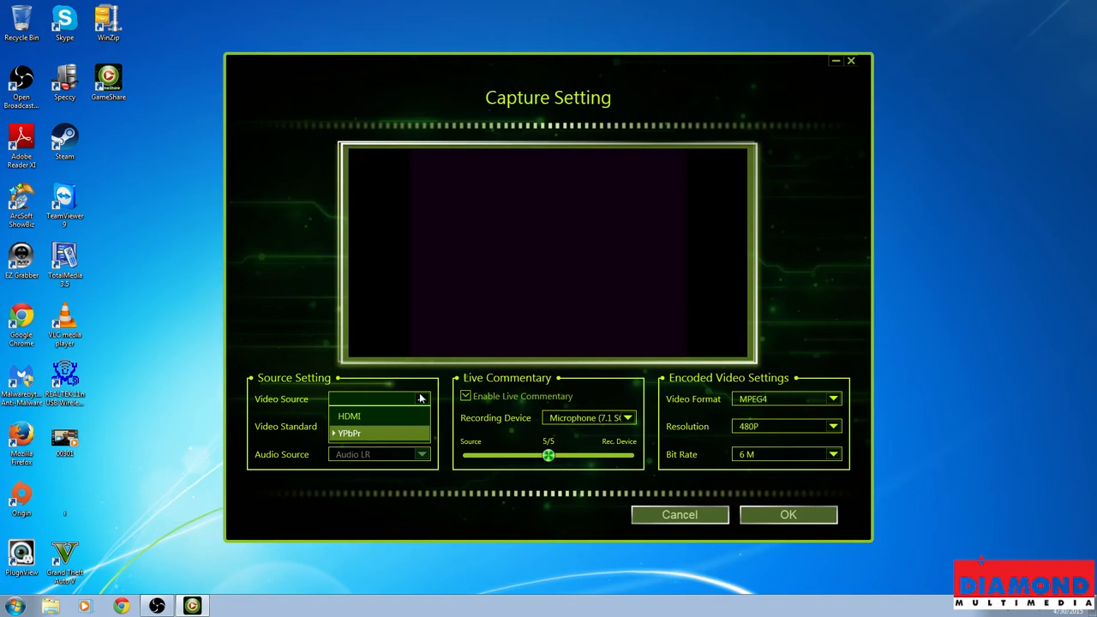
{"action": "left_click", "coordinate": [350, 434]}
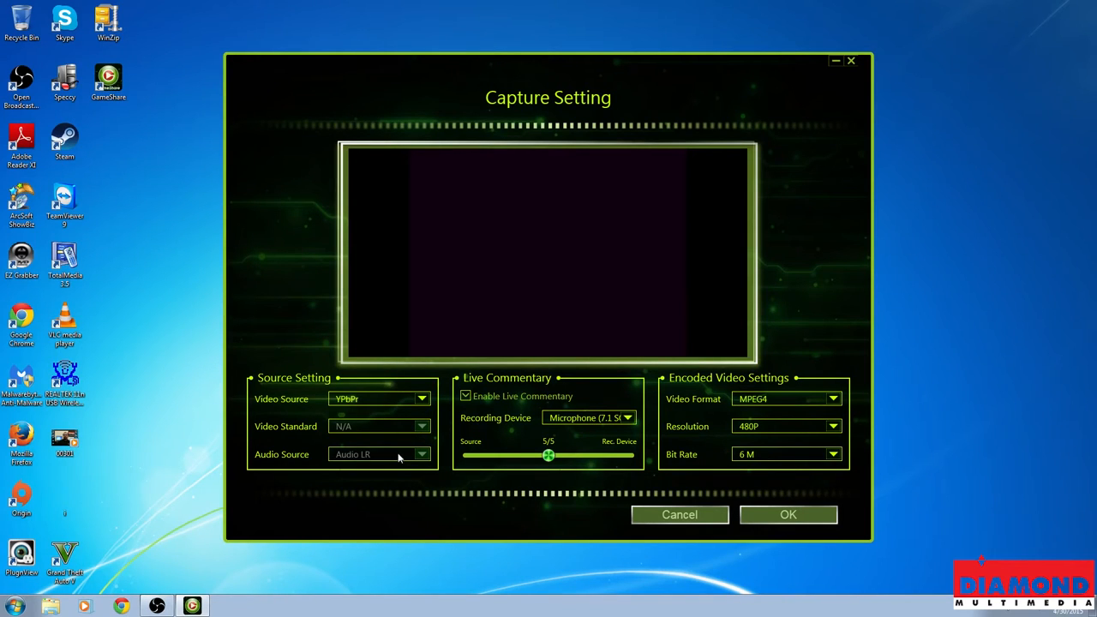
{"action": "mouse_move", "coordinate": [351, 403]}
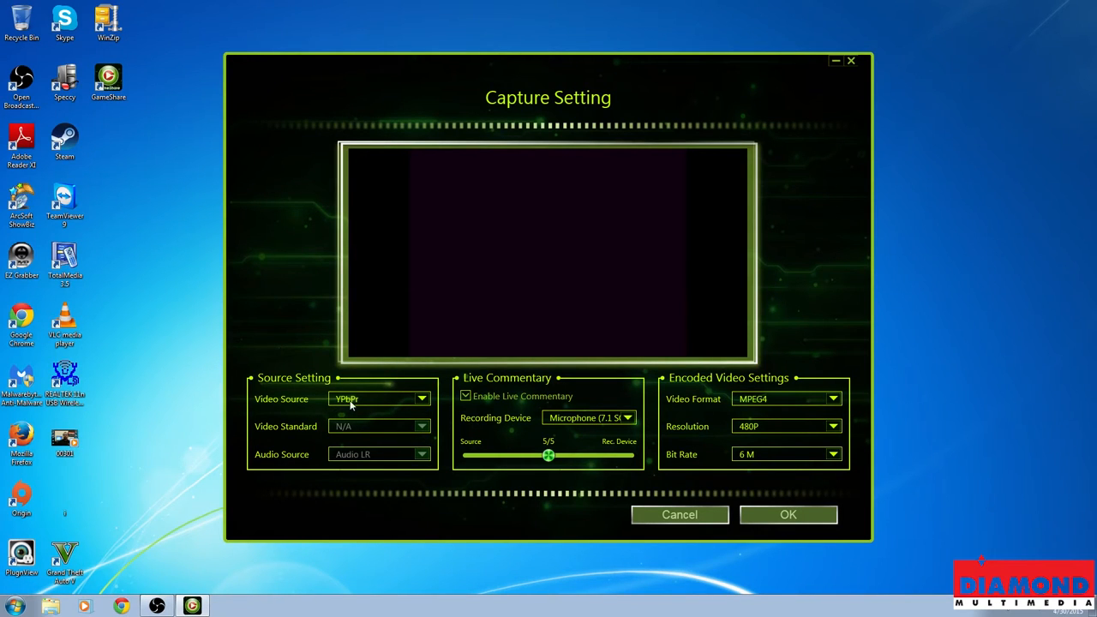
{"action": "mouse_move", "coordinate": [362, 463]}
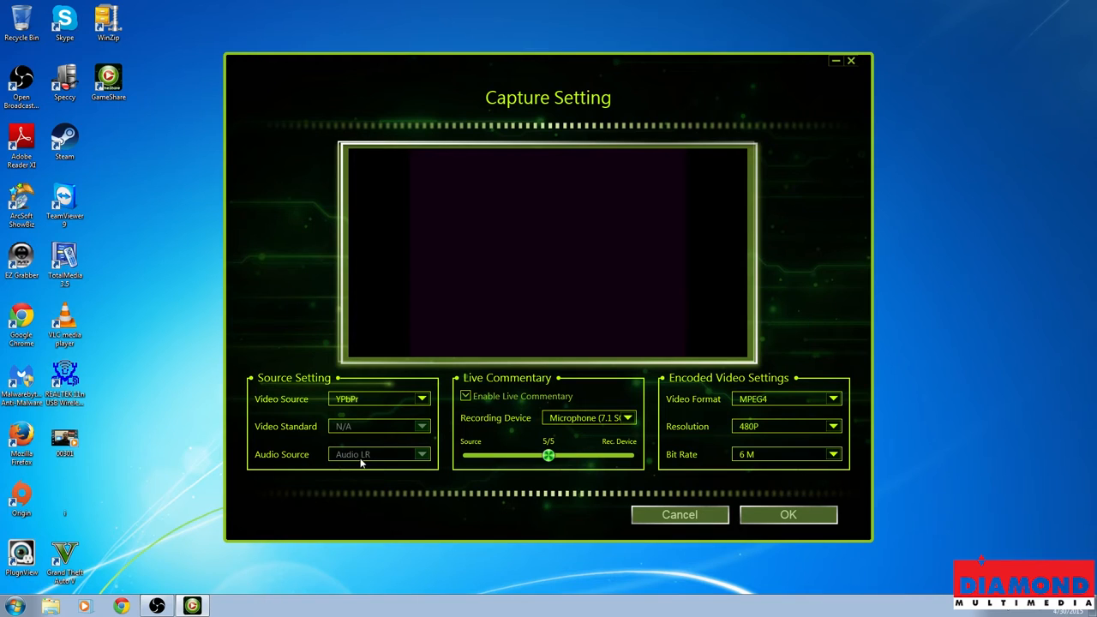
{"action": "mouse_move", "coordinate": [398, 402]}
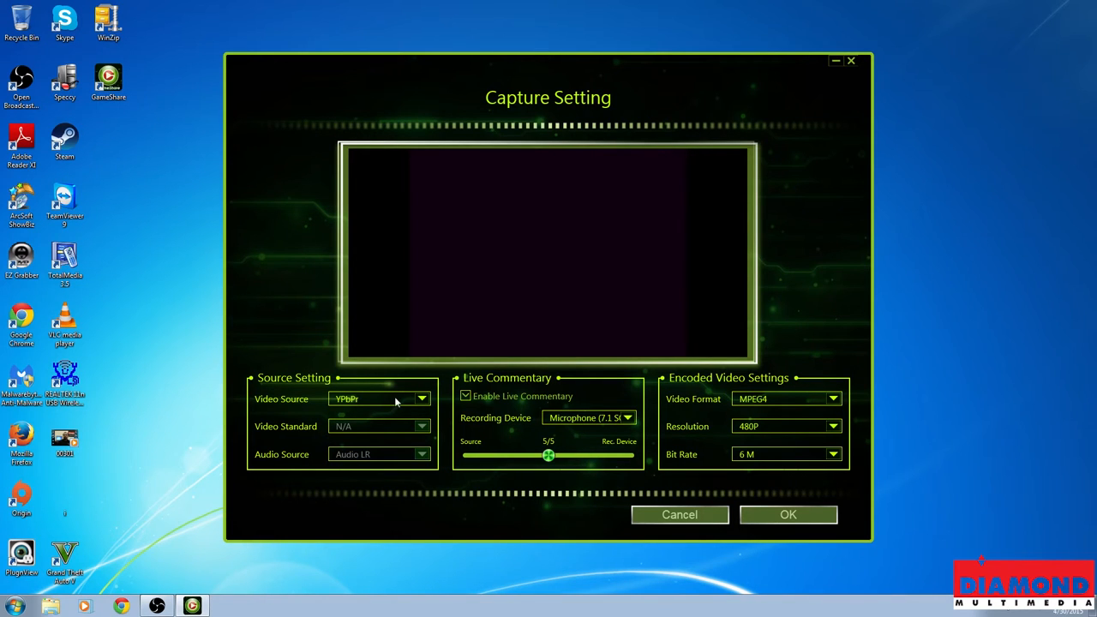
{"action": "mouse_move", "coordinate": [352, 467]}
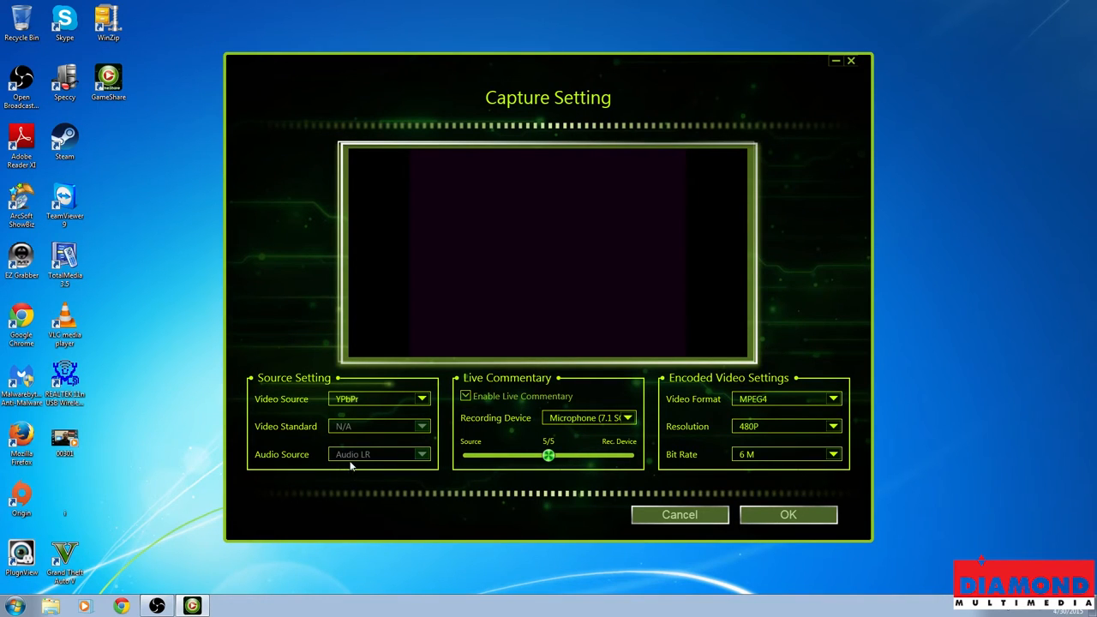
{"action": "mouse_move", "coordinate": [521, 506]}
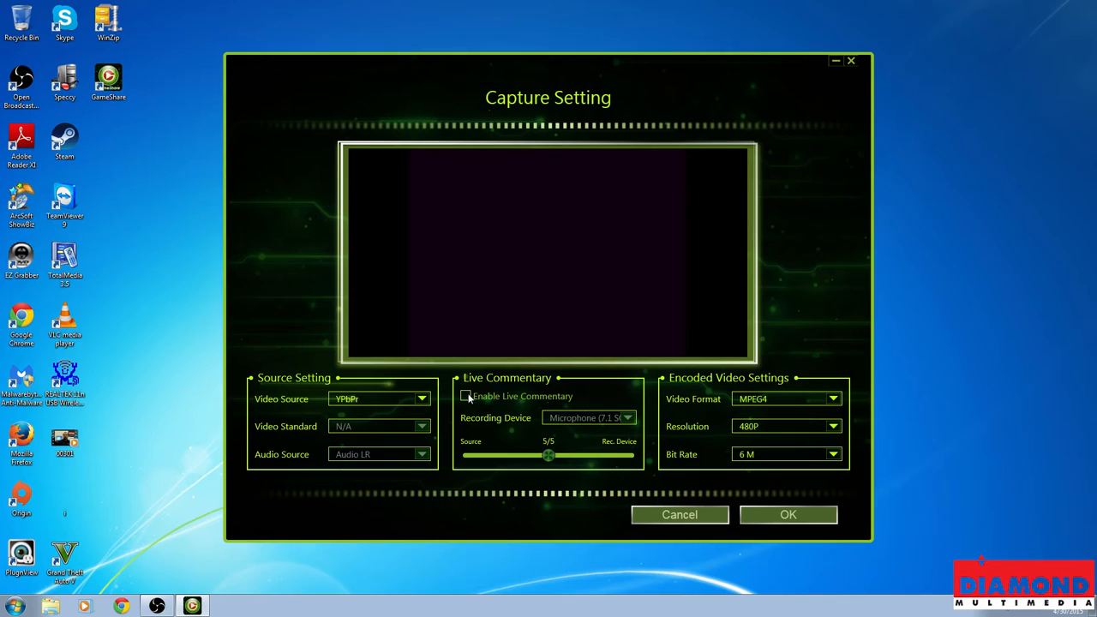
Step: Re-enable live commentary and balance source and microphone evenly at 5/5
{"action": "left_click", "coordinate": [466, 396]}
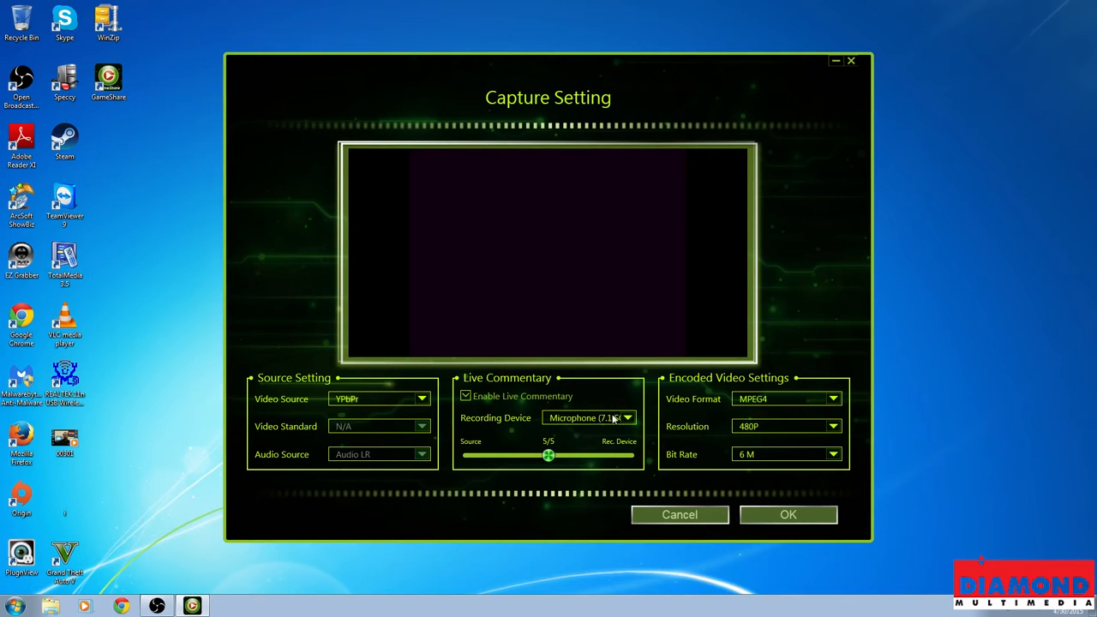
{"action": "mouse_move", "coordinate": [612, 418]}
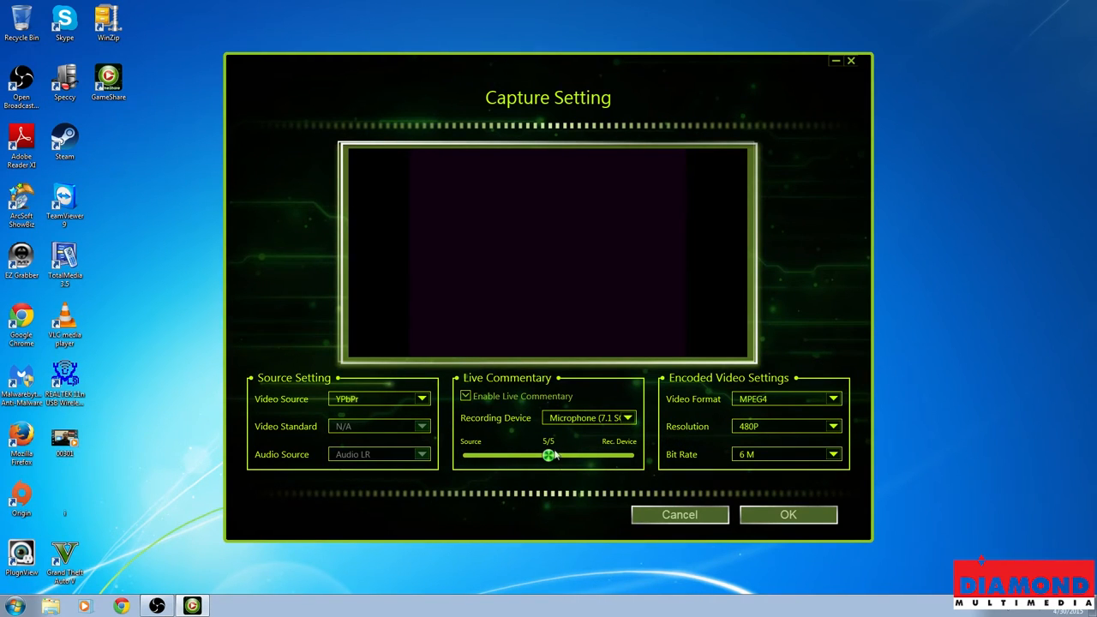
{"action": "left_click_drag", "start_coordinate": [551, 456], "coordinate": [470, 456]}
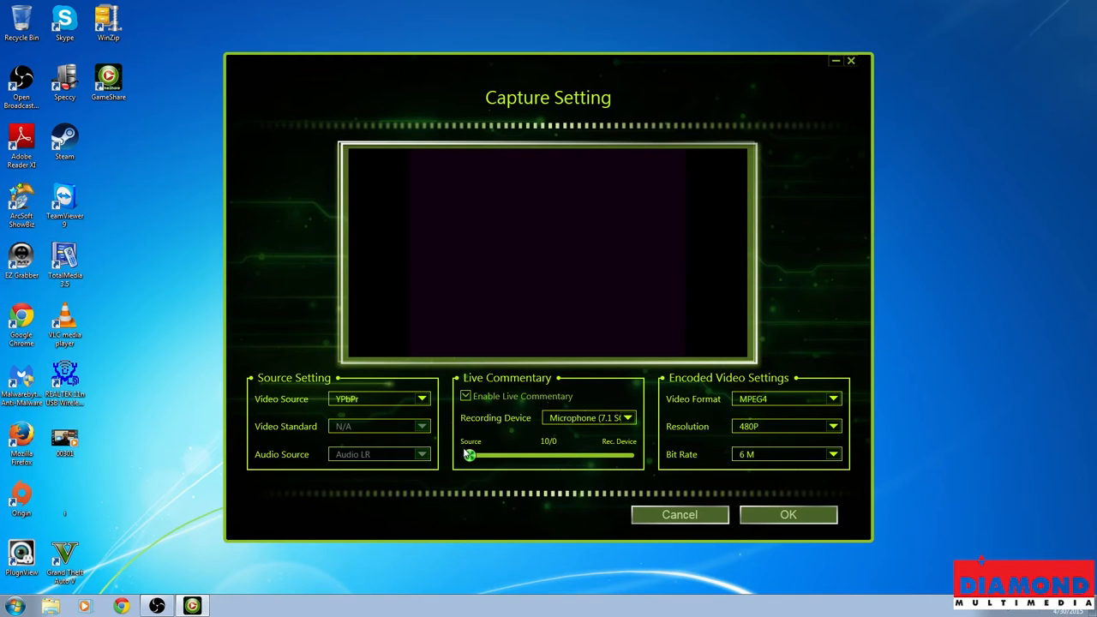
{"action": "left_click_drag", "start_coordinate": [470, 457], "coordinate": [487, 456]}
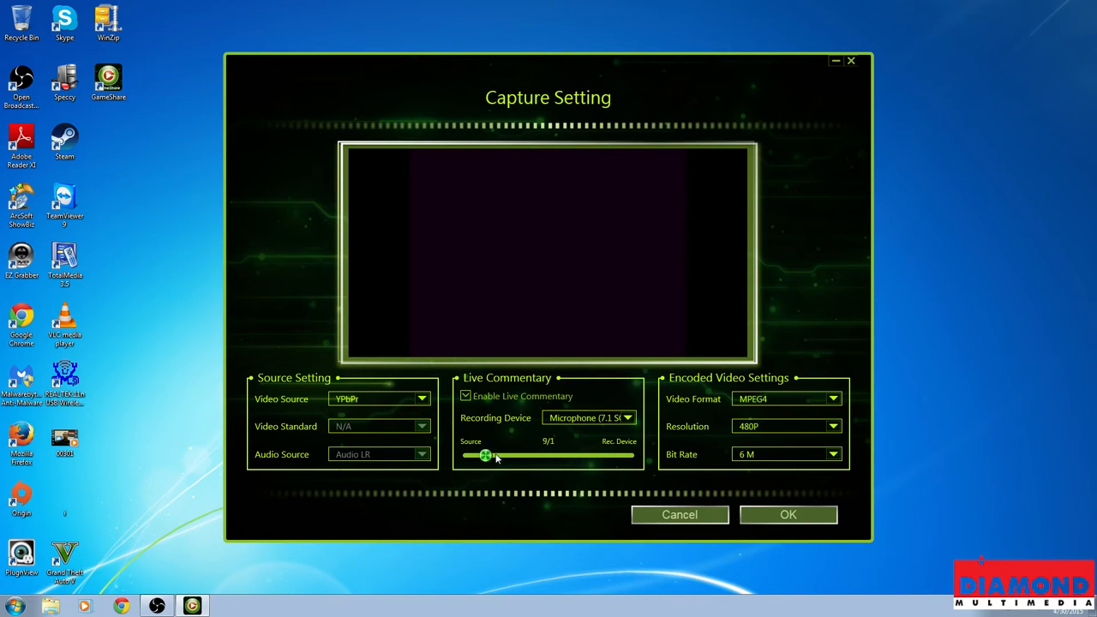
{"action": "left_click_drag", "start_coordinate": [487, 456], "coordinate": [549, 456]}
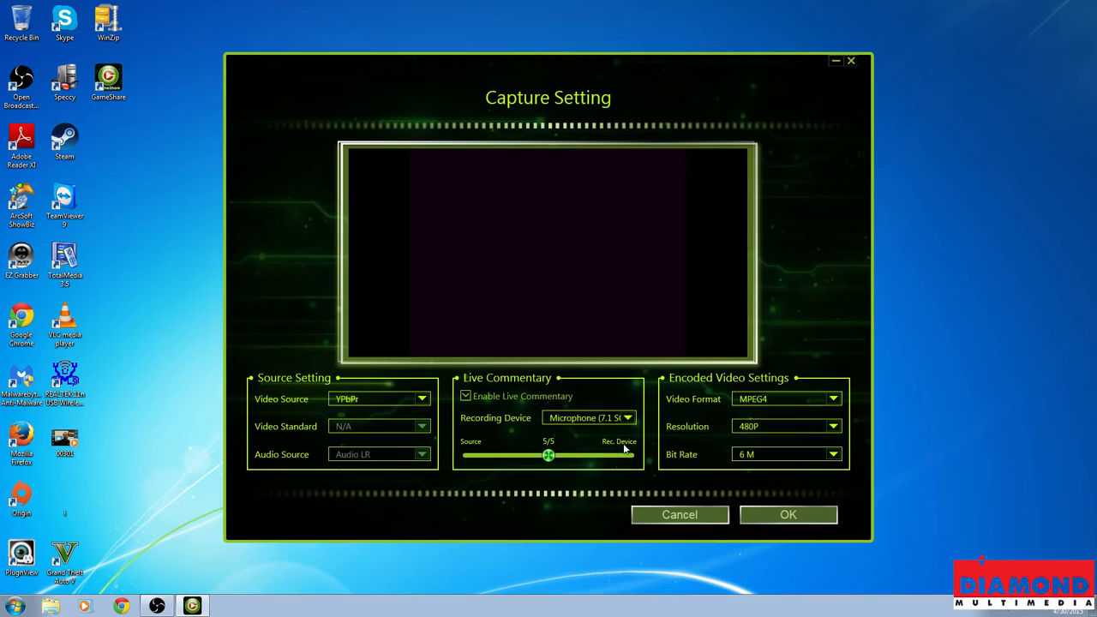
{"action": "mouse_move", "coordinate": [809, 470]}
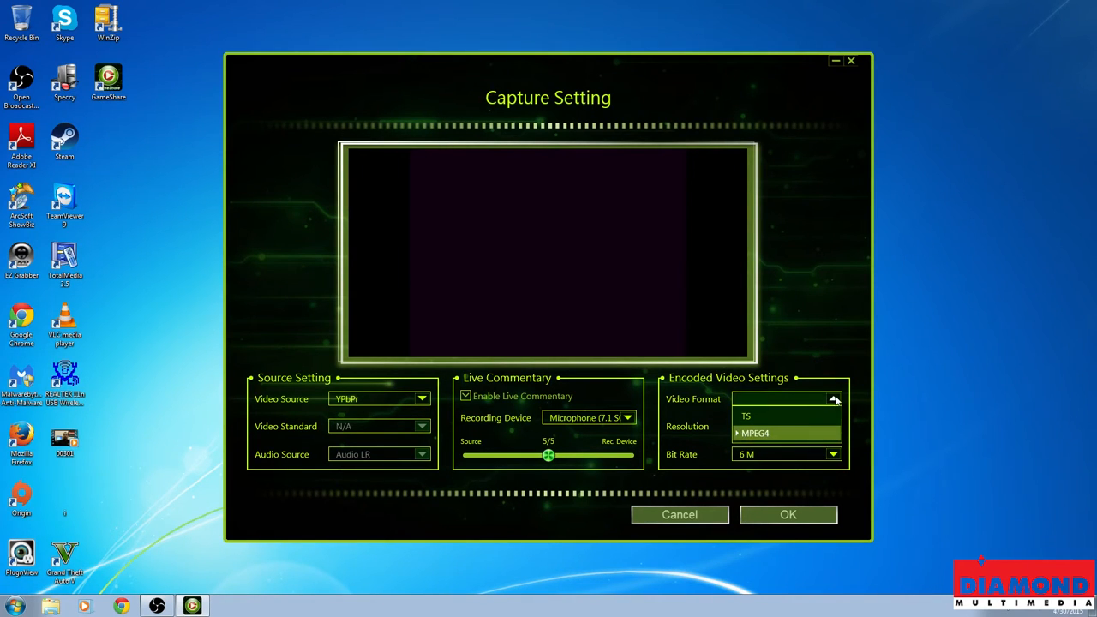
Step: Keep MPEG4, set resolution 720P and bit rate 3 M, and apply the capture settings
{"action": "left_click", "coordinate": [762, 433]}
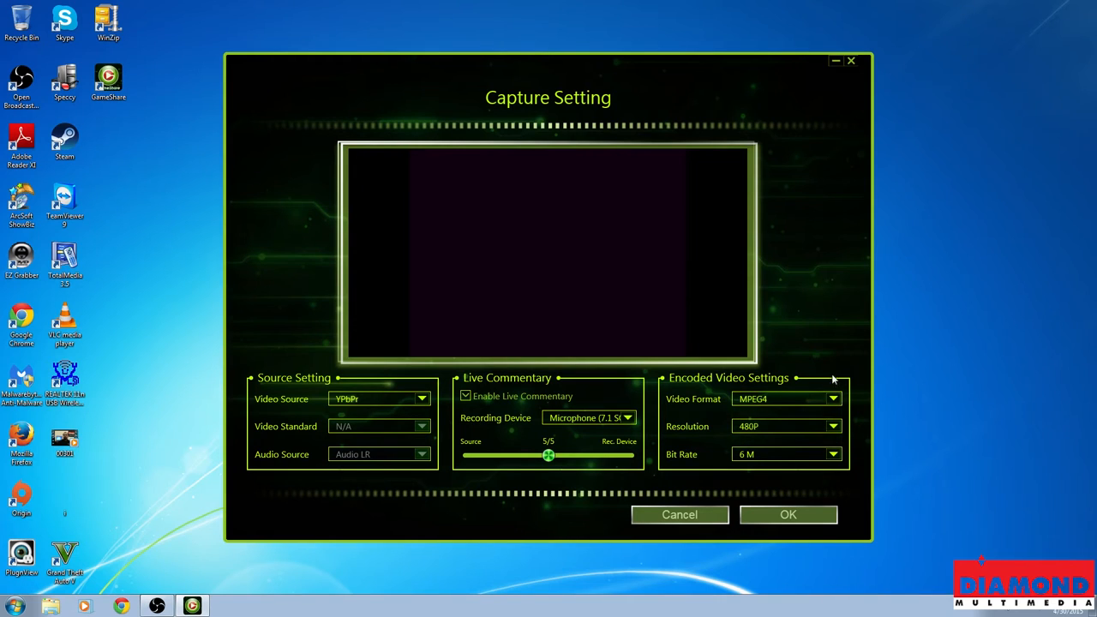
{"action": "left_click", "coordinate": [830, 398]}
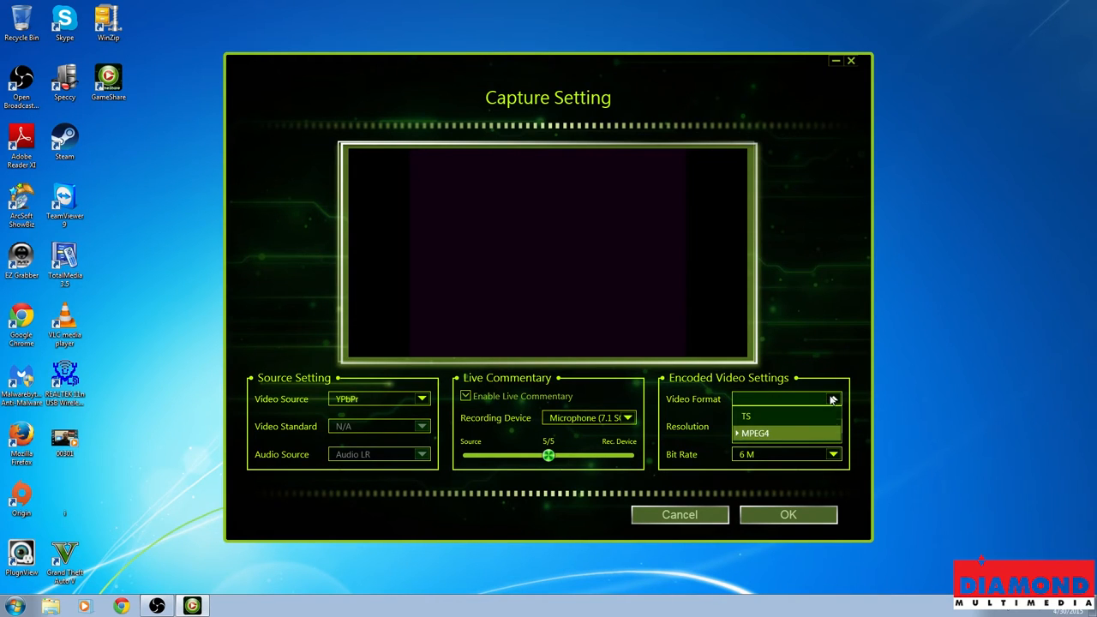
{"action": "left_click", "coordinate": [772, 434]}
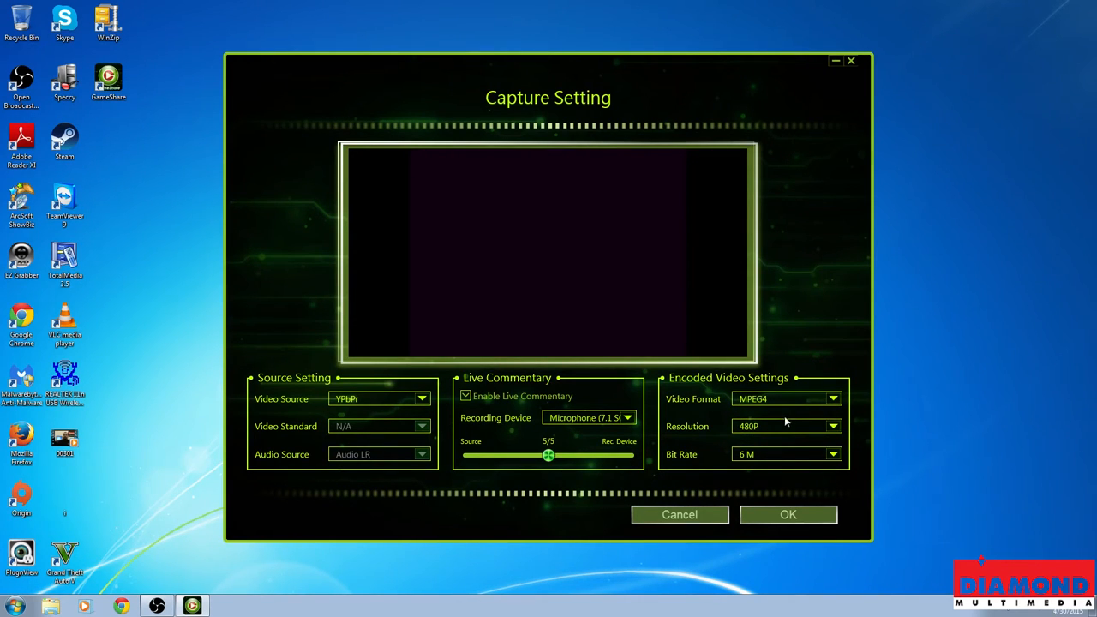
{"action": "left_click", "coordinate": [830, 425]}
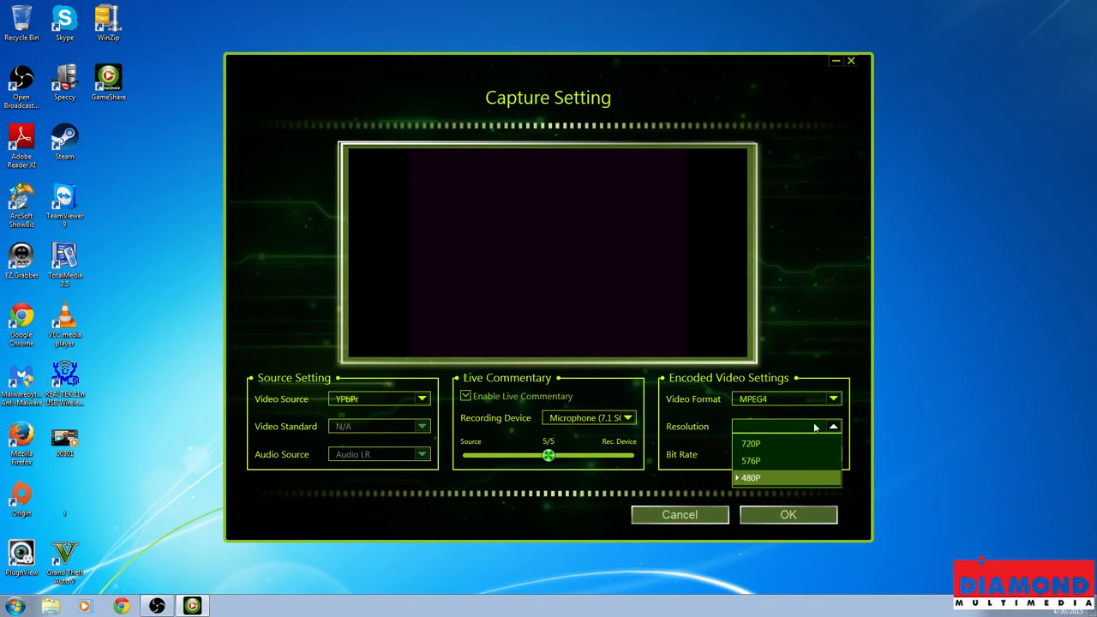
{"action": "mouse_move", "coordinate": [780, 446]}
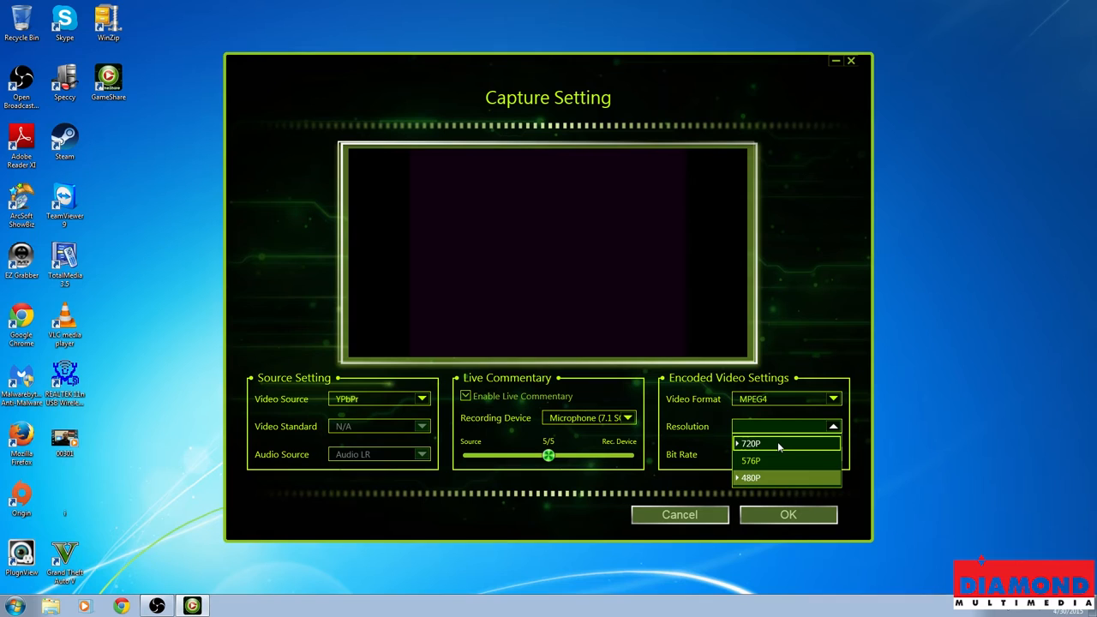
{"action": "left_click", "coordinate": [753, 442]}
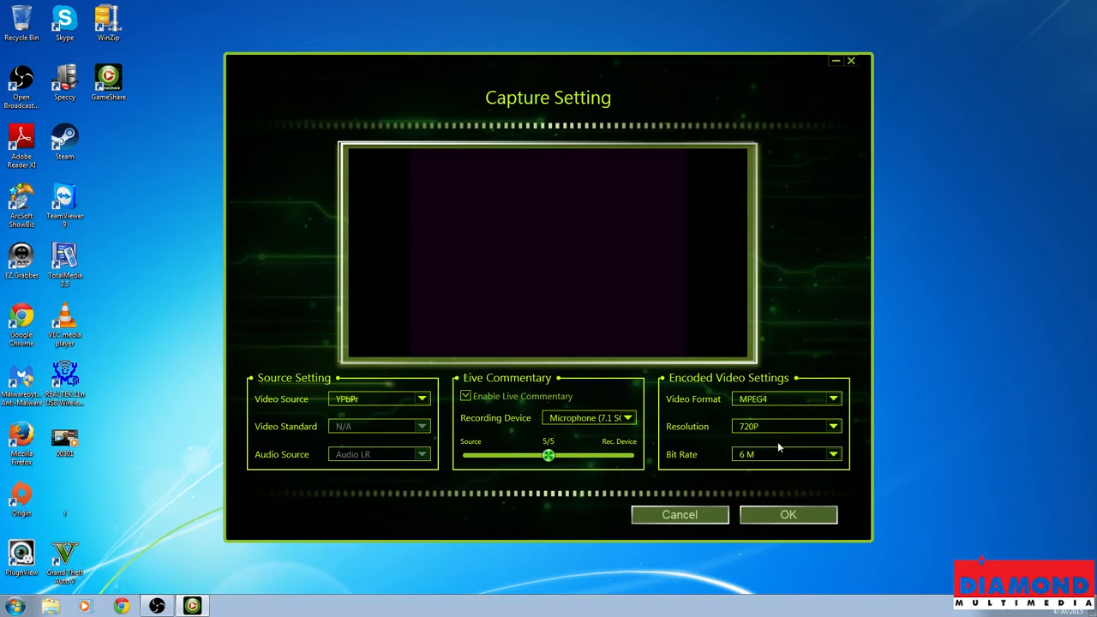
{"action": "mouse_move", "coordinate": [768, 430]}
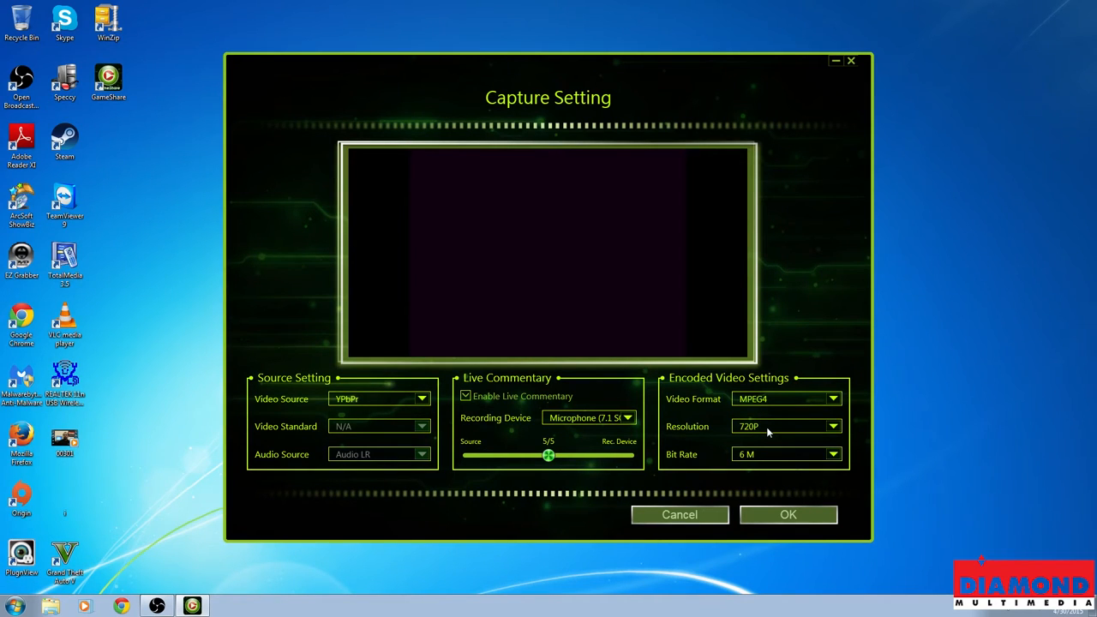
{"action": "left_click", "coordinate": [832, 455]}
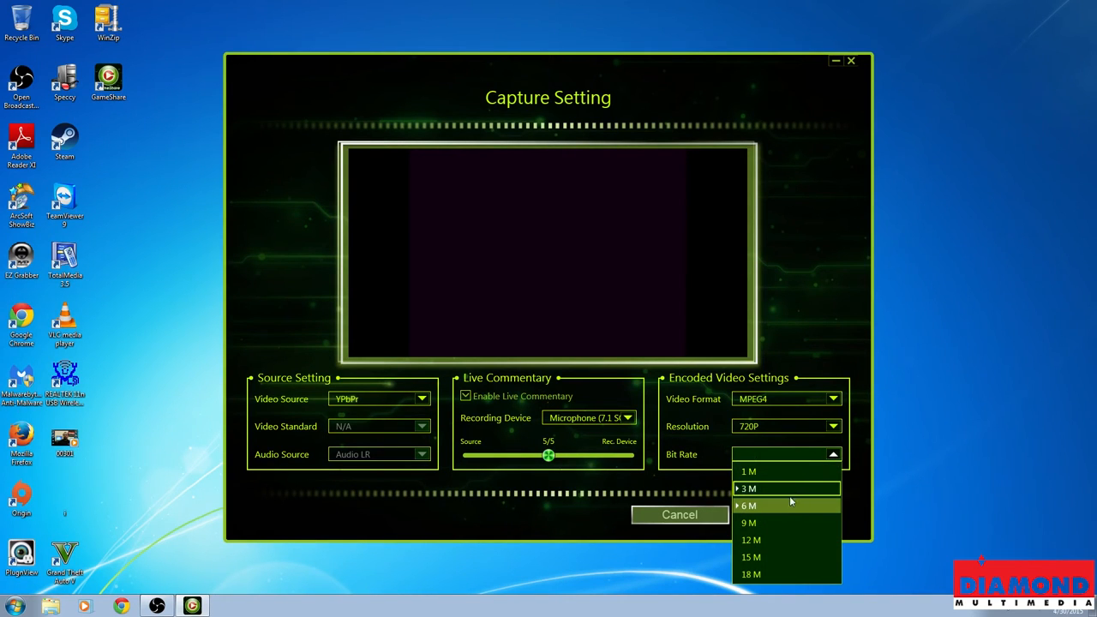
{"action": "left_click", "coordinate": [768, 489]}
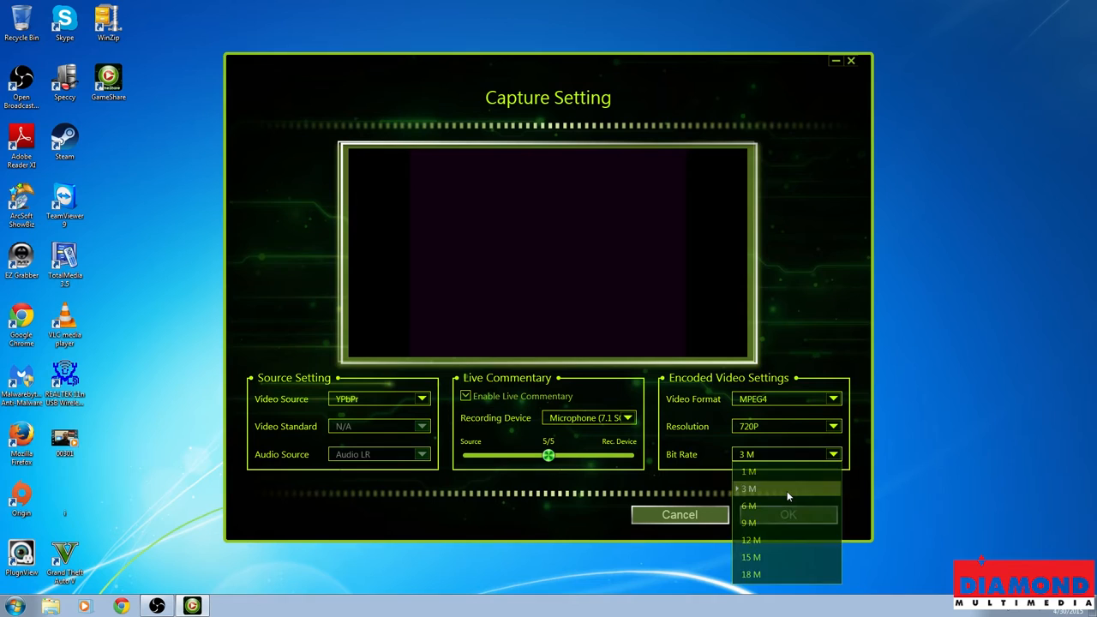
{"action": "left_click", "coordinate": [775, 489]}
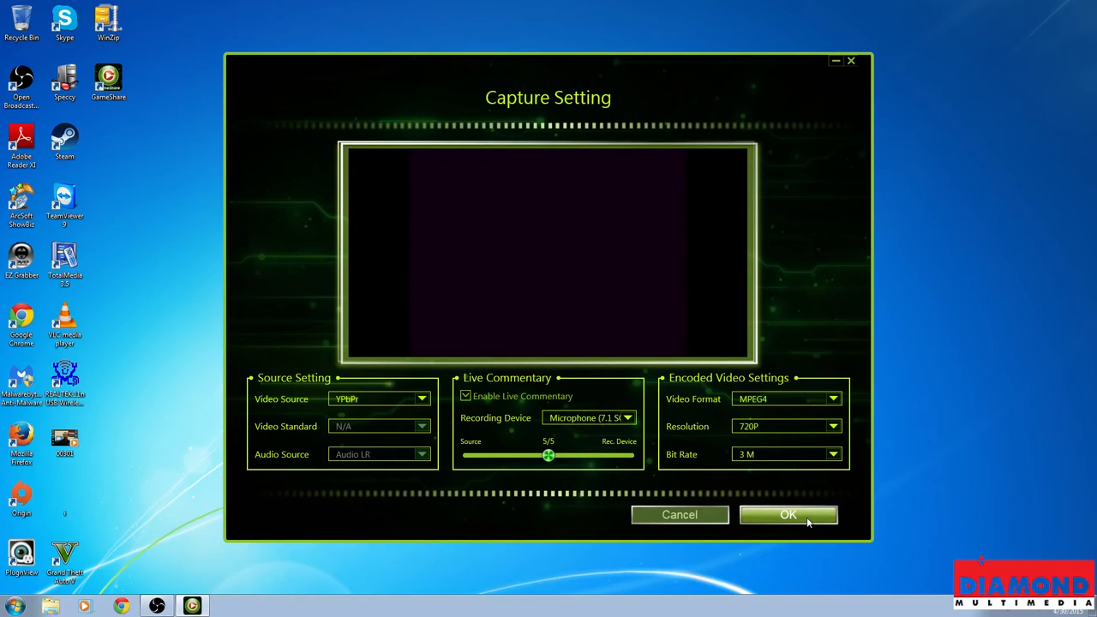
{"action": "left_click", "coordinate": [789, 515]}
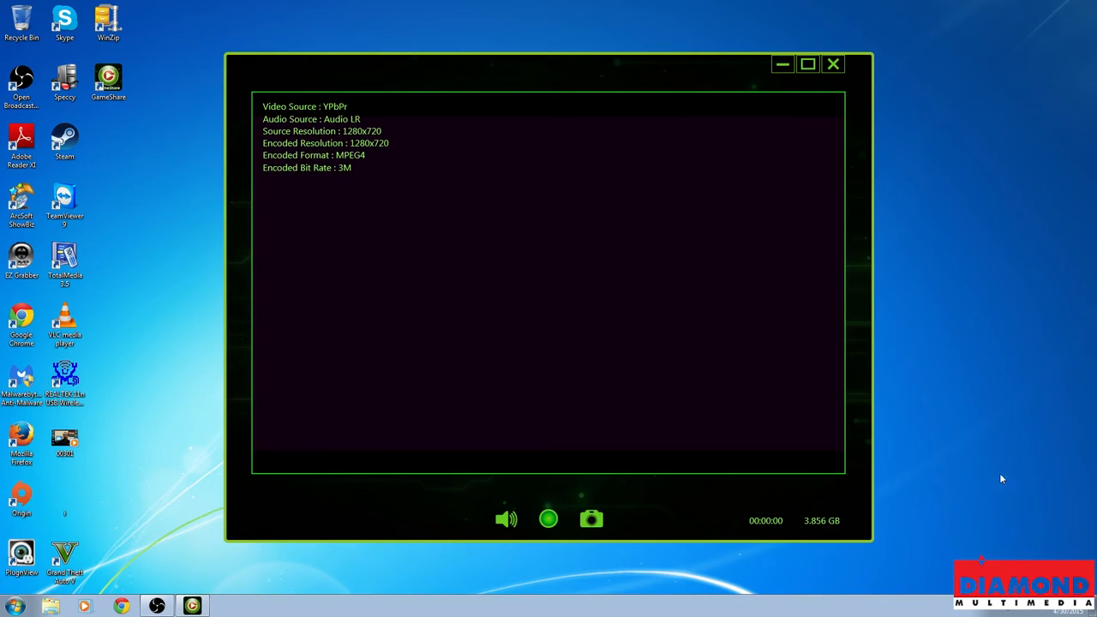
{"action": "mouse_move", "coordinate": [396, 364]}
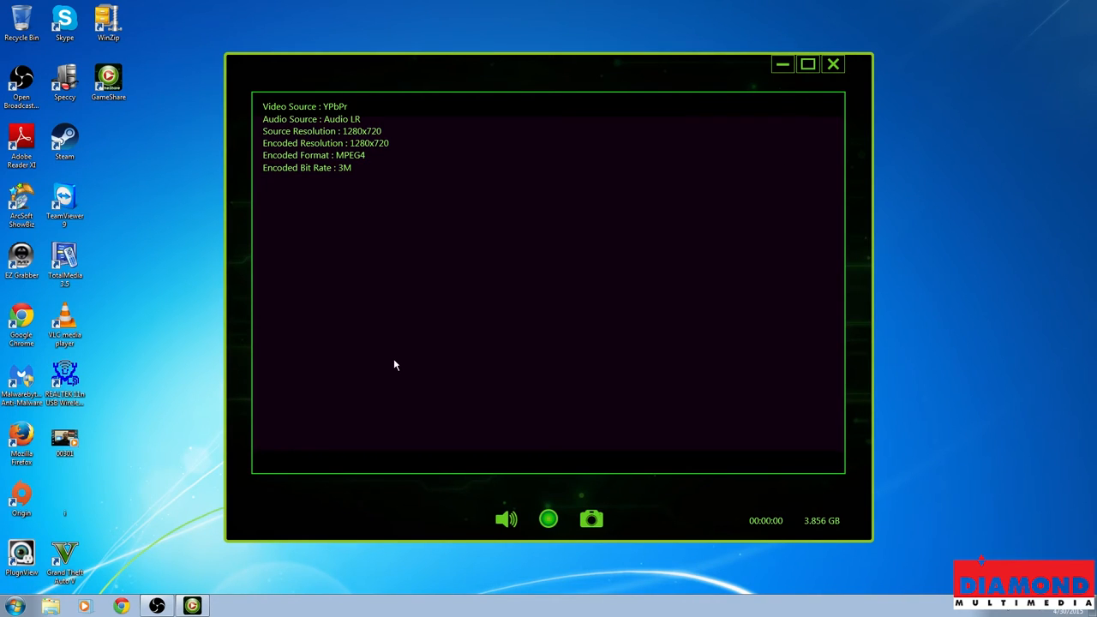
{"action": "mouse_move", "coordinate": [340, 192]}
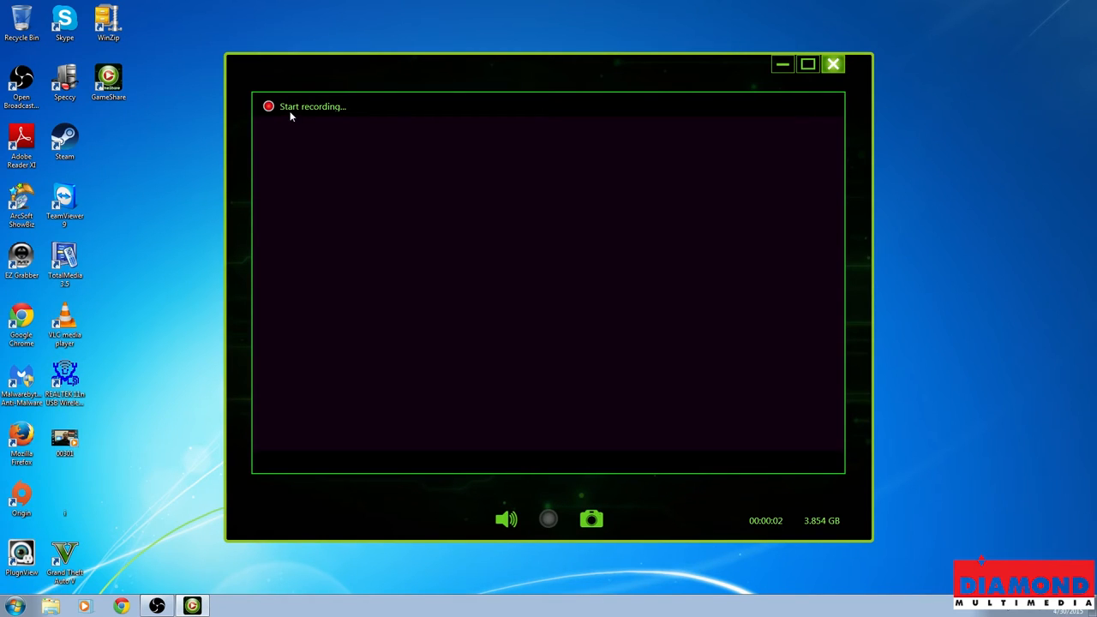
Step: Close the capture window, ending the test recording, and return to the main screen
{"action": "left_click", "coordinate": [549, 518]}
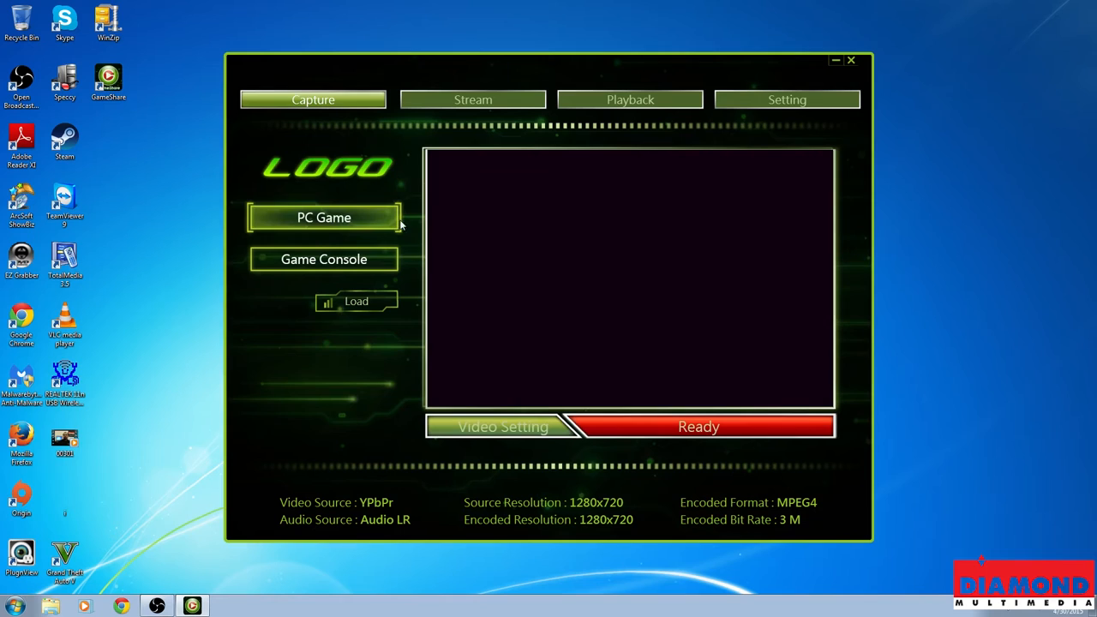
{"action": "mouse_move", "coordinate": [396, 212]}
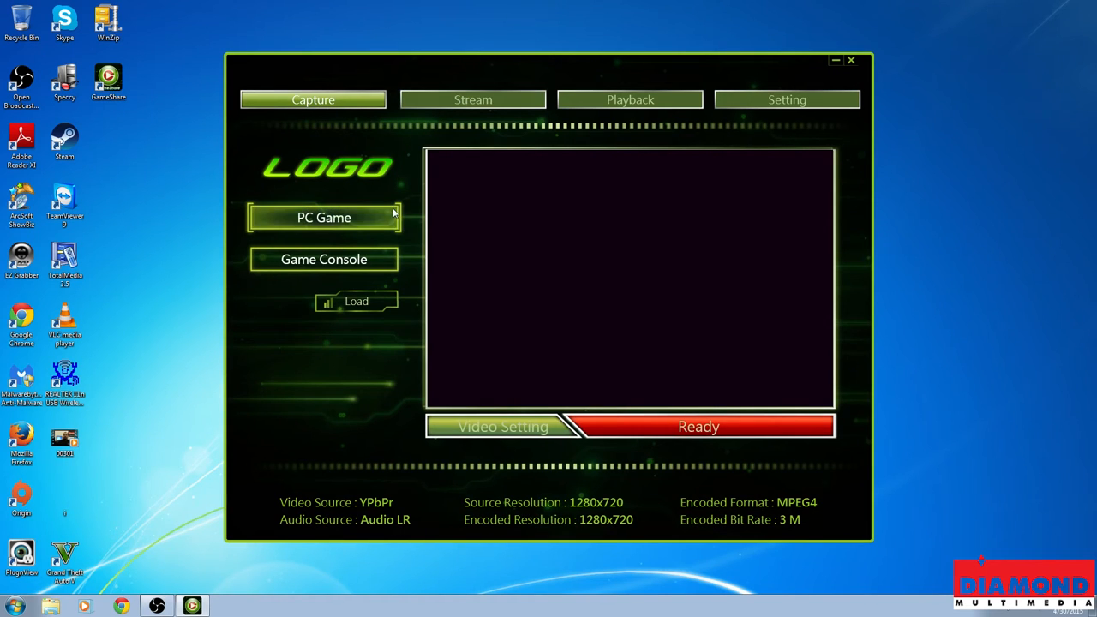
{"action": "left_click", "coordinate": [324, 216]}
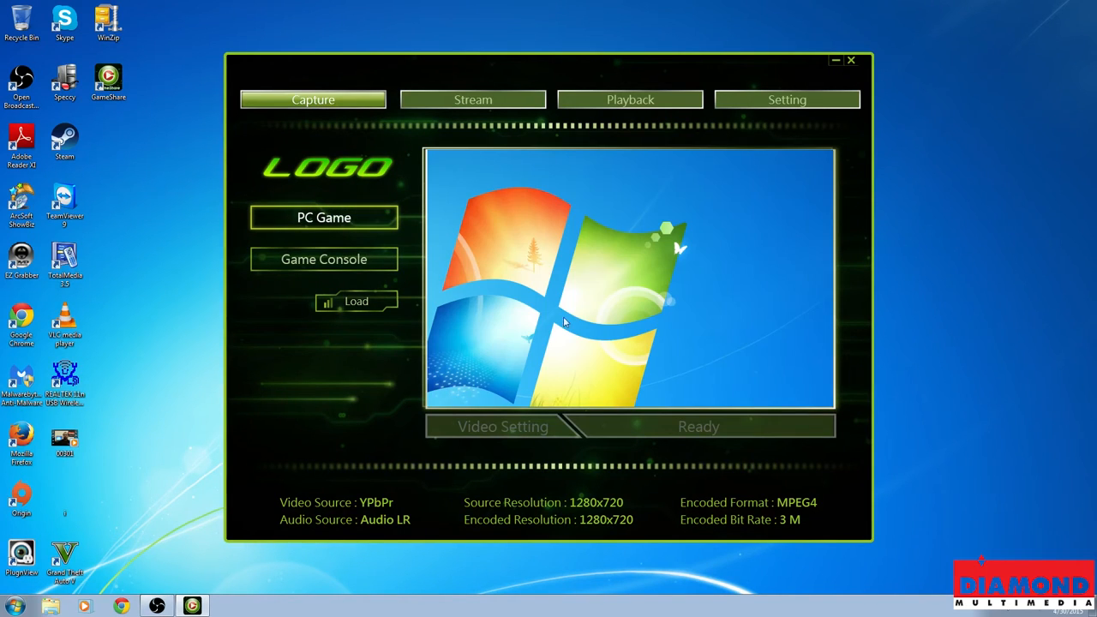
{"action": "mouse_move", "coordinate": [658, 240]}
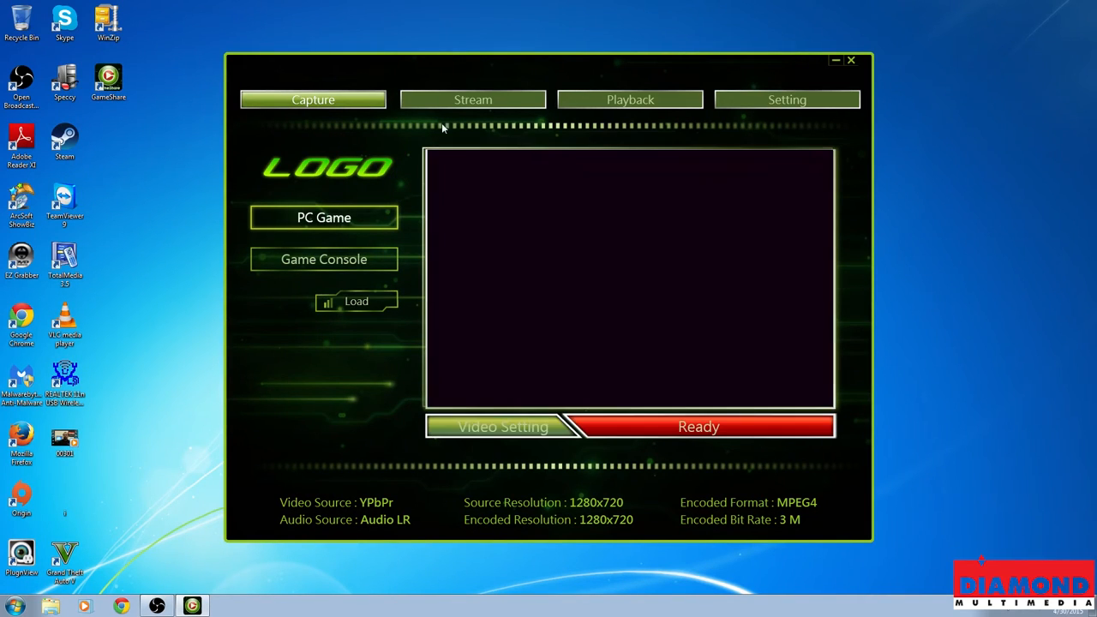
{"action": "mouse_move", "coordinate": [567, 106]}
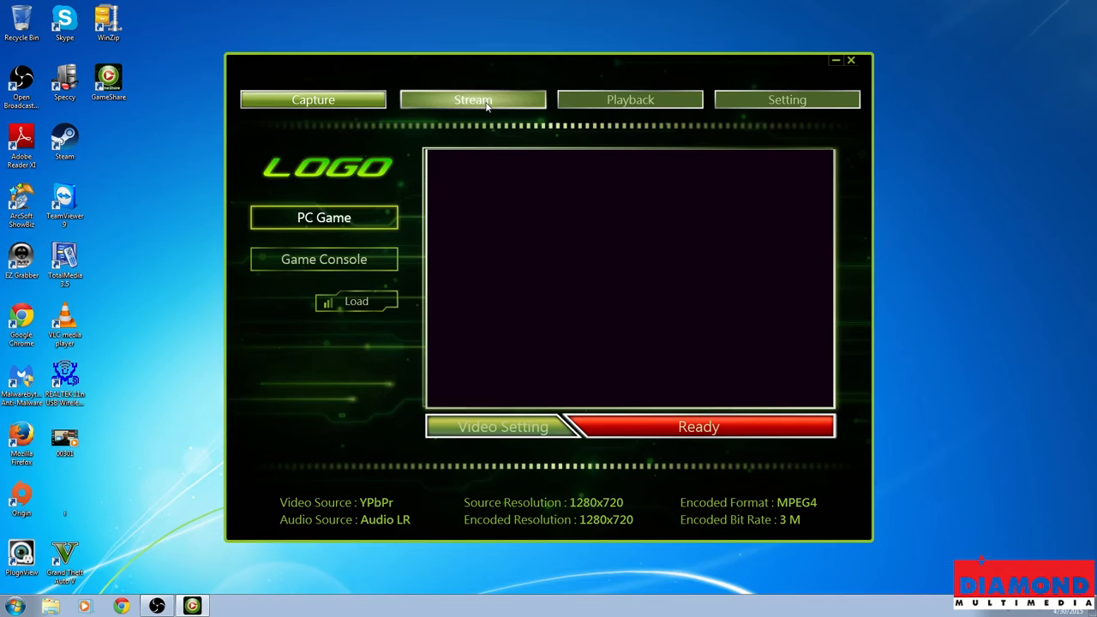
{"action": "mouse_move", "coordinate": [490, 104]}
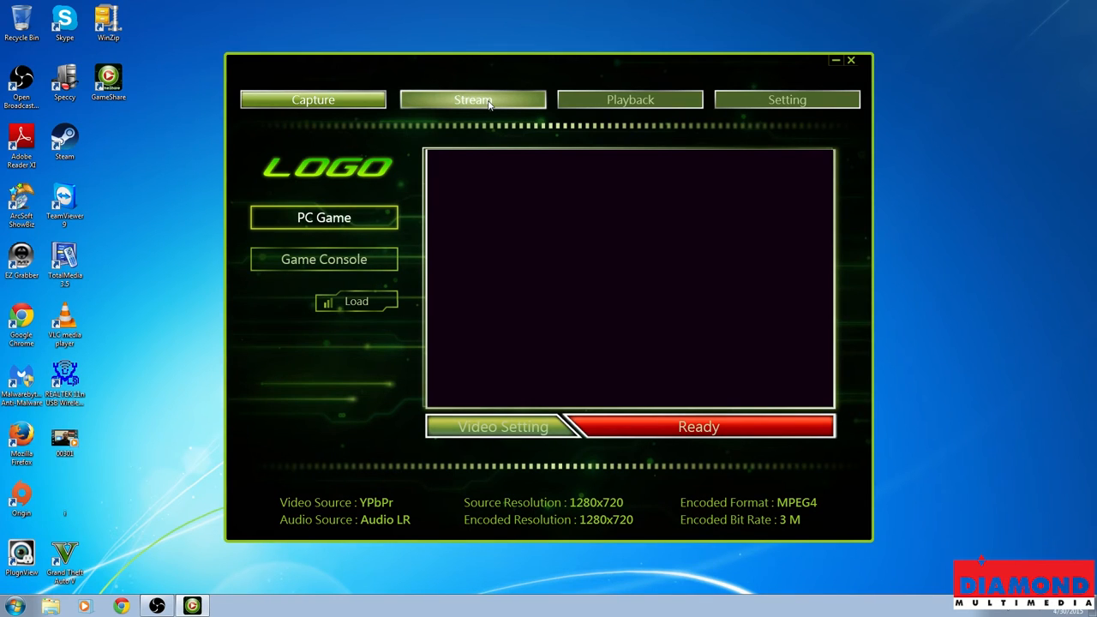
Step: On the Stream page, connect the Twitch account and acknowledge the successful connection
{"action": "left_click", "coordinate": [474, 100]}
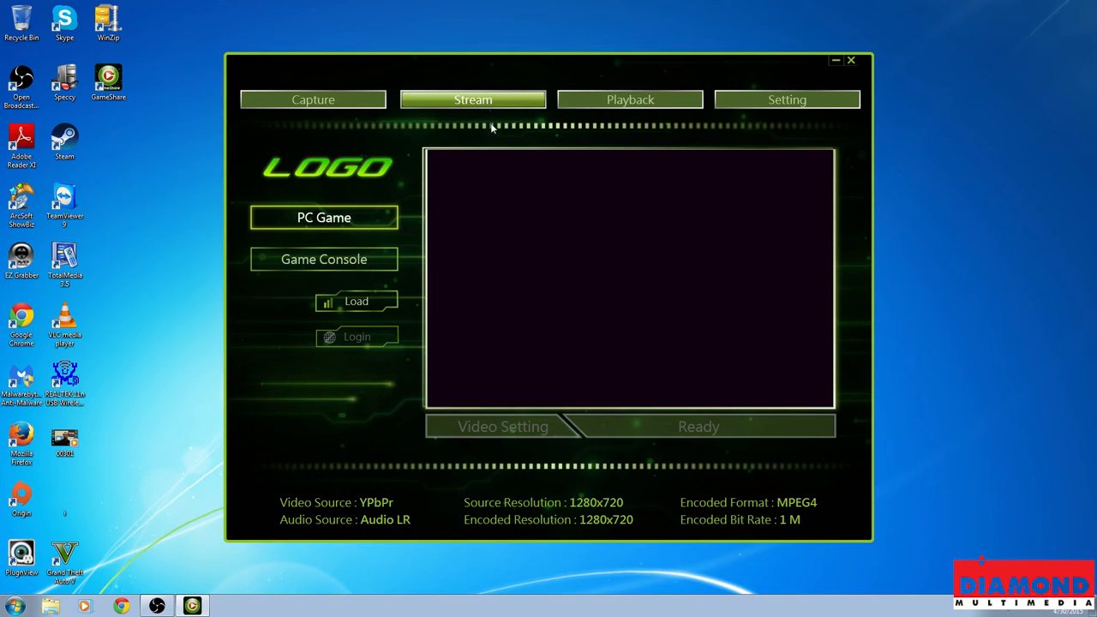
{"action": "mouse_move", "coordinate": [363, 322]}
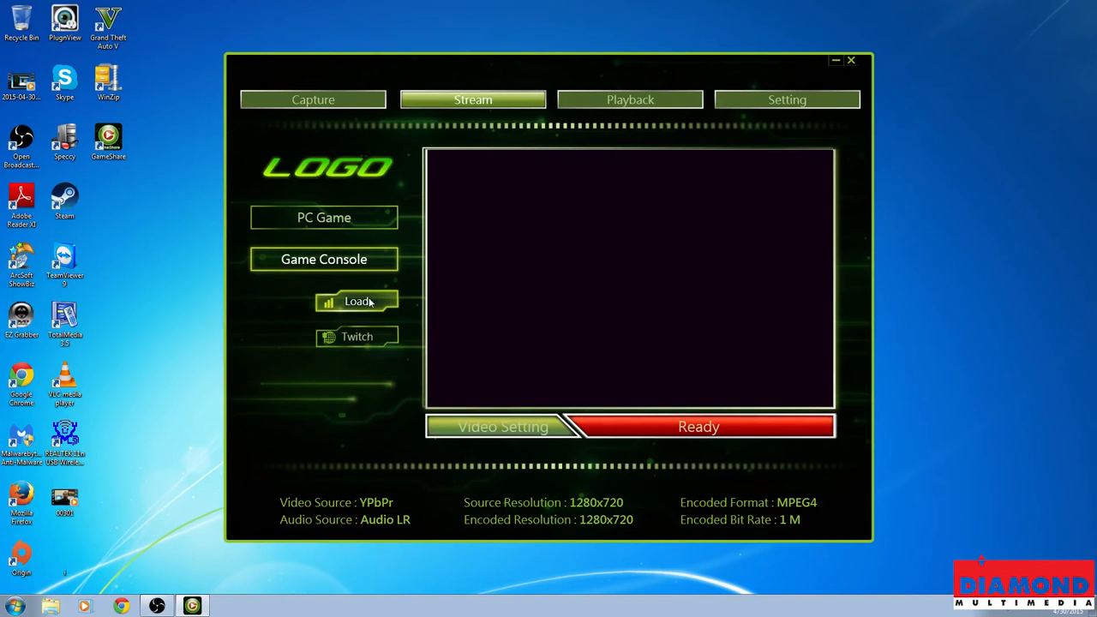
{"action": "mouse_move", "coordinate": [358, 346]}
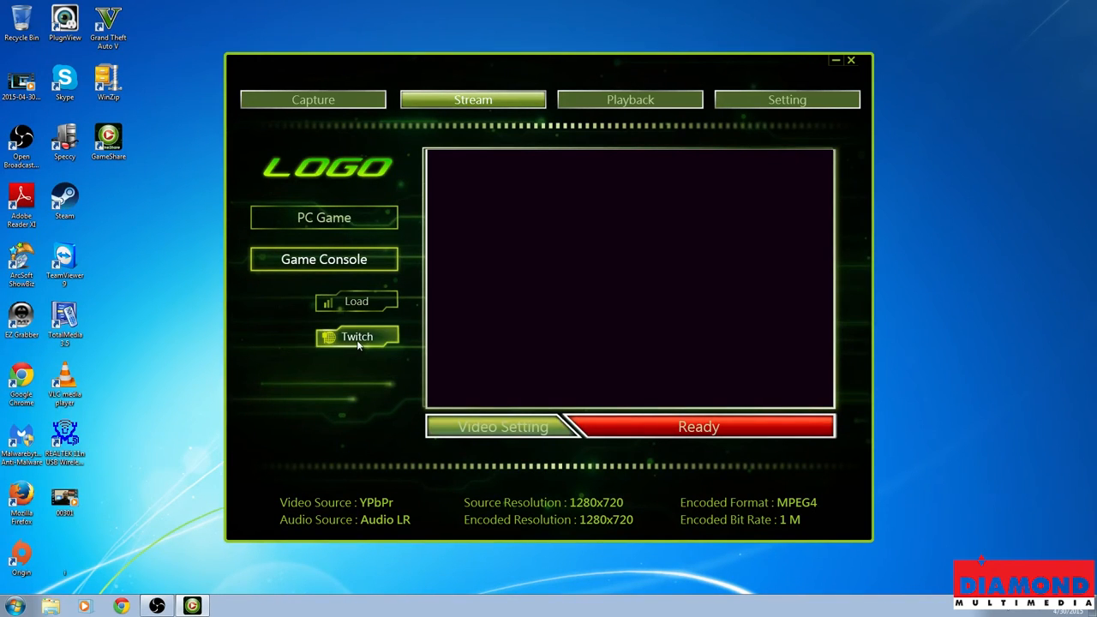
{"action": "left_click", "coordinate": [357, 336]}
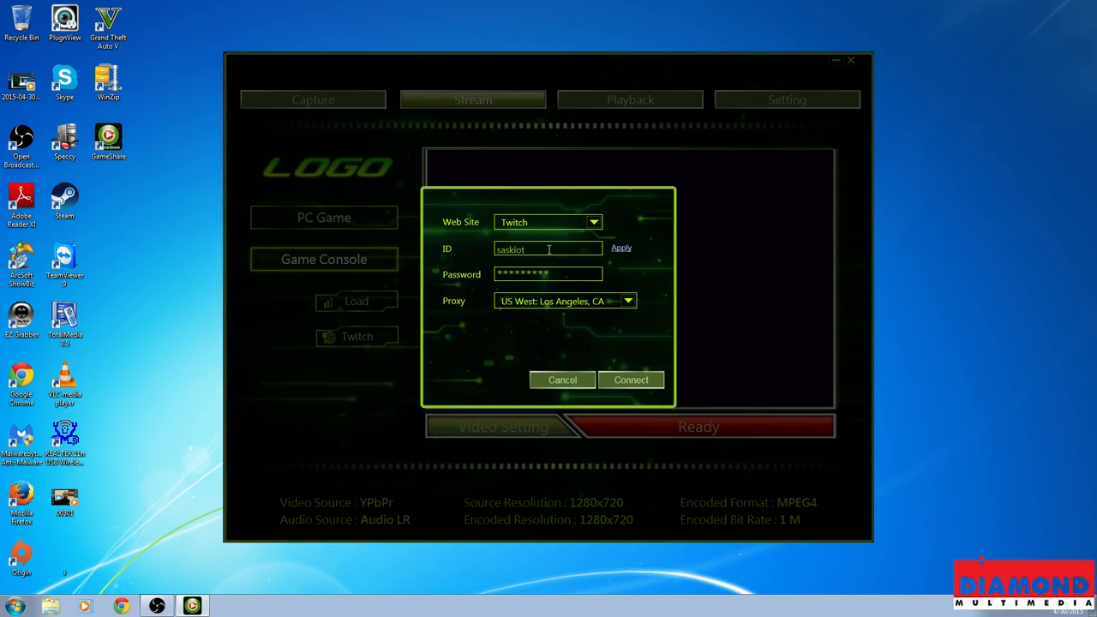
{"action": "mouse_move", "coordinate": [597, 305]}
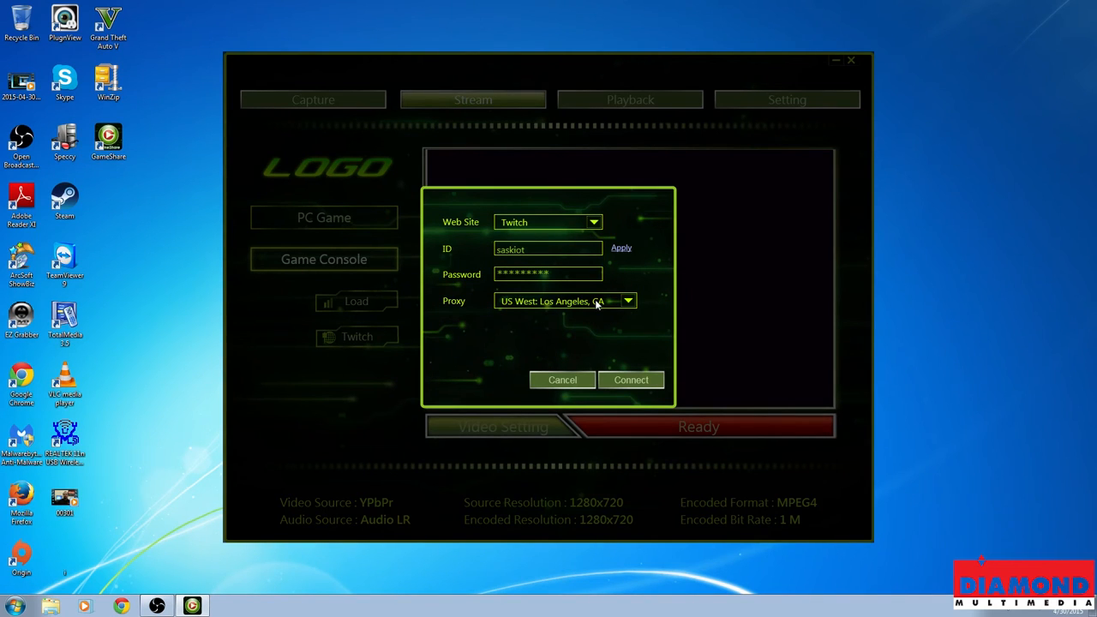
{"action": "mouse_move", "coordinate": [593, 348]}
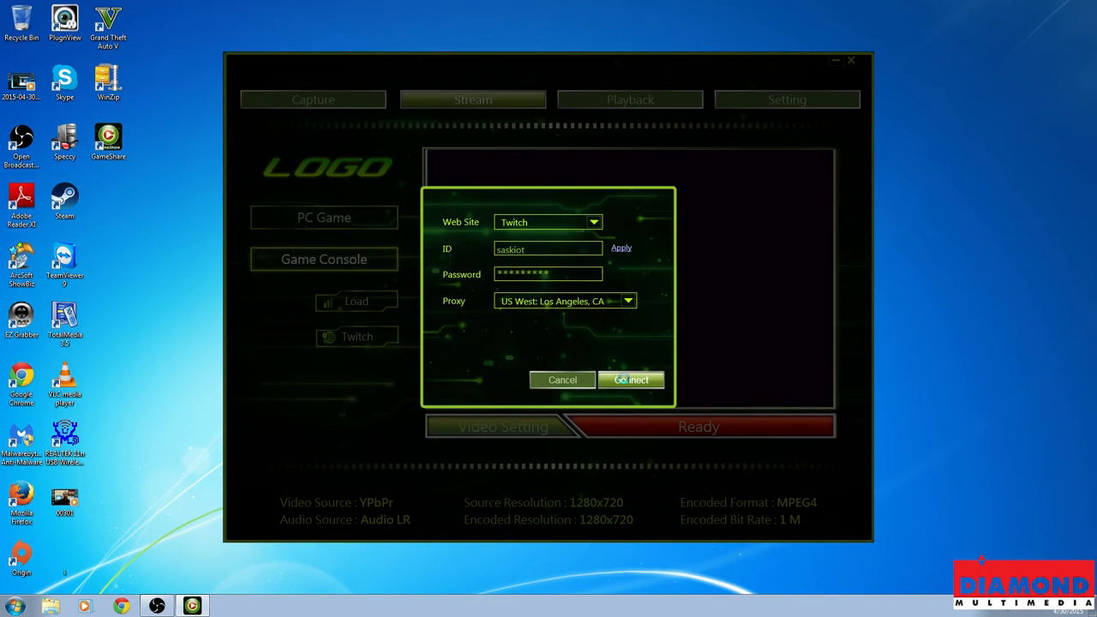
{"action": "left_click", "coordinate": [631, 380]}
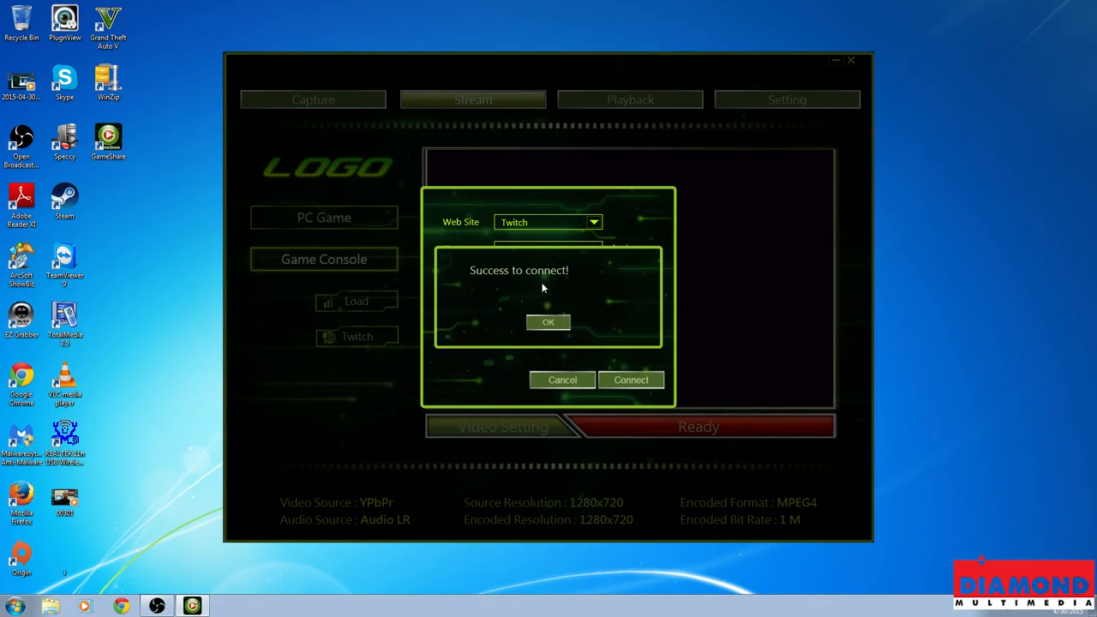
{"action": "left_click", "coordinate": [549, 322]}
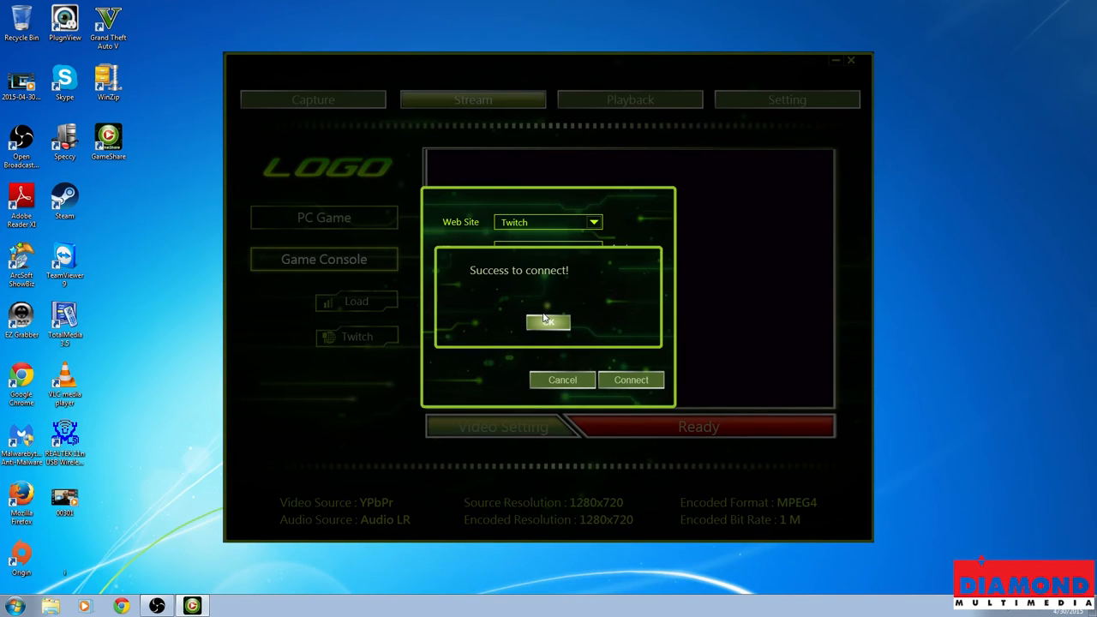
{"action": "left_click", "coordinate": [549, 322]}
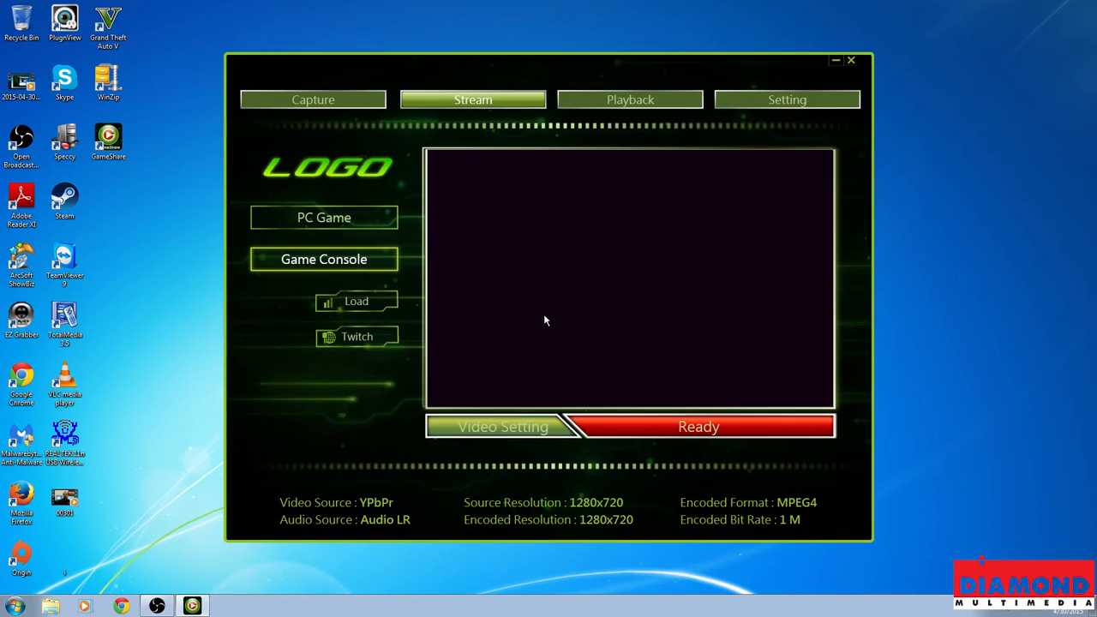
{"action": "mouse_move", "coordinate": [729, 423]}
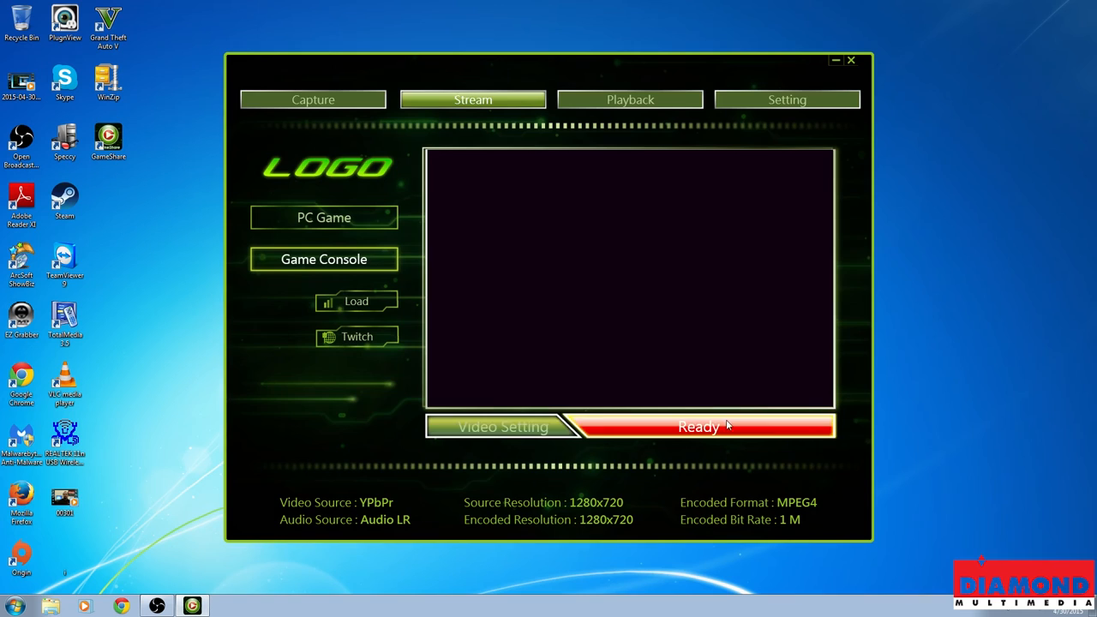
Step: Enable live commentary, keep YPbPr and 1 M bit rate, save, and launch streaming
{"action": "left_click", "coordinate": [497, 427]}
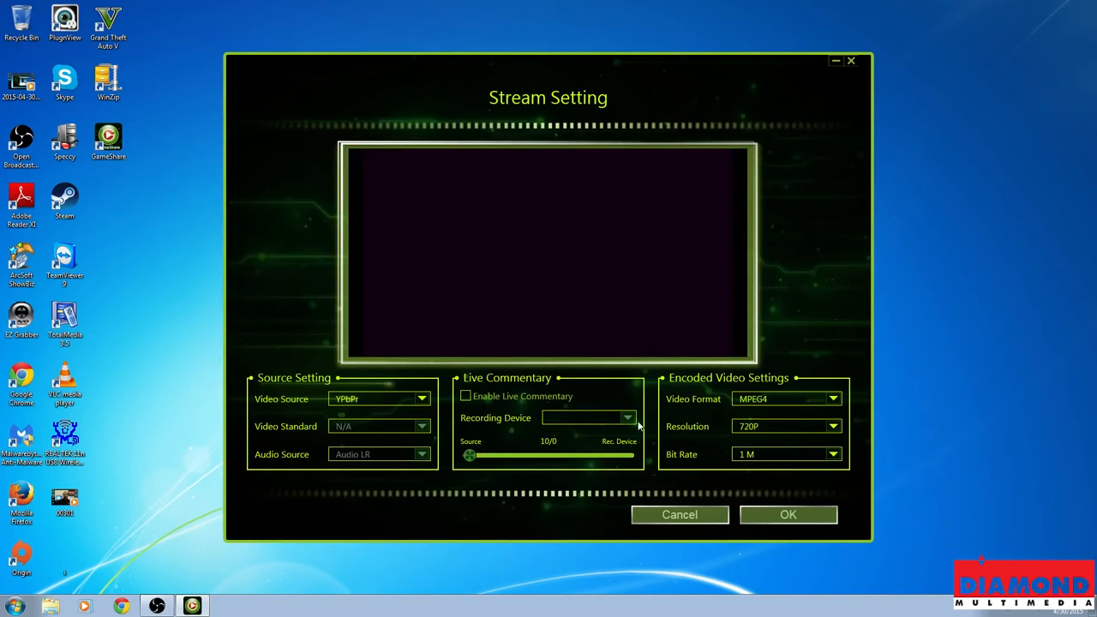
{"action": "mouse_move", "coordinate": [799, 429]}
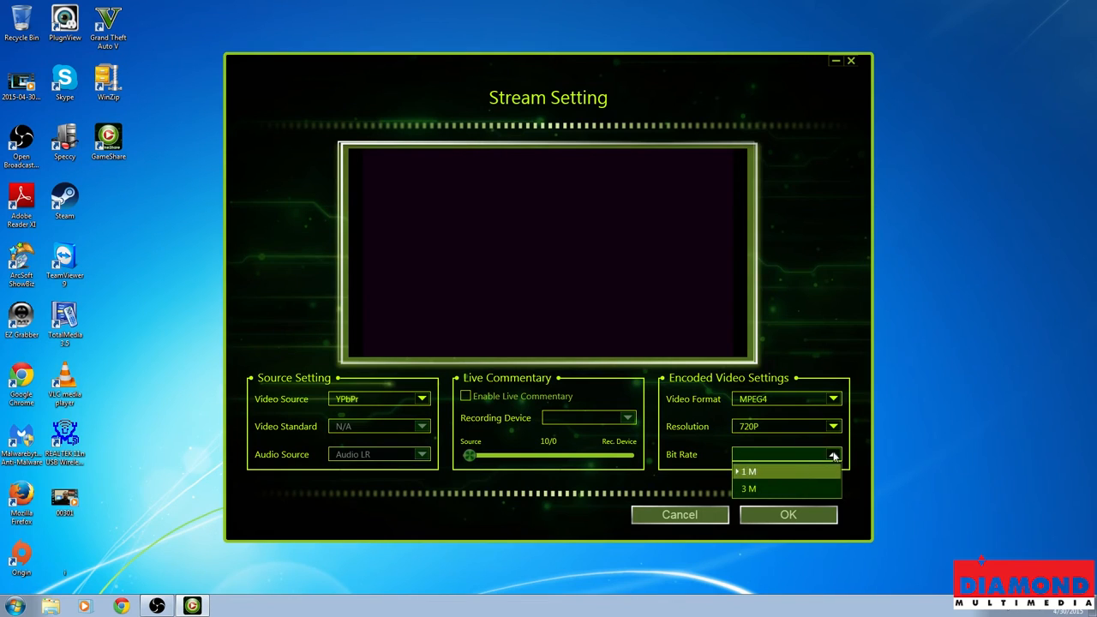
{"action": "left_click", "coordinate": [751, 471]}
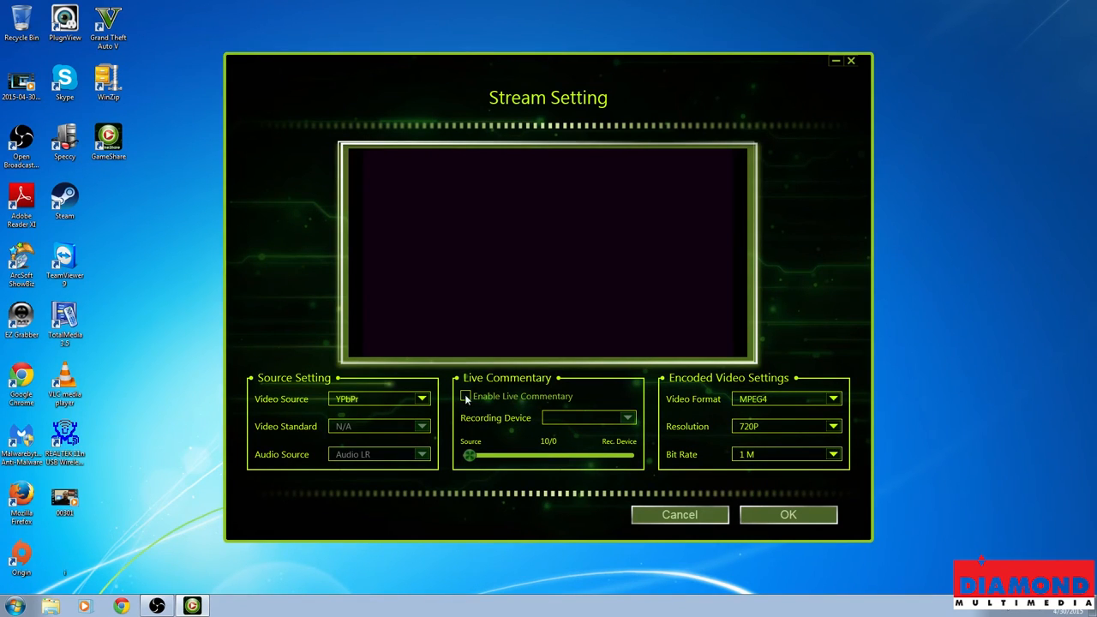
{"action": "left_click", "coordinate": [464, 397]}
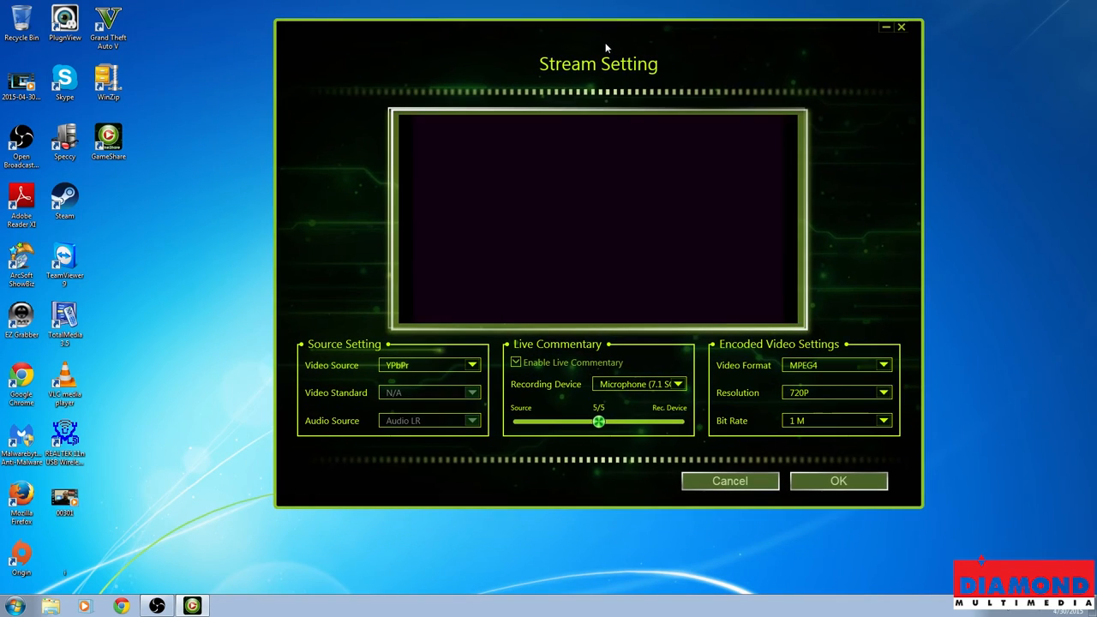
{"action": "left_click", "coordinate": [470, 364]}
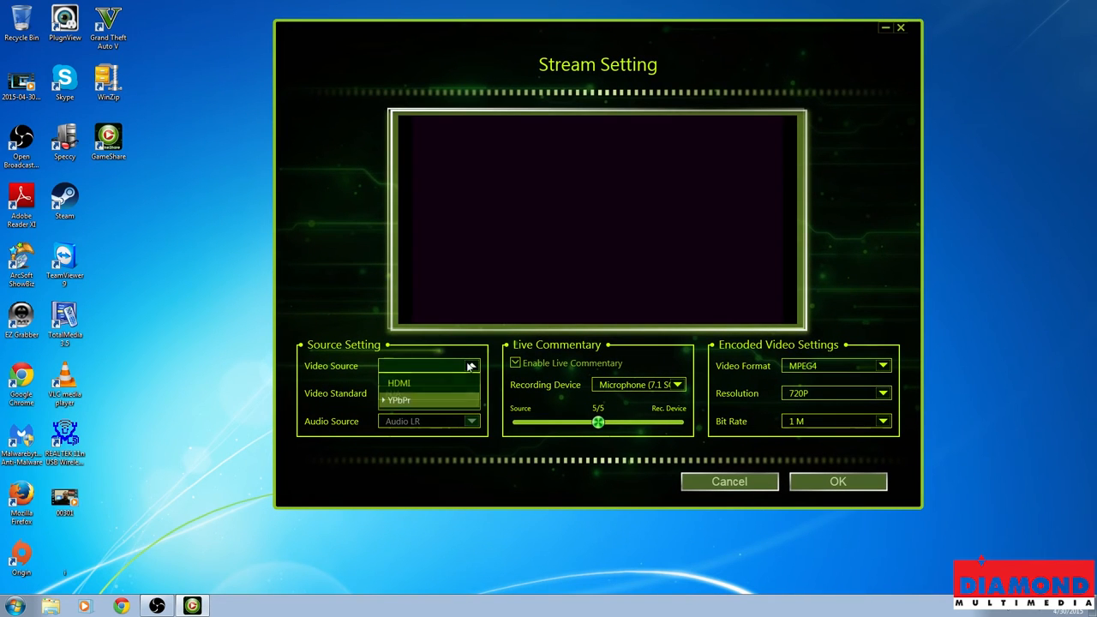
{"action": "left_click", "coordinate": [400, 400]}
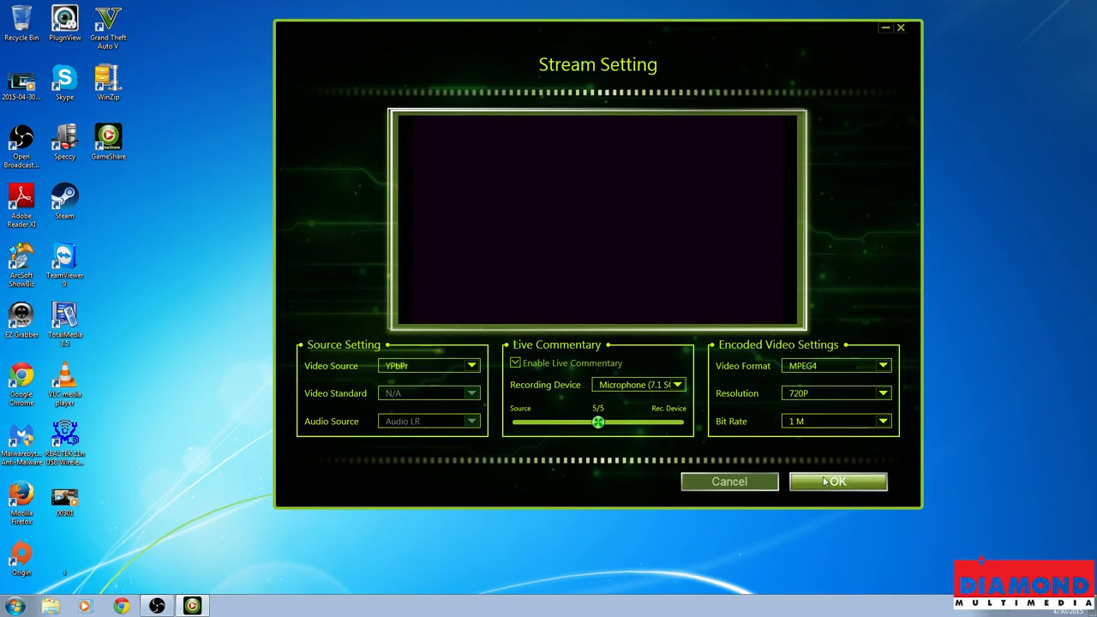
{"action": "left_click", "coordinate": [837, 482]}
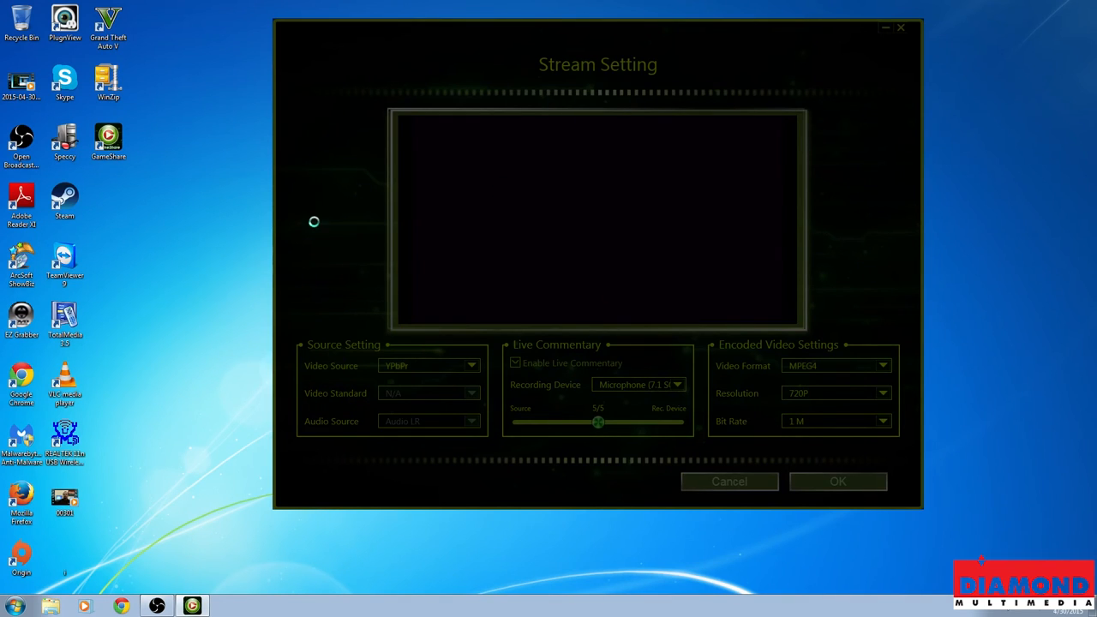
{"action": "left_click", "coordinate": [837, 481]}
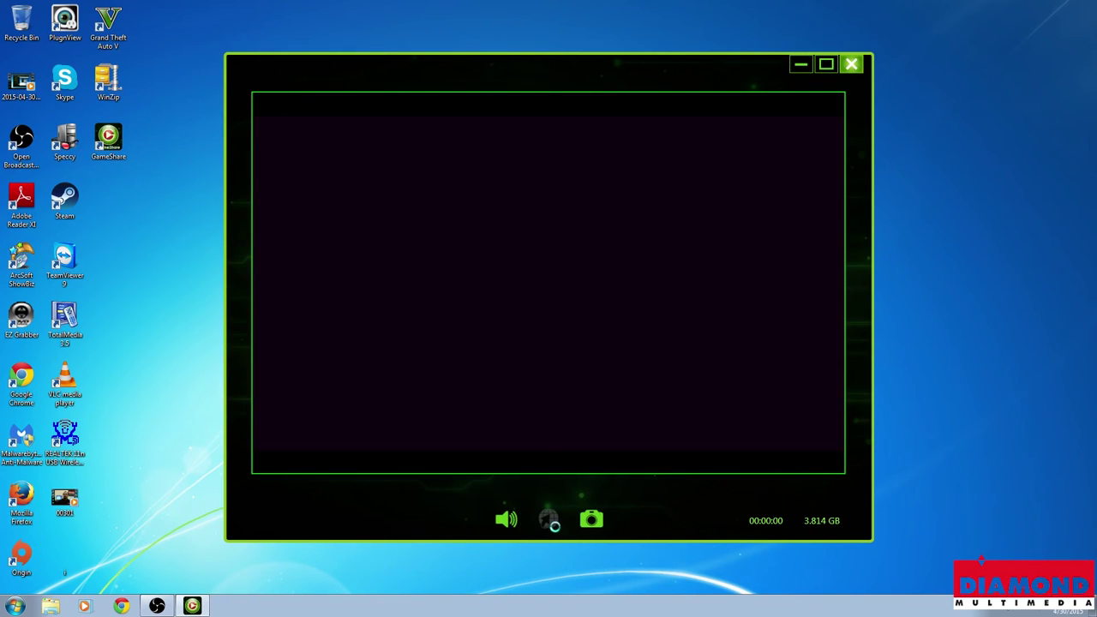
Step: Broadcast a short live stream for several seconds, then stop it and close the stream window
{"action": "left_click", "coordinate": [549, 518]}
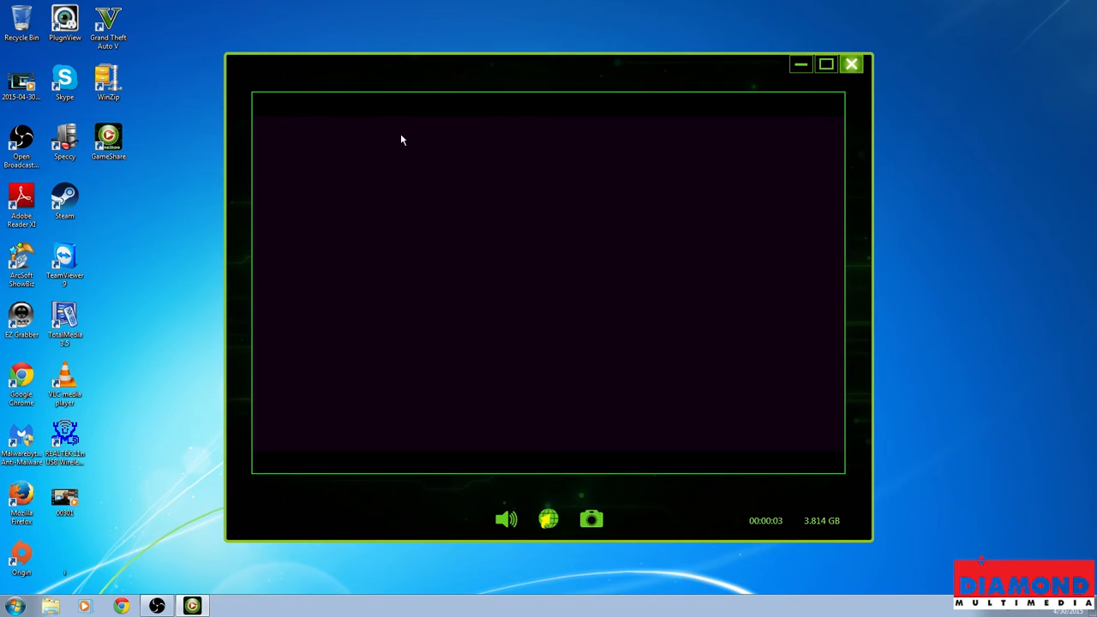
{"action": "mouse_move", "coordinate": [295, 127]}
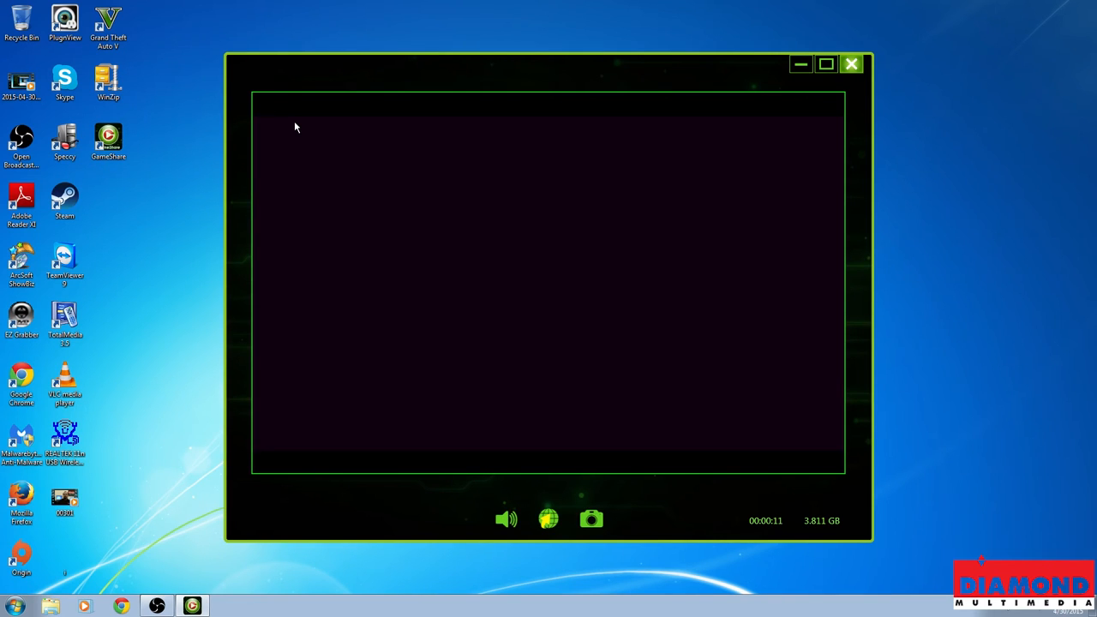
{"action": "mouse_move", "coordinate": [611, 477]}
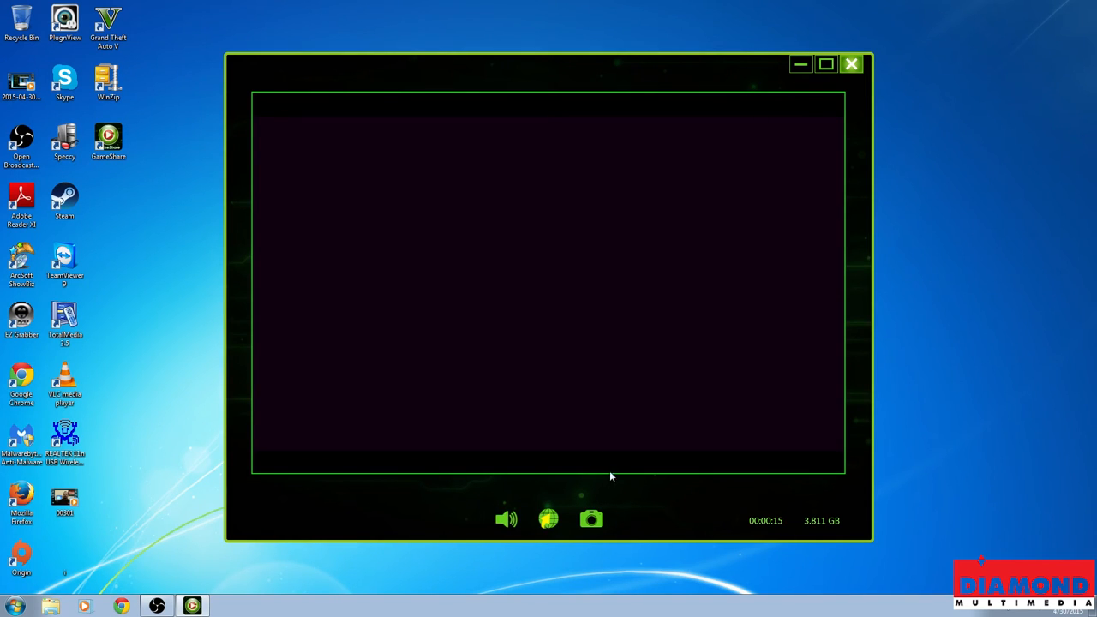
{"action": "left_click", "coordinate": [549, 518]}
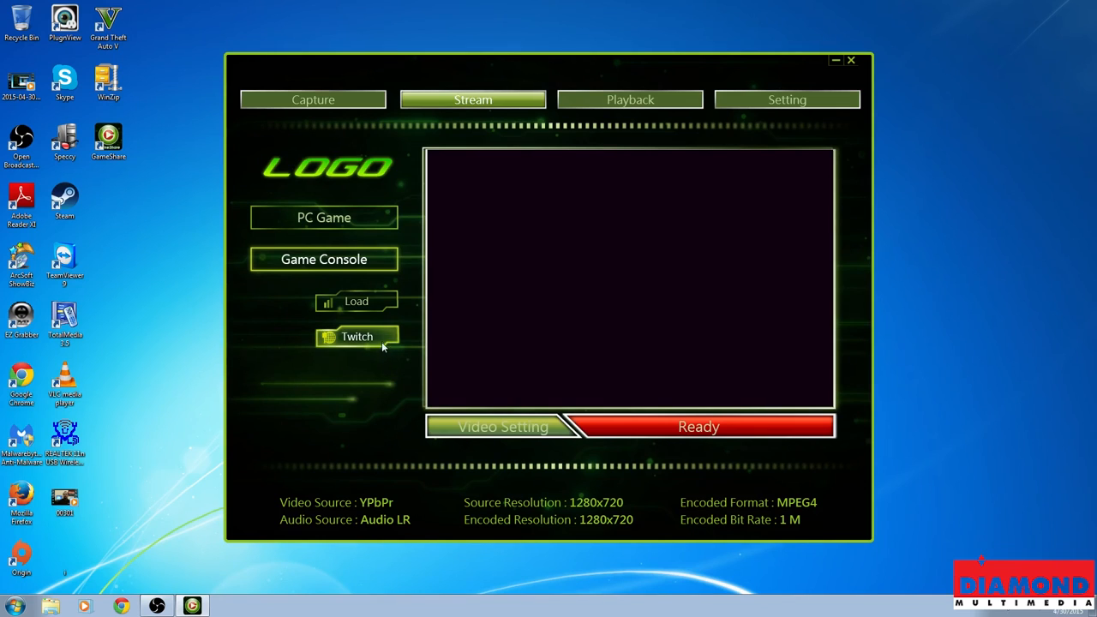
{"action": "left_click", "coordinate": [357, 336]}
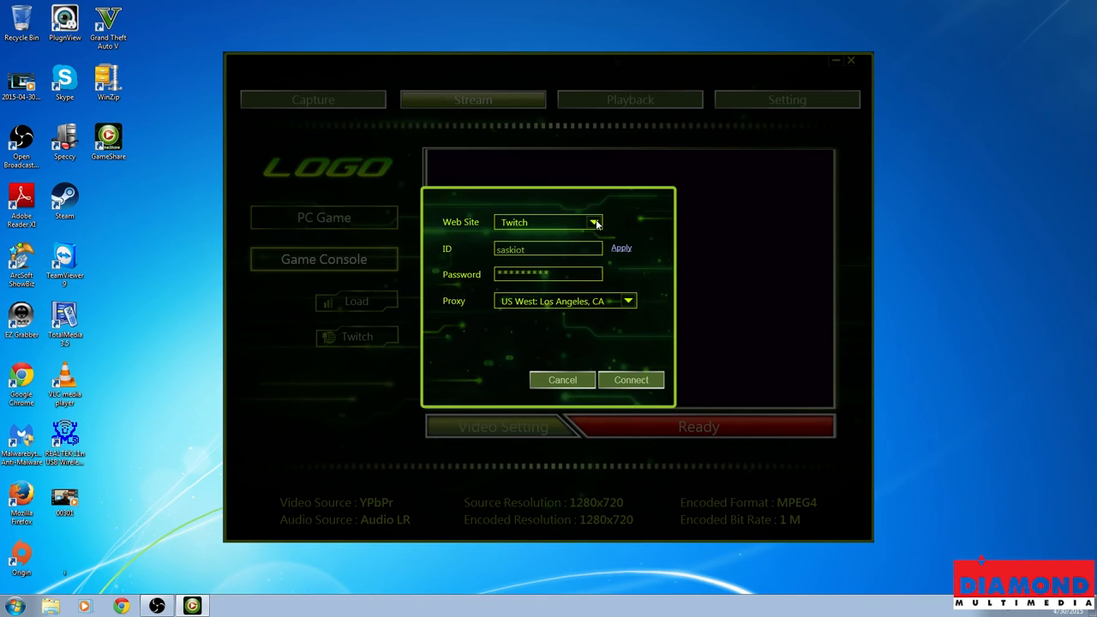
{"action": "left_click", "coordinate": [593, 223]}
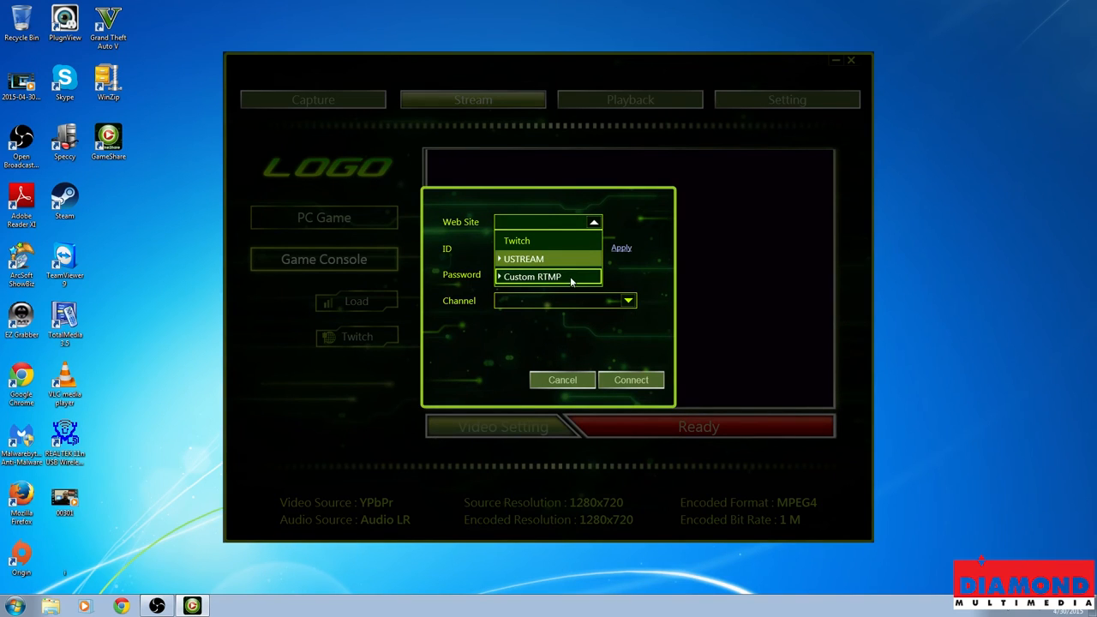
{"action": "left_click", "coordinate": [535, 278]}
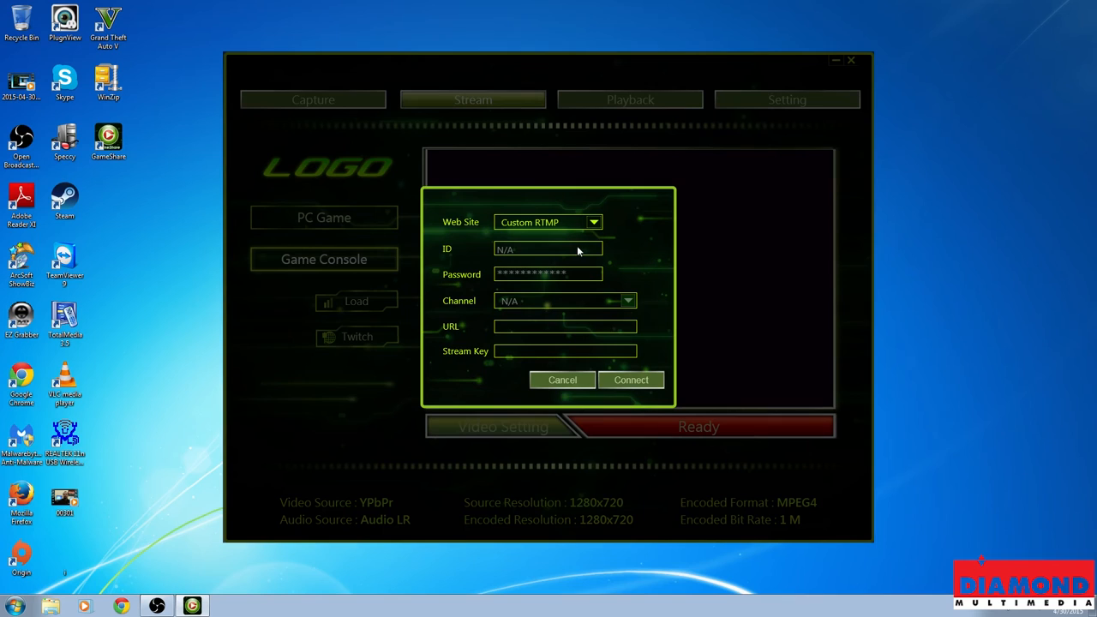
{"action": "mouse_move", "coordinate": [581, 275]}
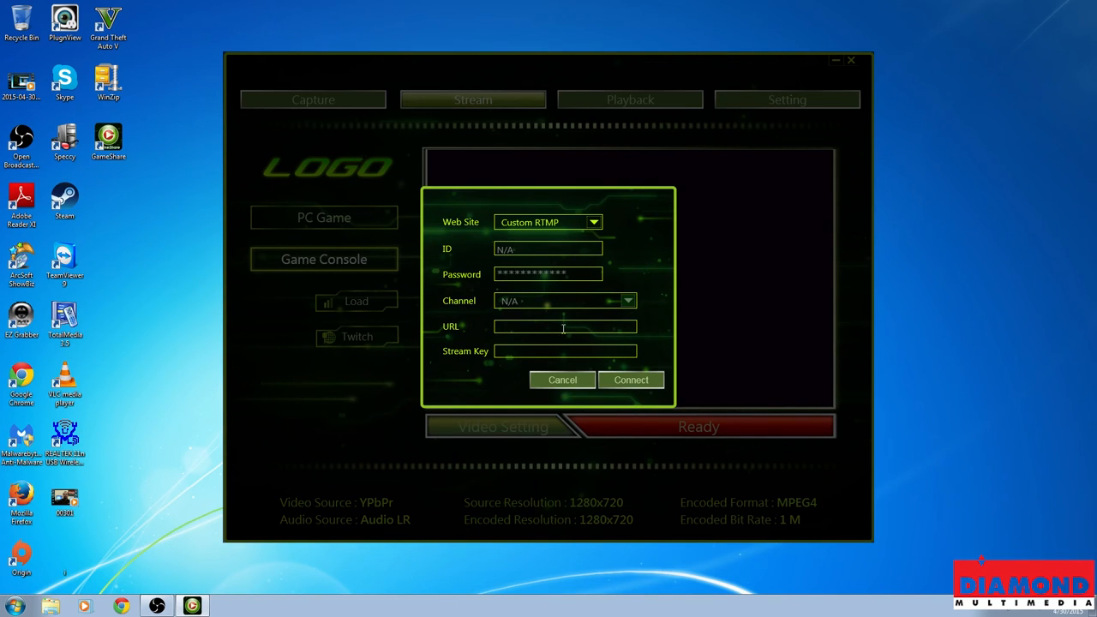
{"action": "left_click", "coordinate": [564, 326]}
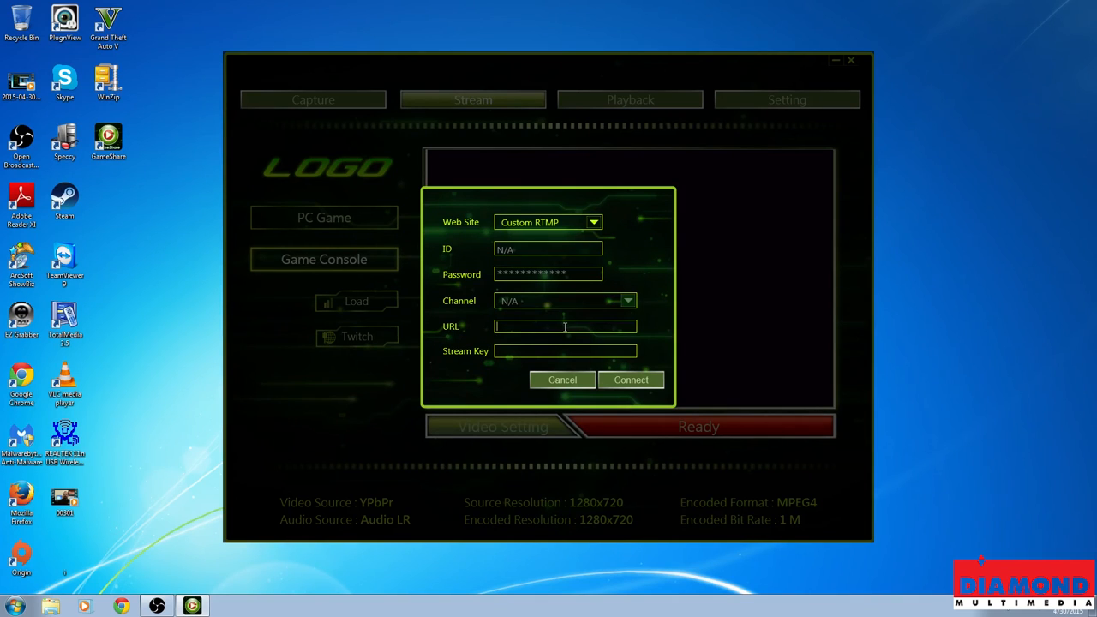
{"action": "mouse_move", "coordinate": [677, 370]}
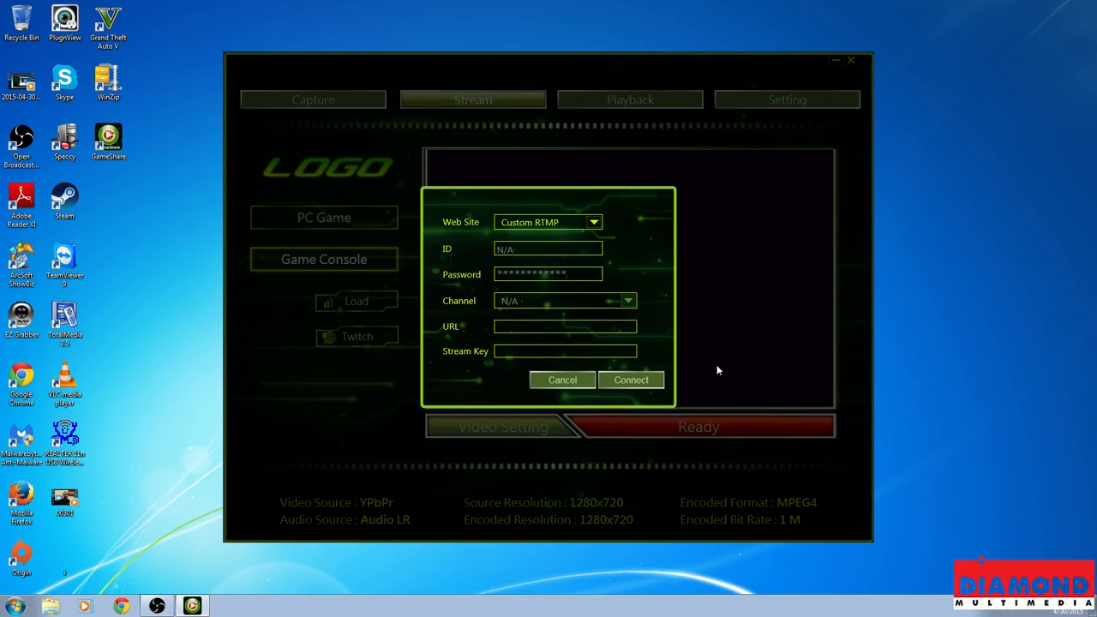
{"action": "mouse_move", "coordinate": [583, 381]}
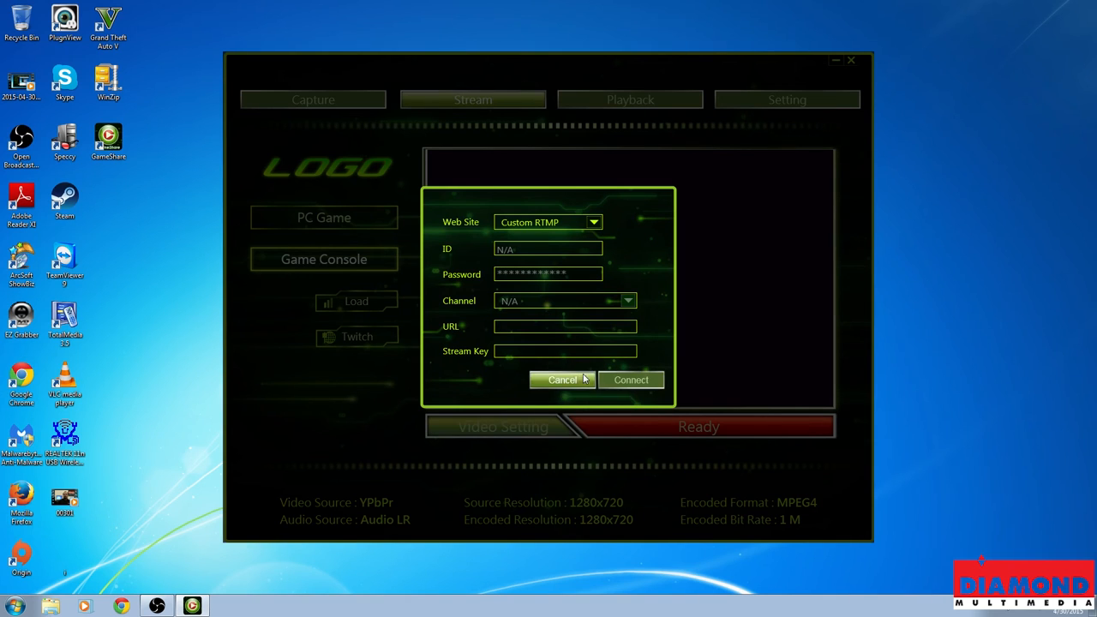
{"action": "left_click", "coordinate": [563, 381]}
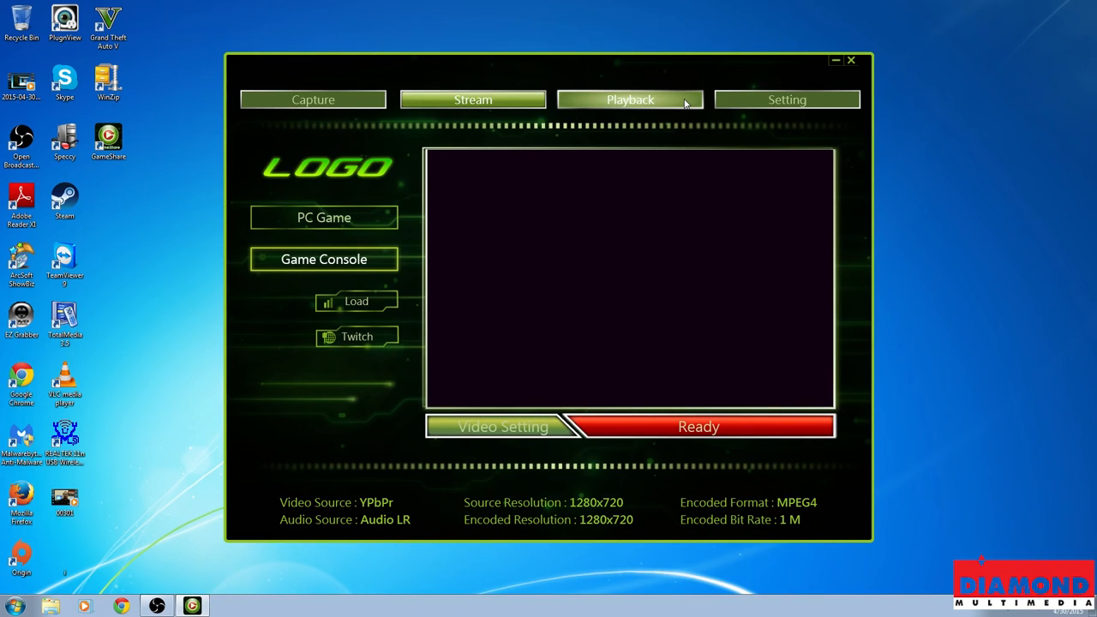
{"action": "left_click", "coordinate": [357, 302]}
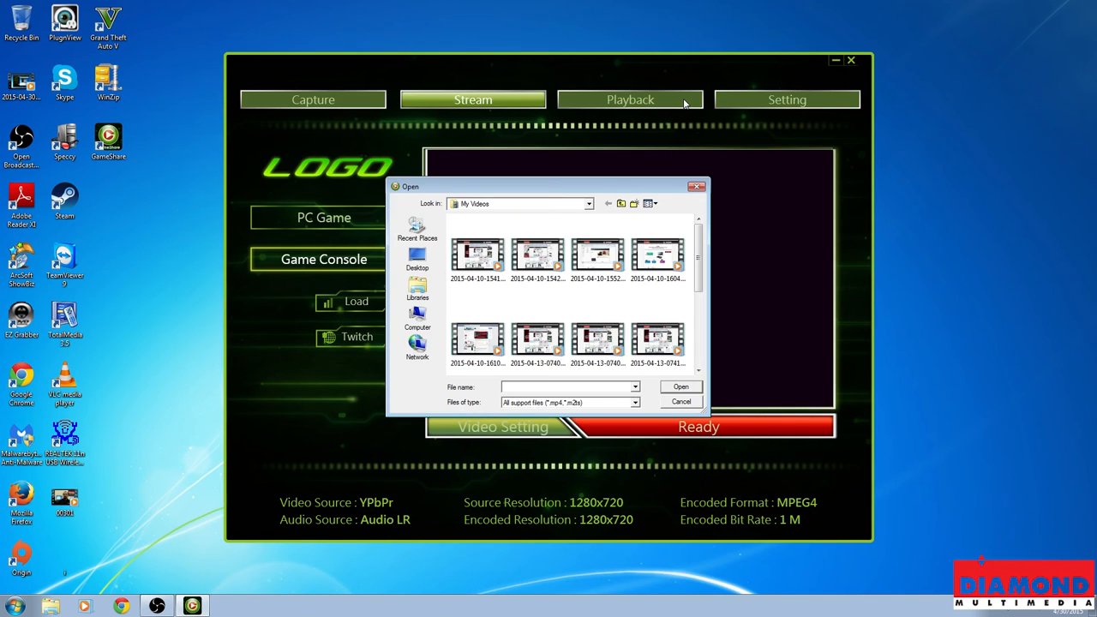
{"action": "mouse_move", "coordinate": [635, 185]}
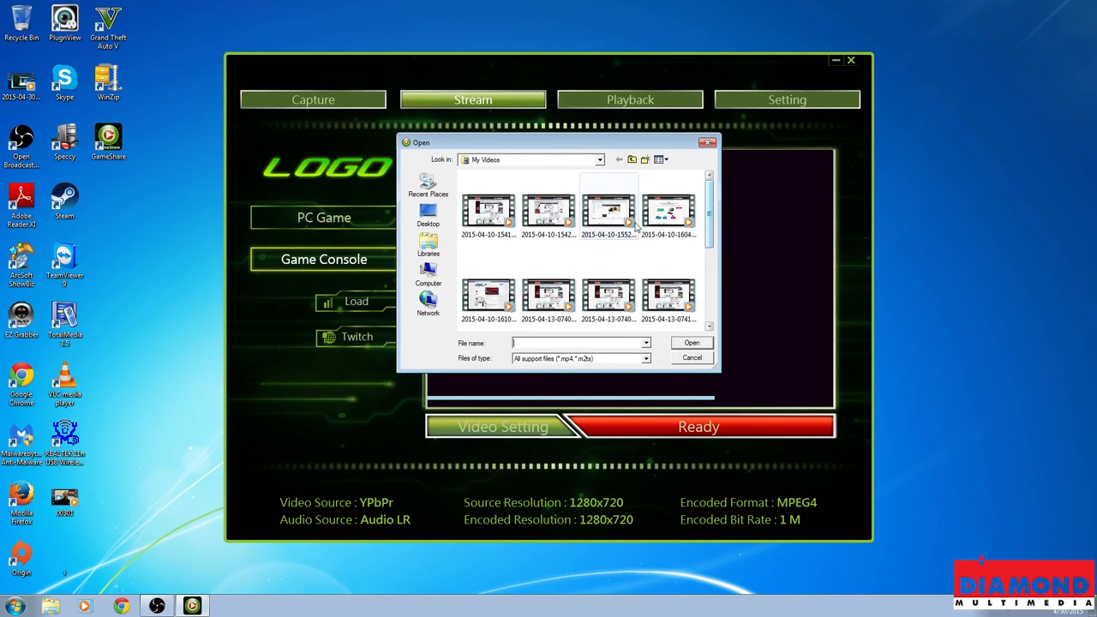
{"action": "scroll", "scroll_direction": "down", "scroll_amount": 3}
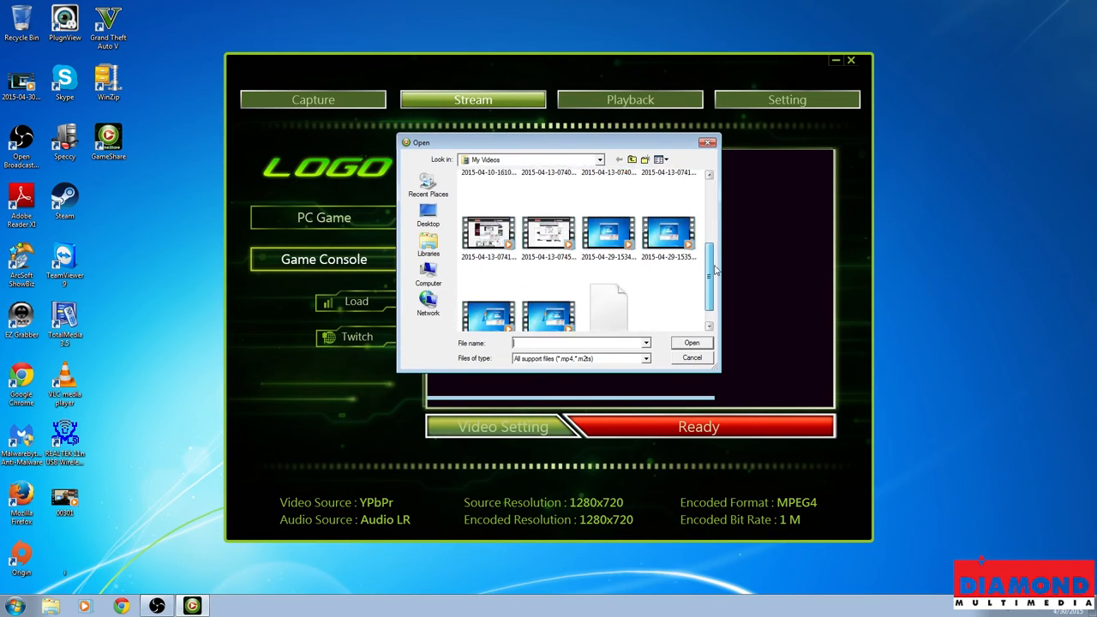
{"action": "scroll", "scroll_direction": "down", "scroll_amount": 3}
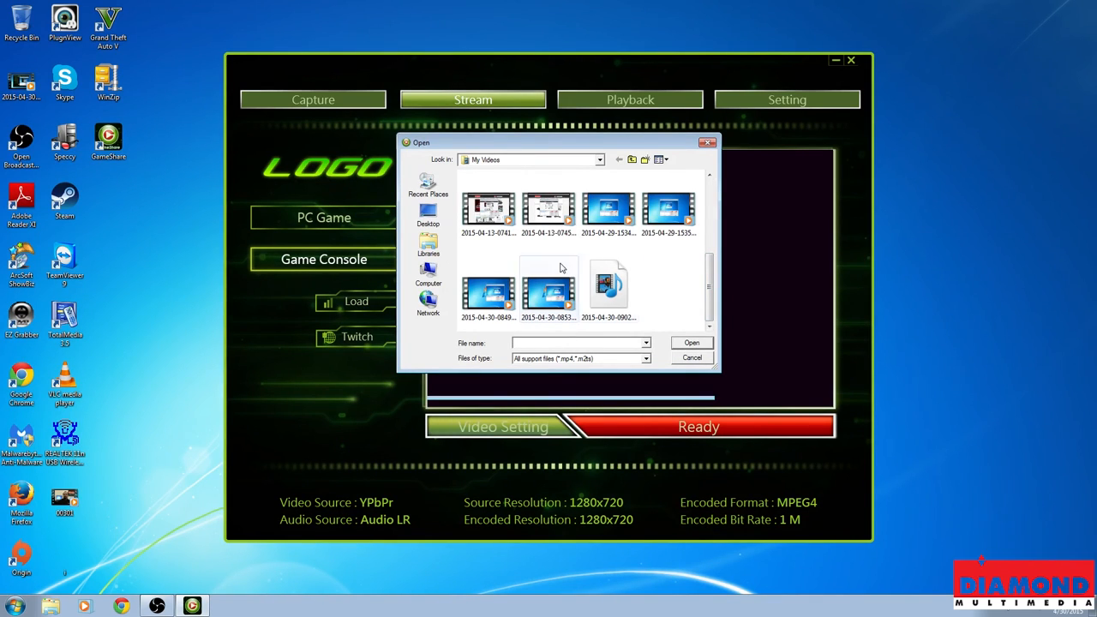
{"action": "left_click", "coordinate": [608, 209]}
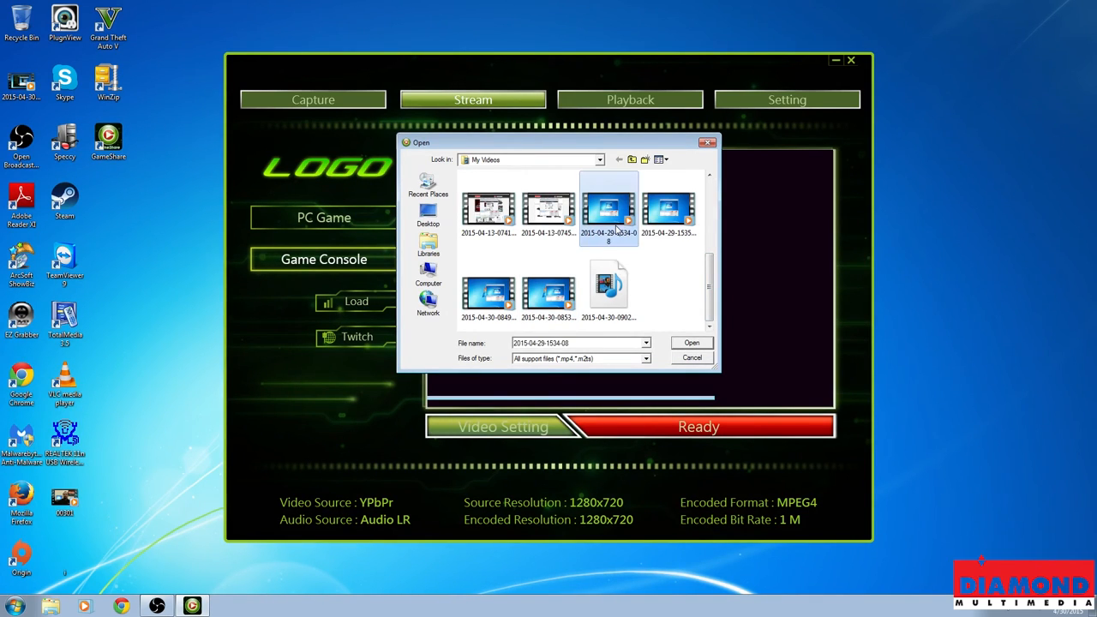
{"action": "mouse_move", "coordinate": [672, 168]}
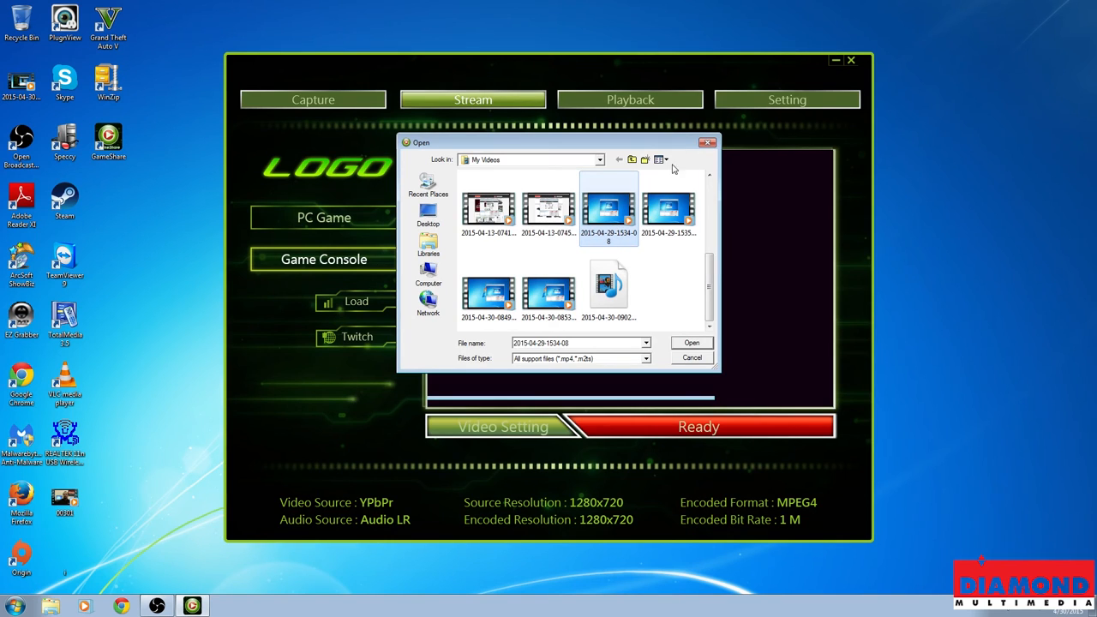
{"action": "left_click", "coordinate": [693, 358]}
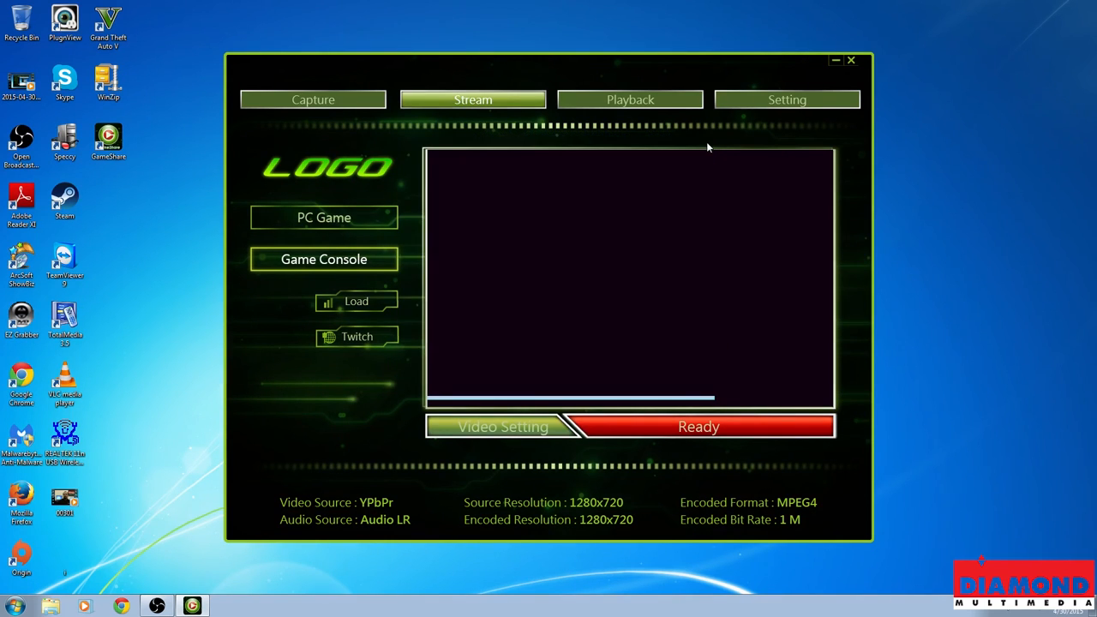
{"action": "left_click", "coordinate": [357, 302]}
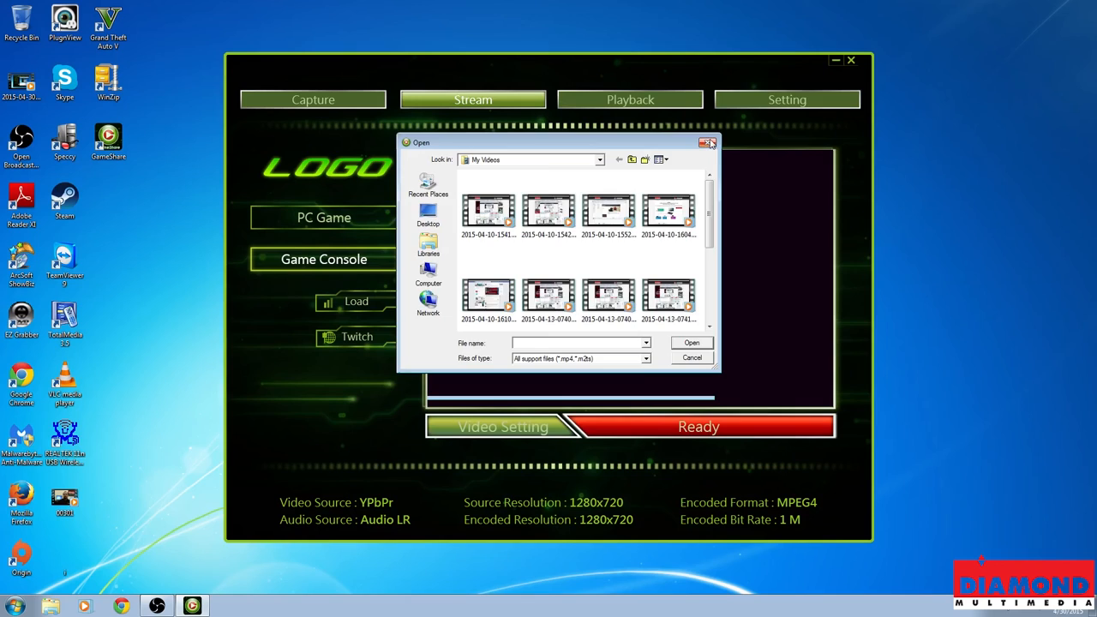
{"action": "left_click", "coordinate": [708, 143]}
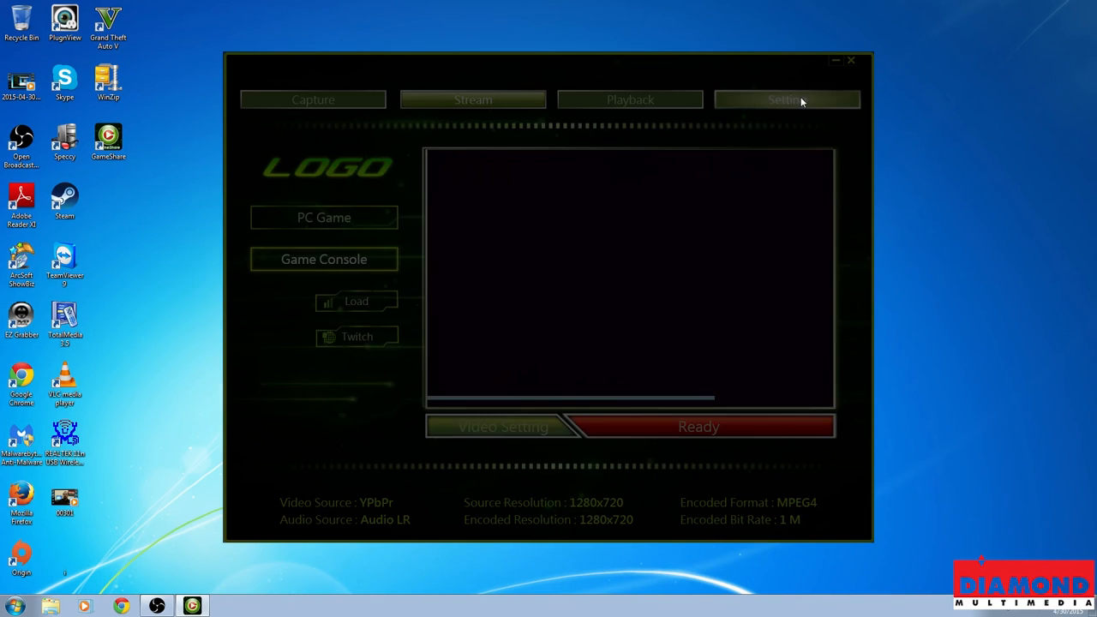
Step: Review General Setting and the video File Path folder browser, keeping the existing save folder
{"action": "left_click", "coordinate": [785, 99]}
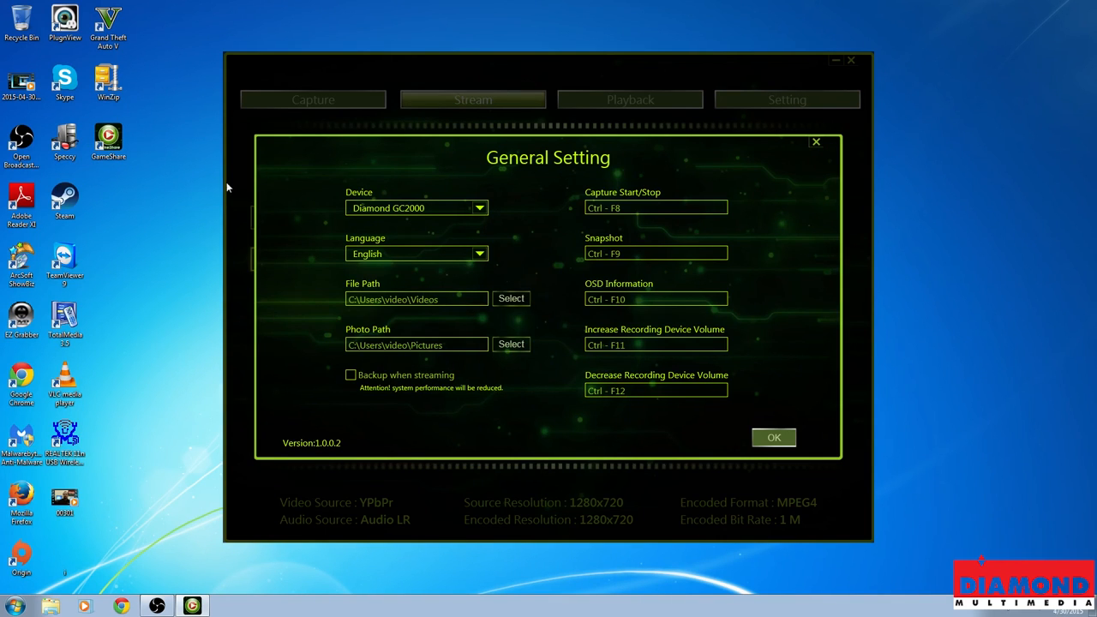
{"action": "mouse_move", "coordinate": [435, 221]}
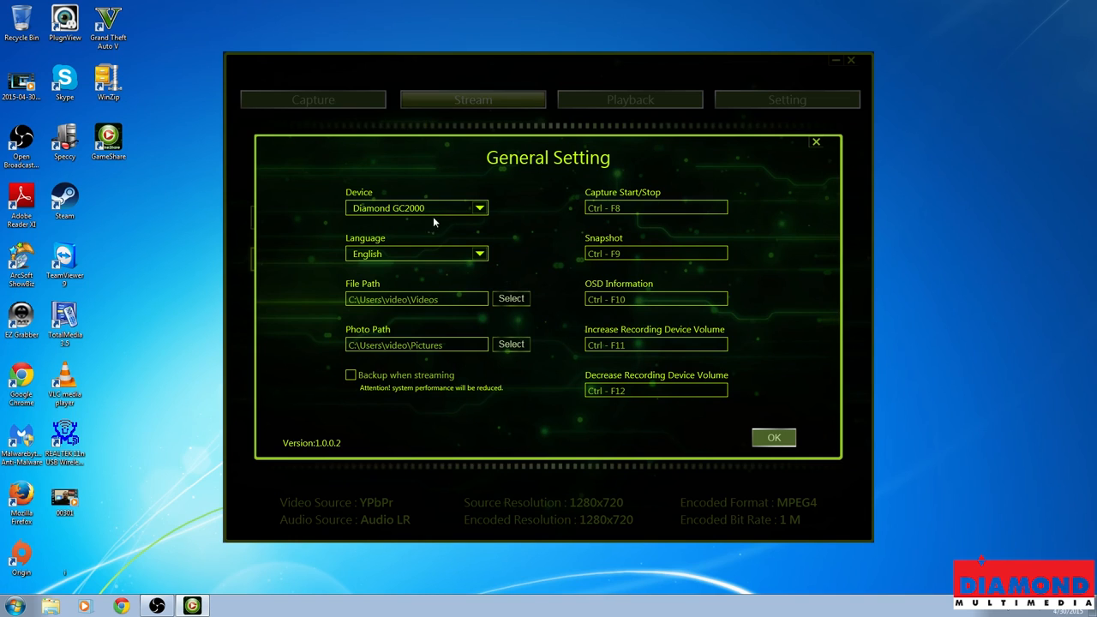
{"action": "mouse_move", "coordinate": [391, 257]}
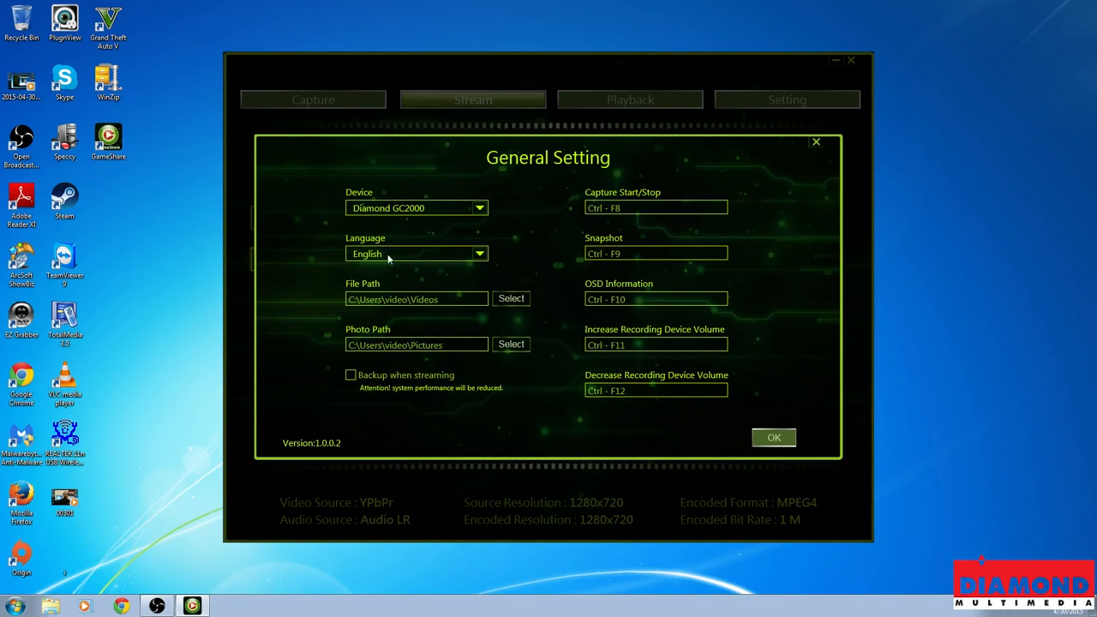
{"action": "mouse_move", "coordinate": [480, 317]}
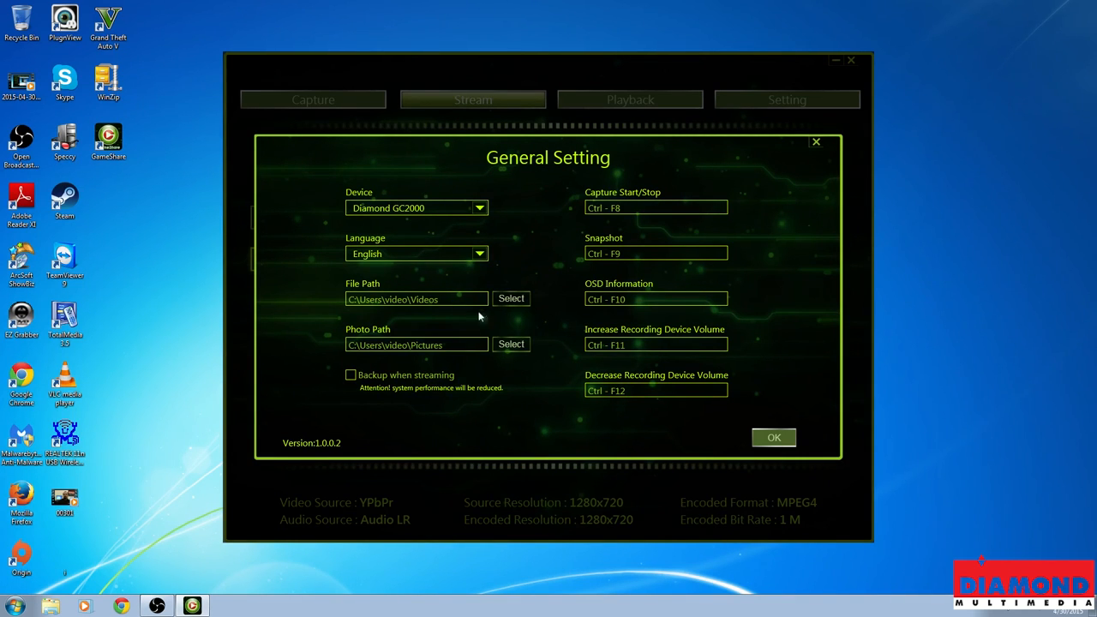
{"action": "left_click", "coordinate": [511, 298]}
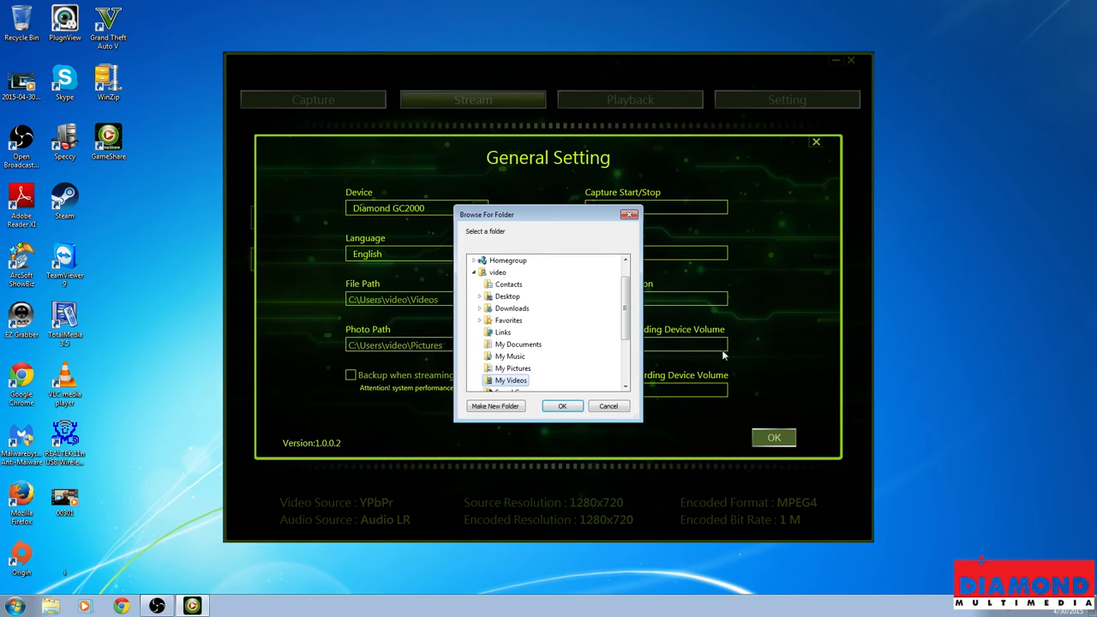
{"action": "mouse_move", "coordinate": [511, 391]}
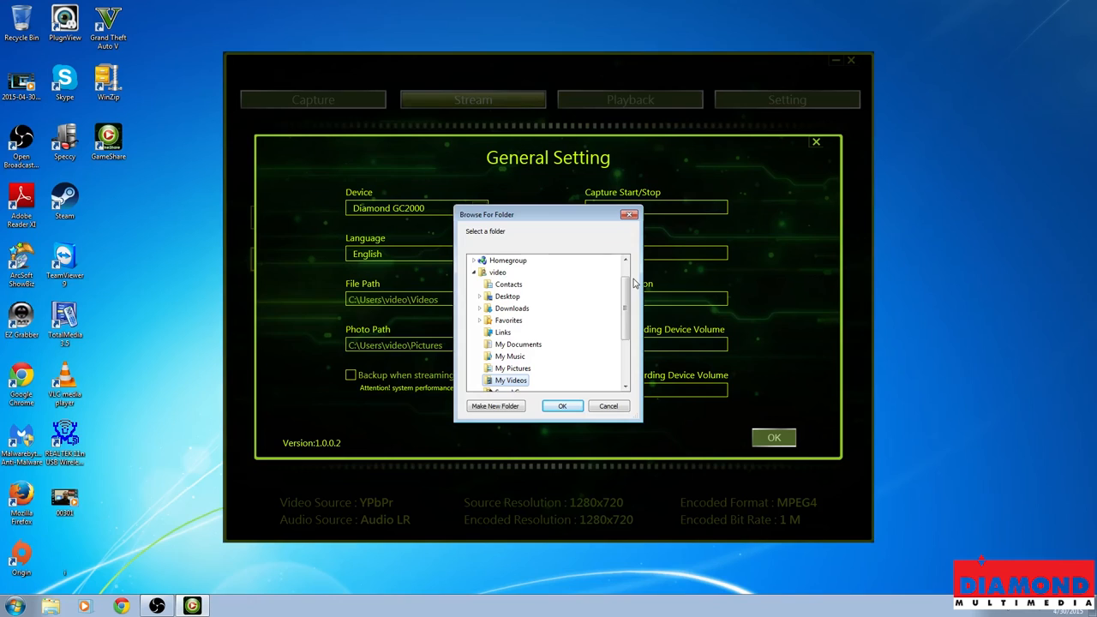
{"action": "mouse_move", "coordinate": [609, 406]}
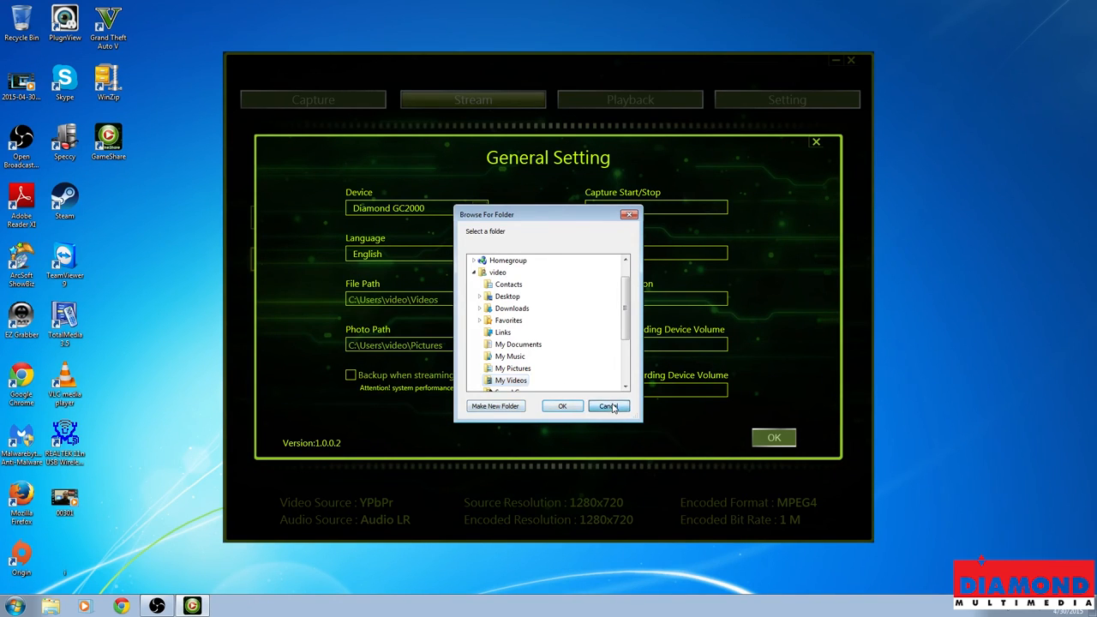
{"action": "left_click", "coordinate": [609, 405]}
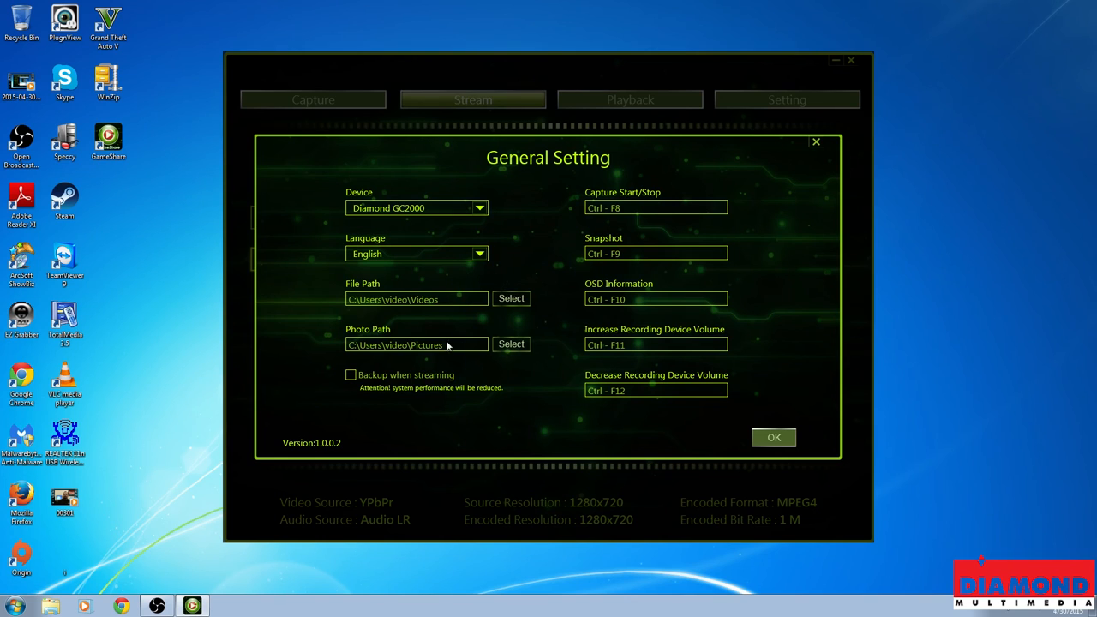
{"action": "mouse_move", "coordinate": [362, 388]}
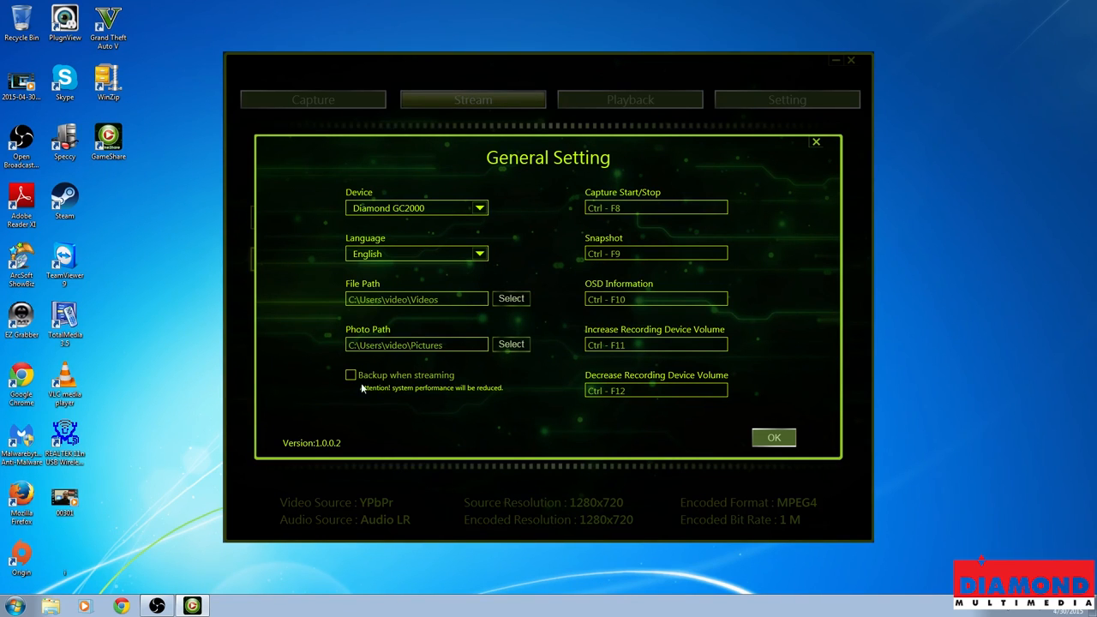
{"action": "mouse_move", "coordinate": [425, 394]}
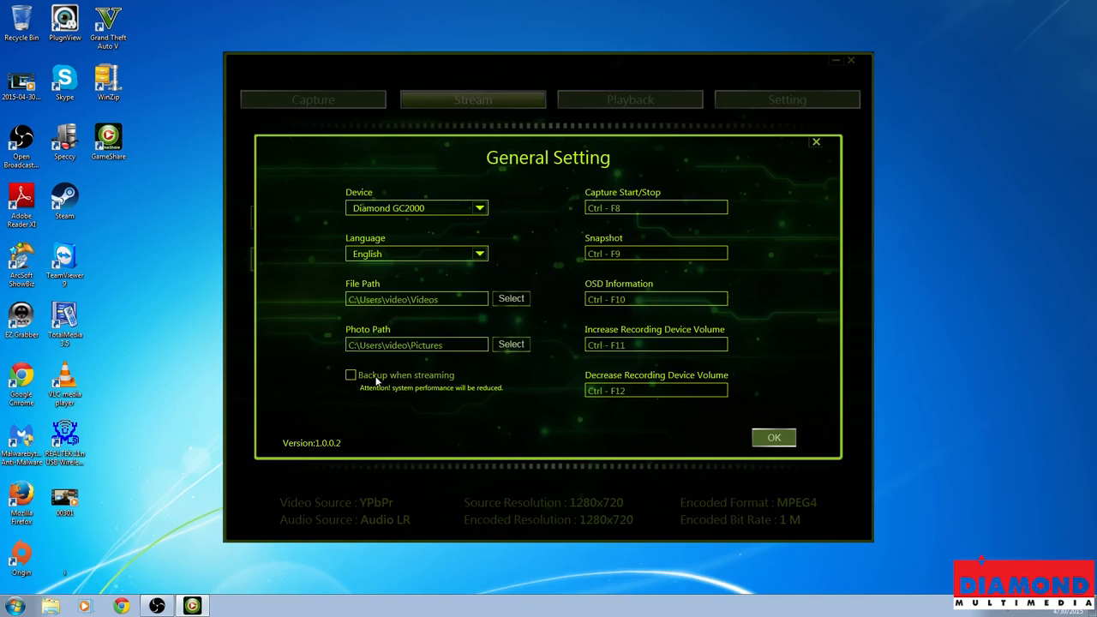
{"action": "mouse_move", "coordinate": [378, 379]}
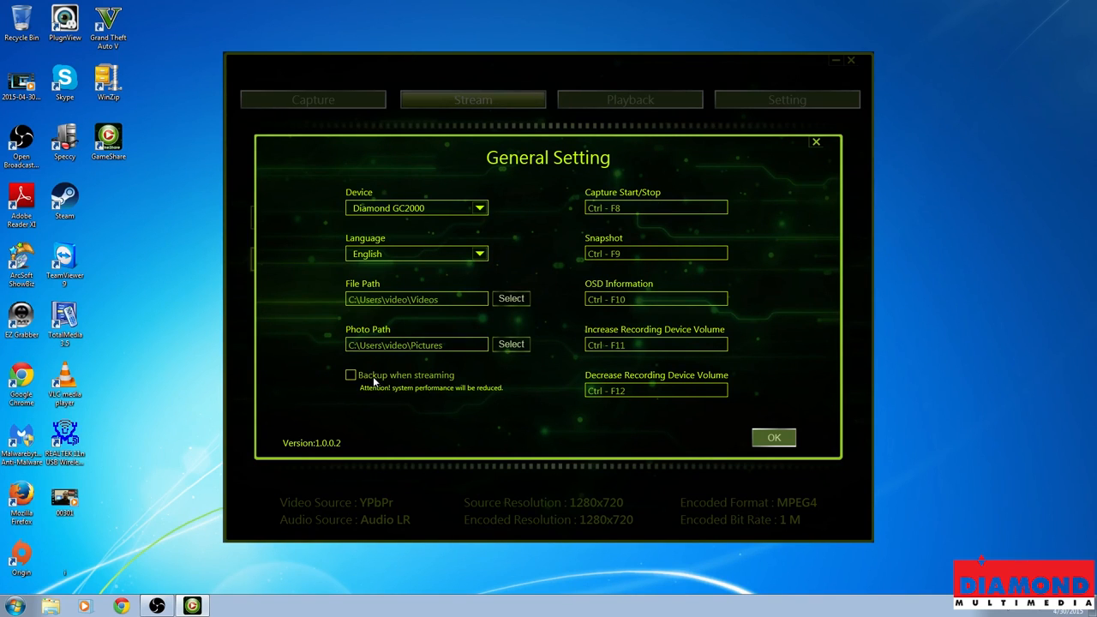
Step: Toggle 'Backup when streaming' on then off, leave settings answering No to 'Are you sure to save?'
{"action": "left_click", "coordinate": [350, 374]}
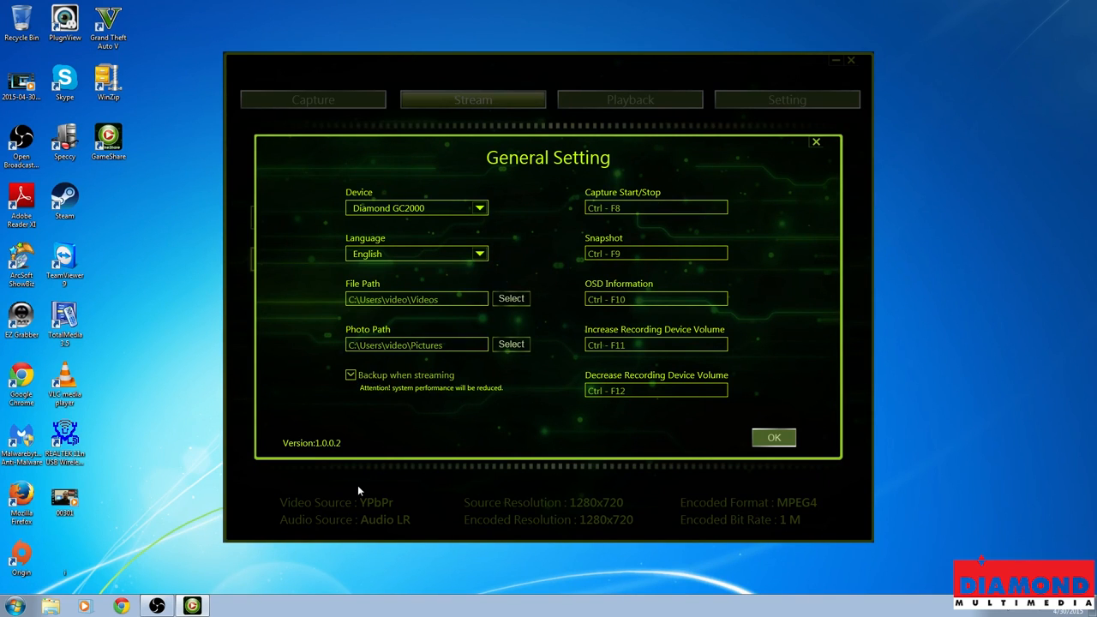
{"action": "left_click", "coordinate": [349, 374]}
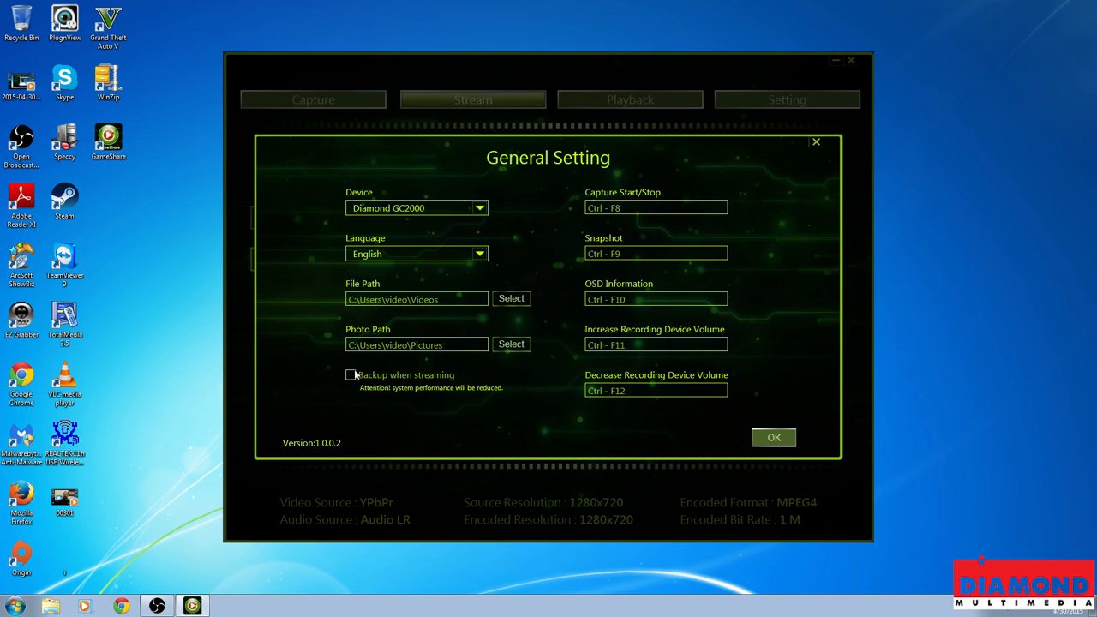
{"action": "mouse_move", "coordinate": [734, 321]}
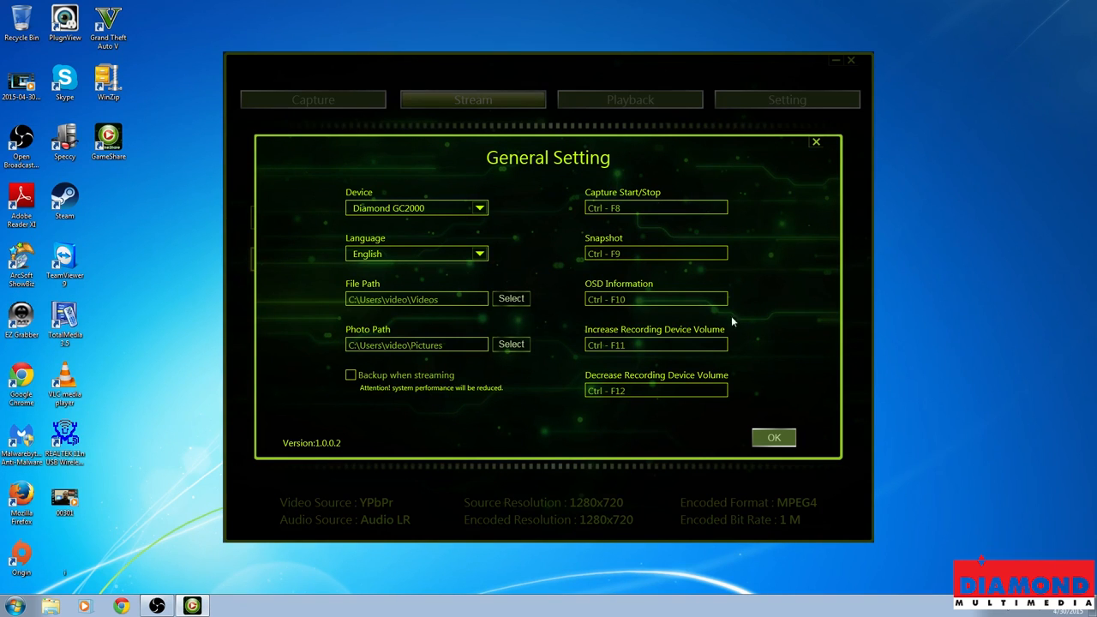
{"action": "mouse_move", "coordinate": [598, 221]}
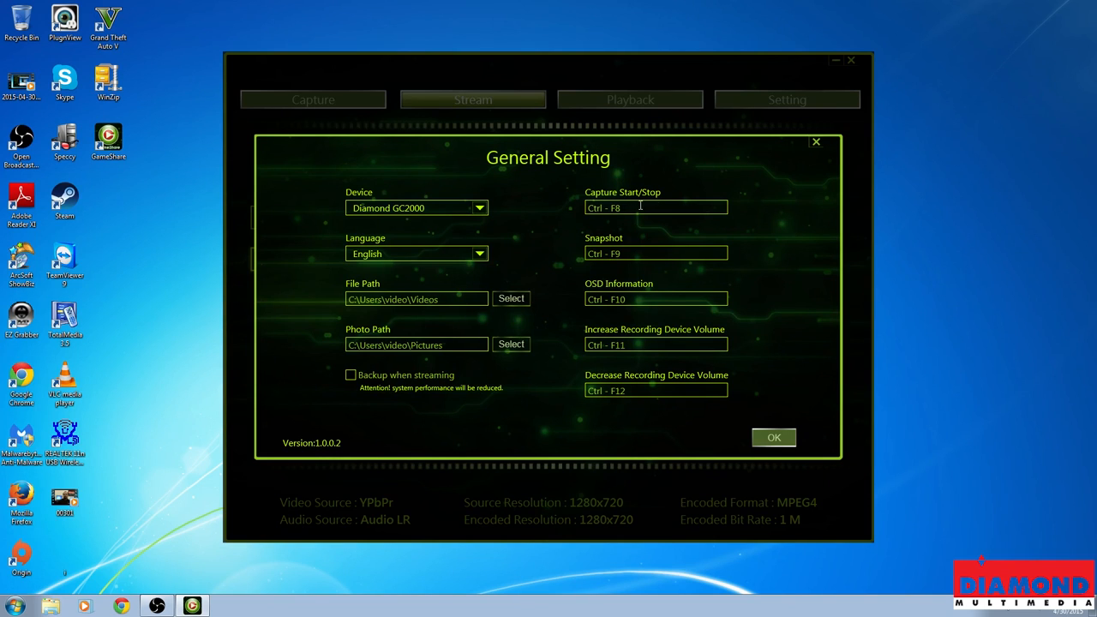
{"action": "mouse_move", "coordinate": [659, 250]}
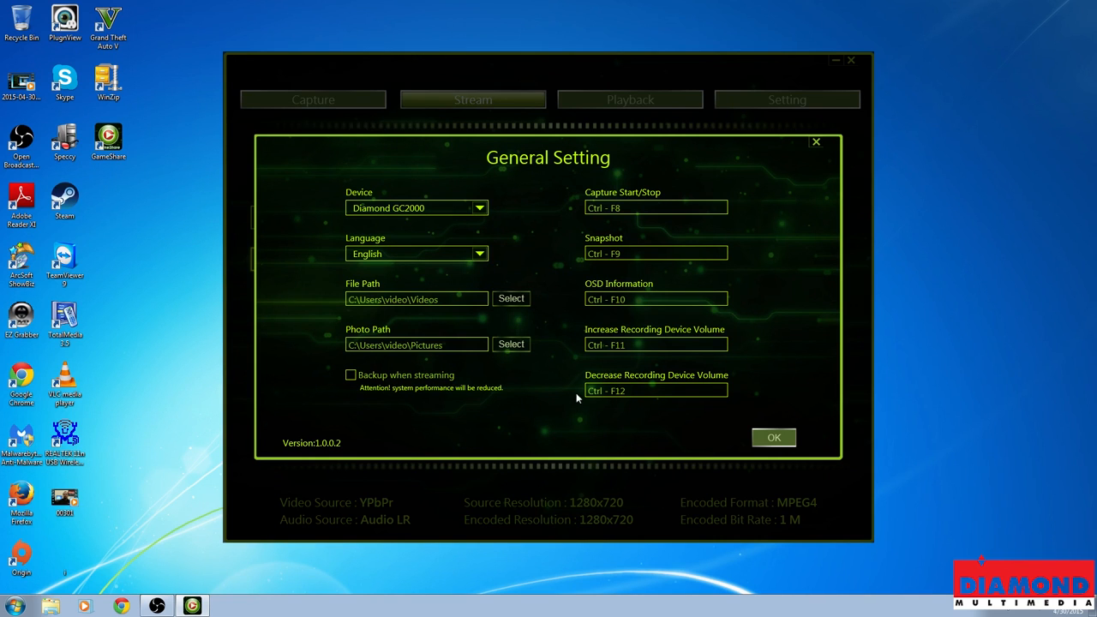
{"action": "left_click", "coordinate": [775, 437]}
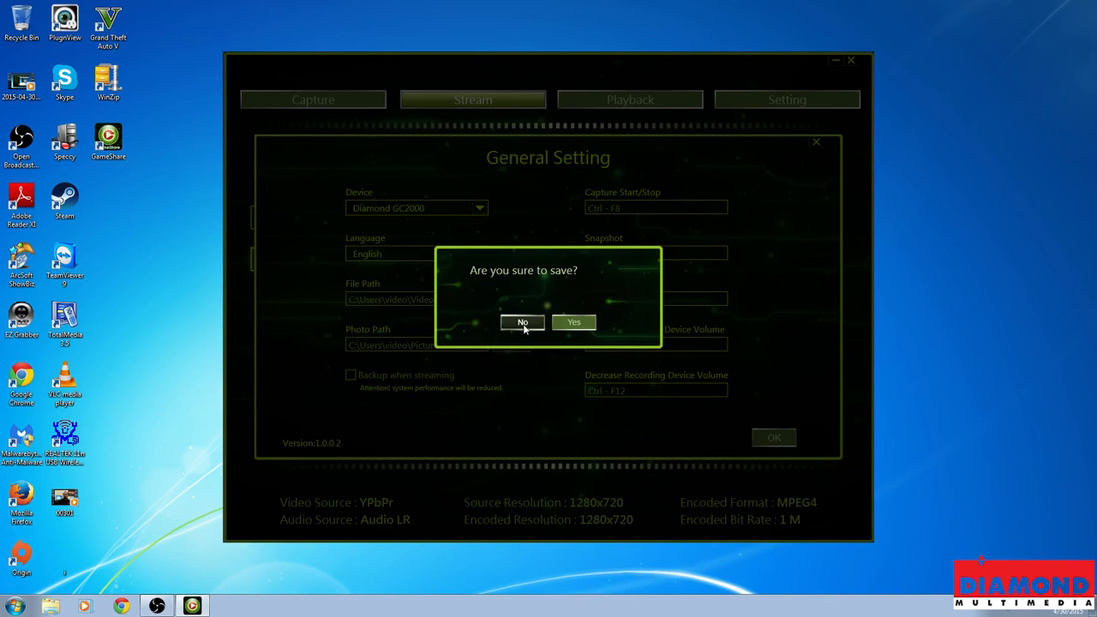
{"action": "left_click", "coordinate": [523, 322]}
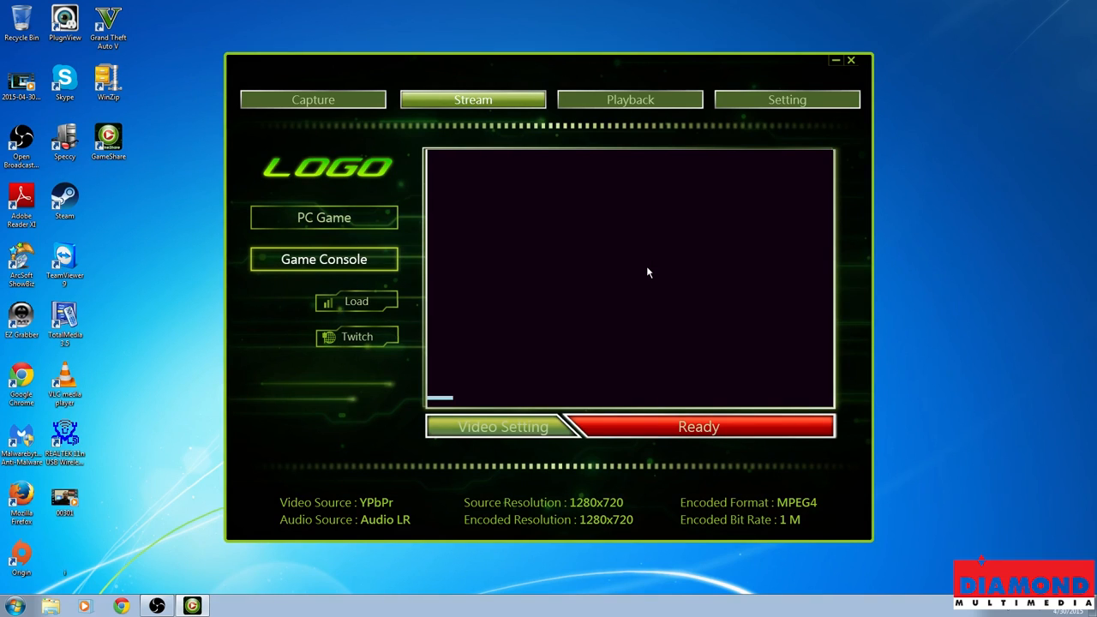
{"action": "mouse_move", "coordinate": [658, 259]}
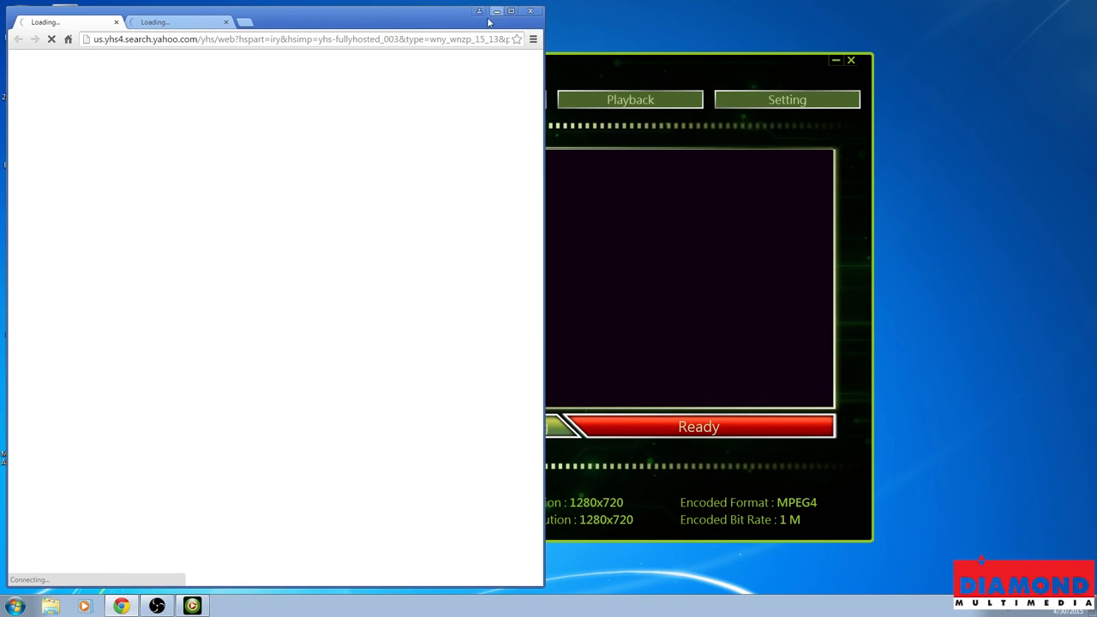
Step: Visit diamondmm.com and go to Driver Downloads under Diamond Support
{"action": "type", "text": "diamondmm.com"}
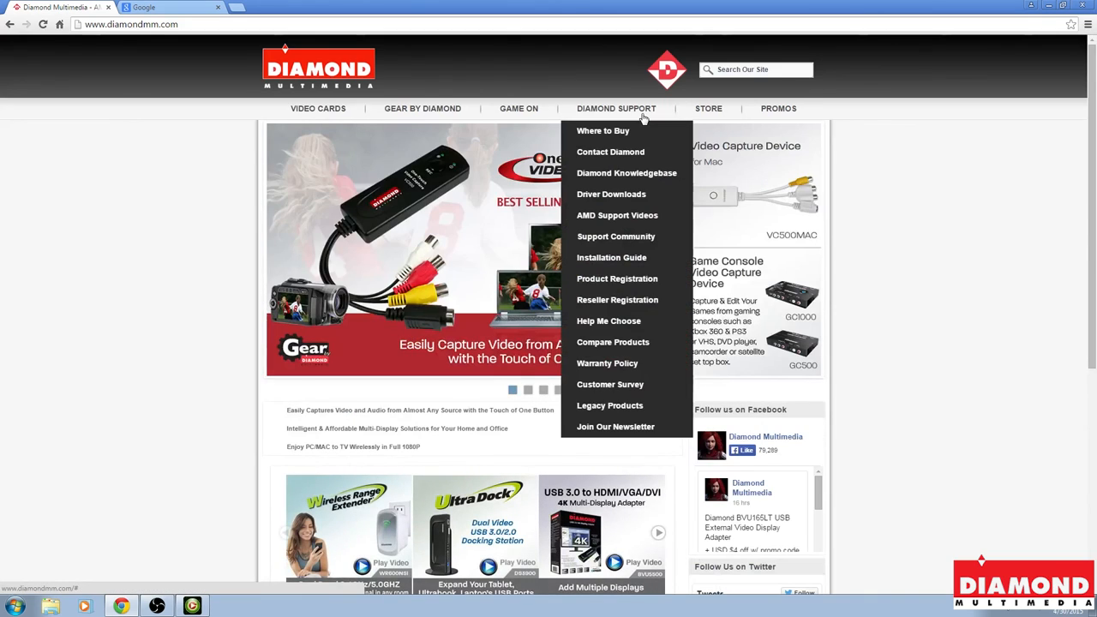
{"action": "mouse_move", "coordinate": [638, 199]}
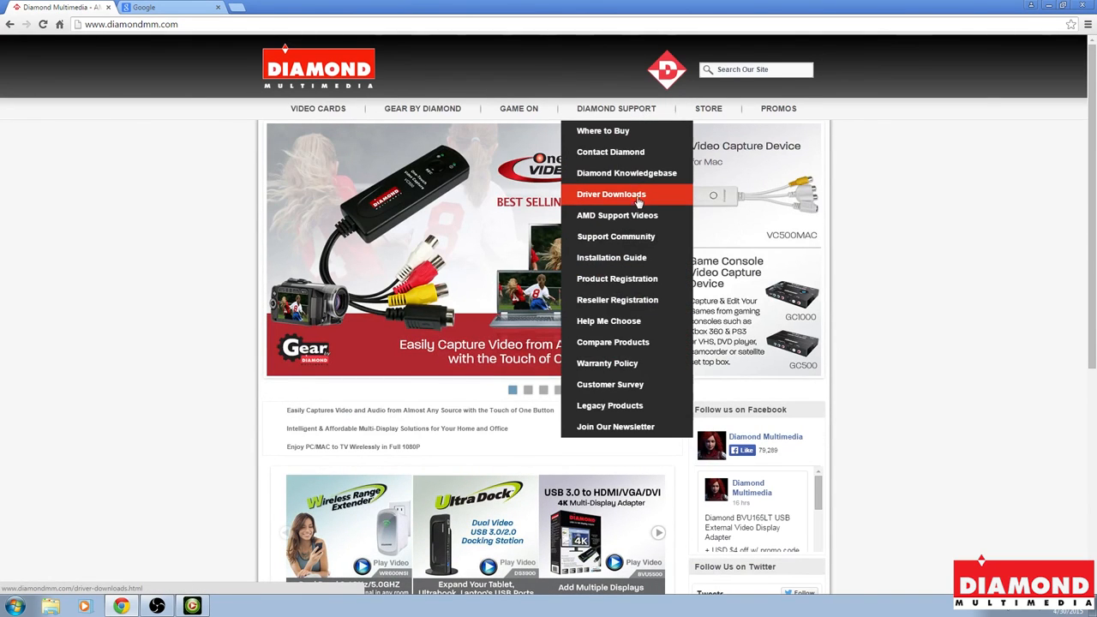
{"action": "left_click", "coordinate": [614, 194]}
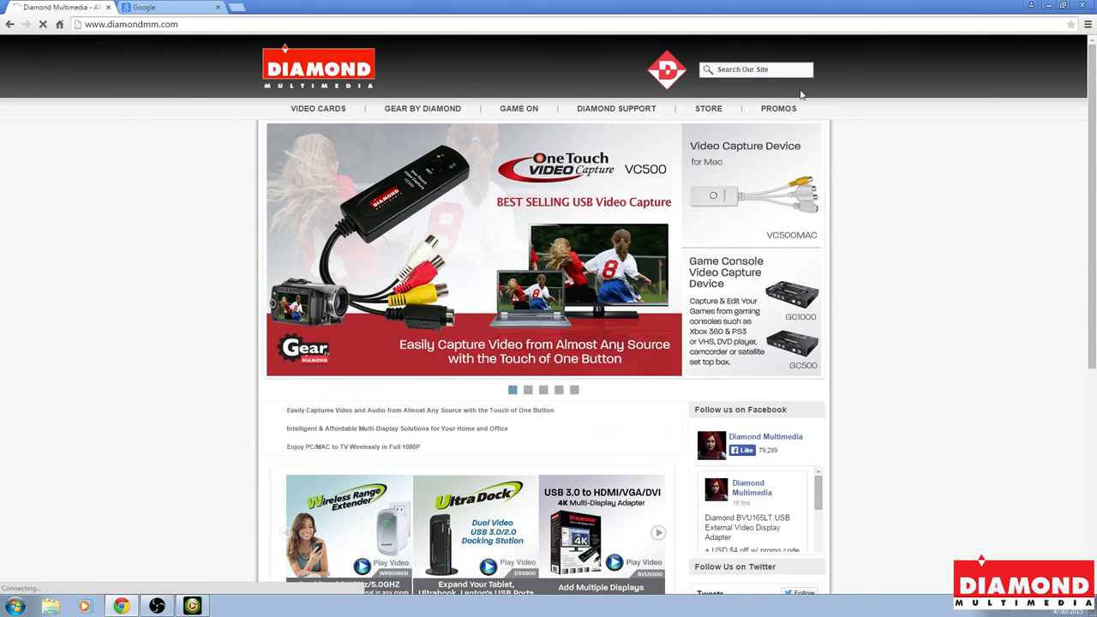